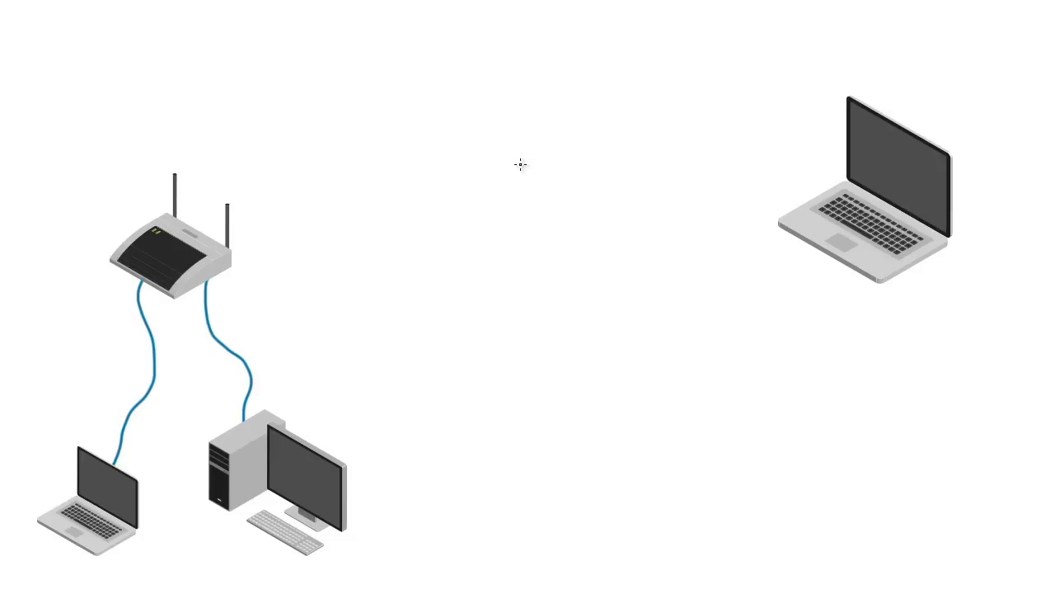
mouse_move(330, 264)
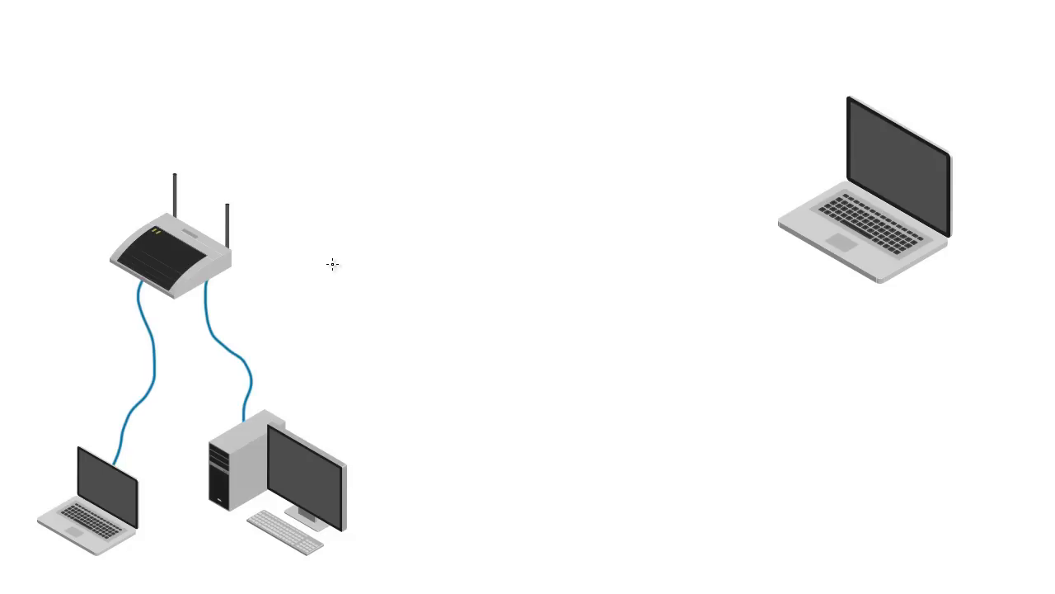
mouse_move(76, 422)
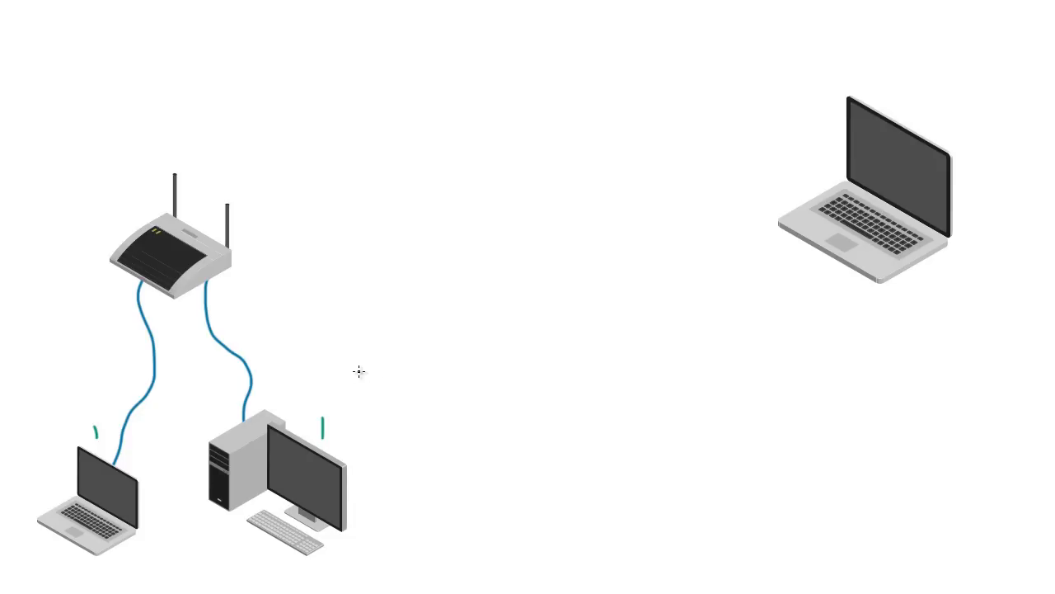
mouse_move(4, 404)
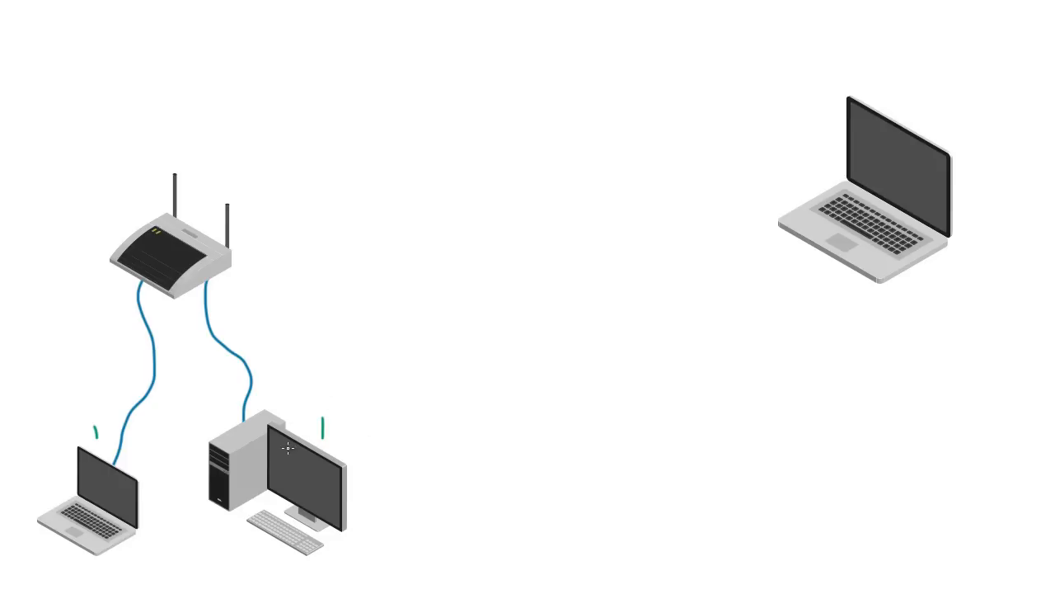
mouse_move(324, 394)
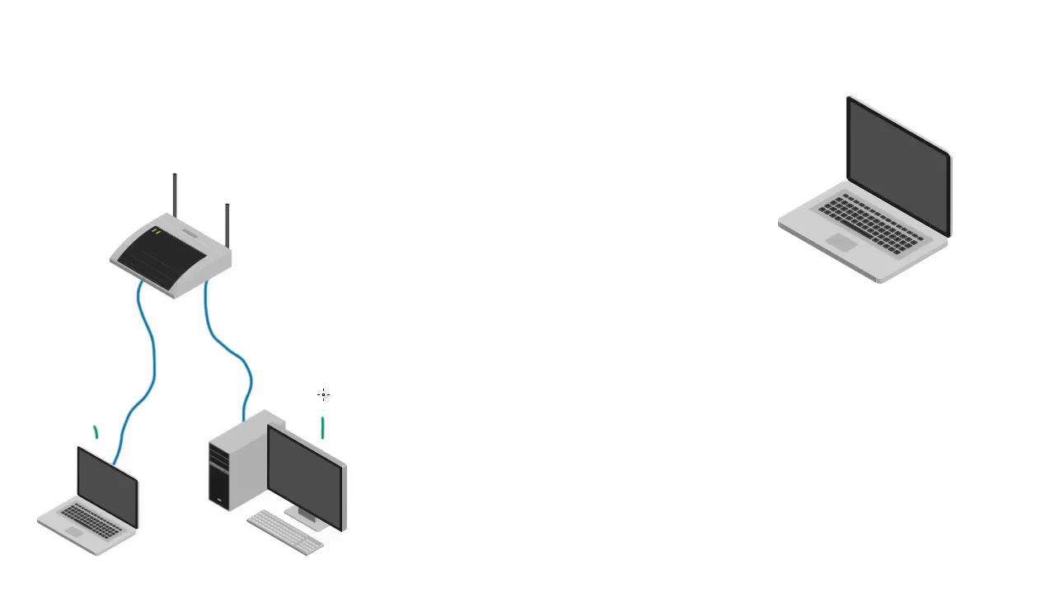
mouse_move(330, 367)
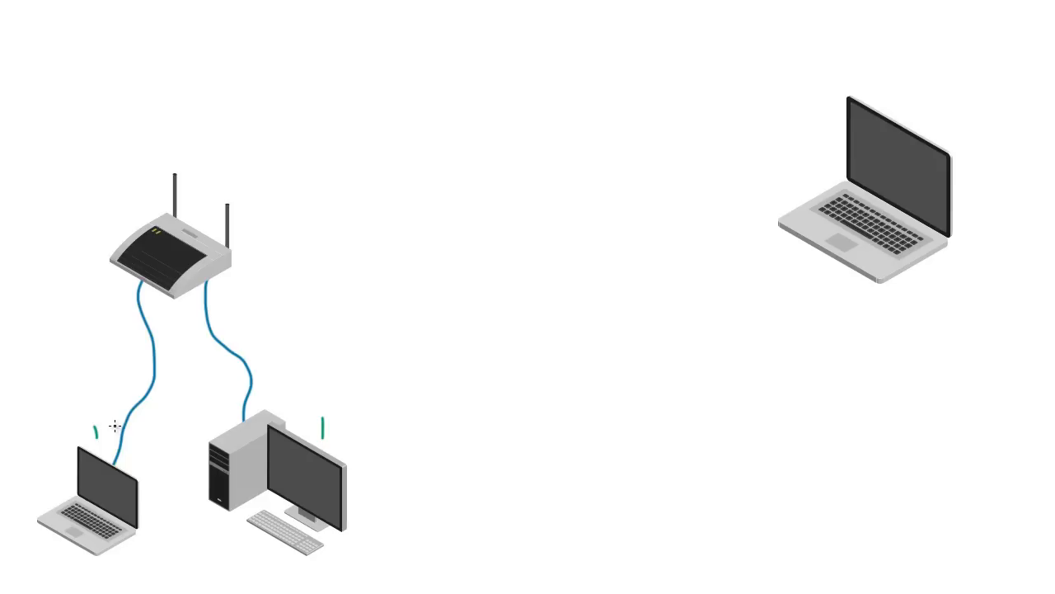
mouse_move(232, 361)
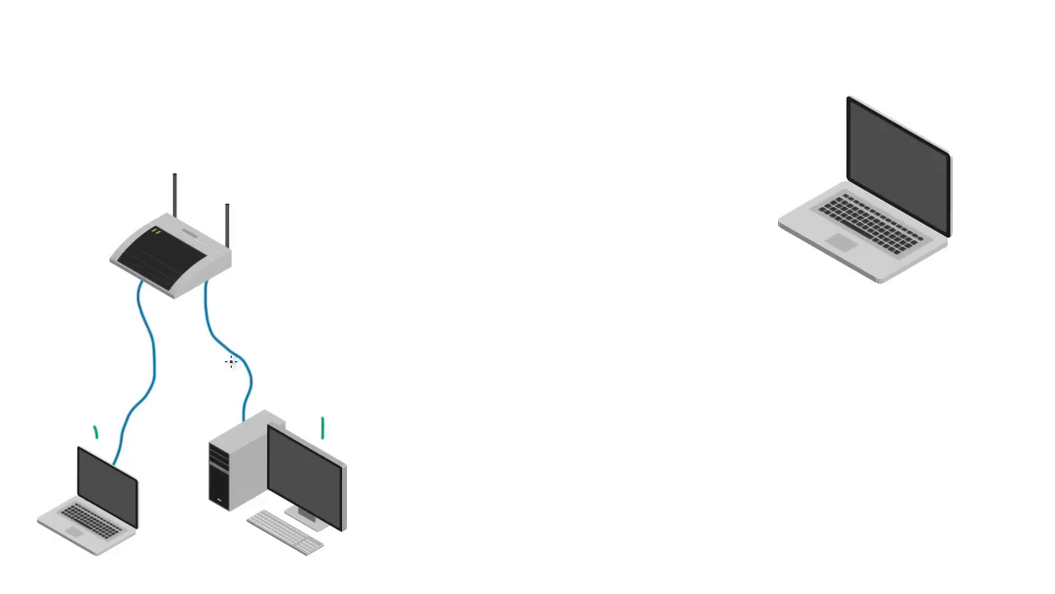
mouse_move(152, 414)
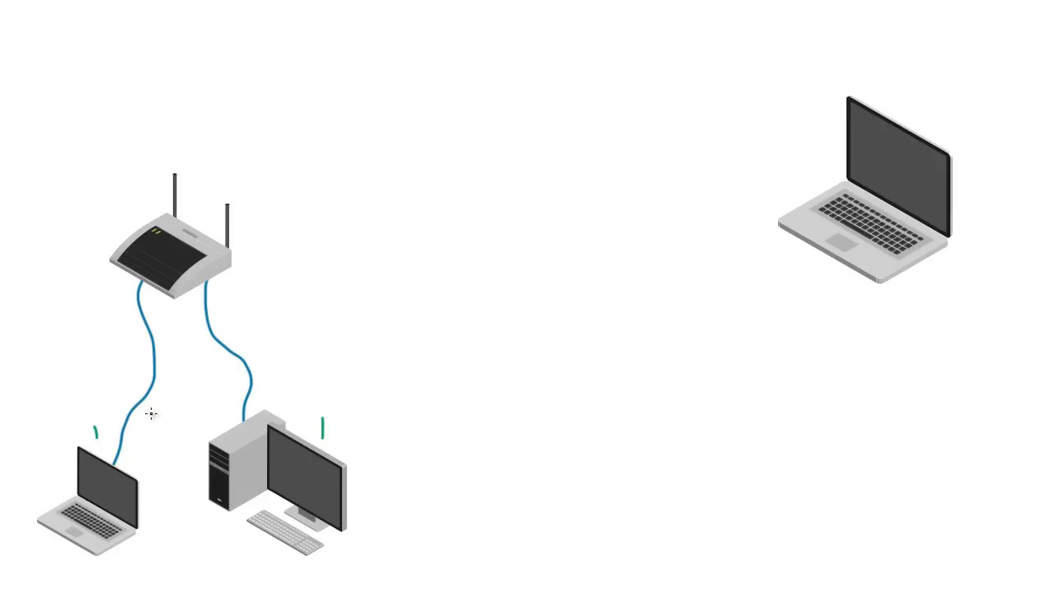
mouse_move(384, 373)
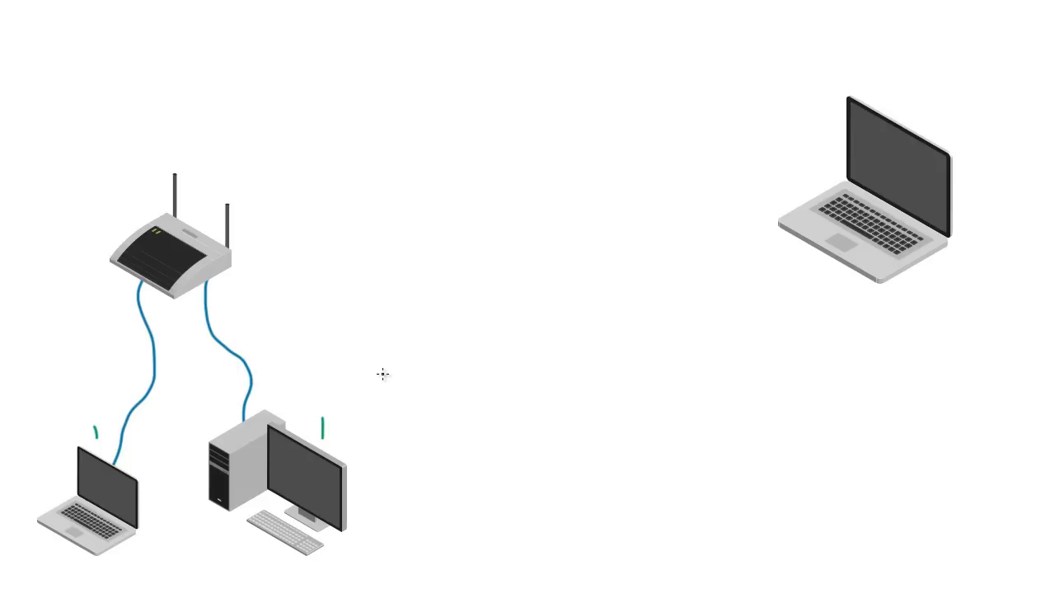
mouse_move(369, 377)
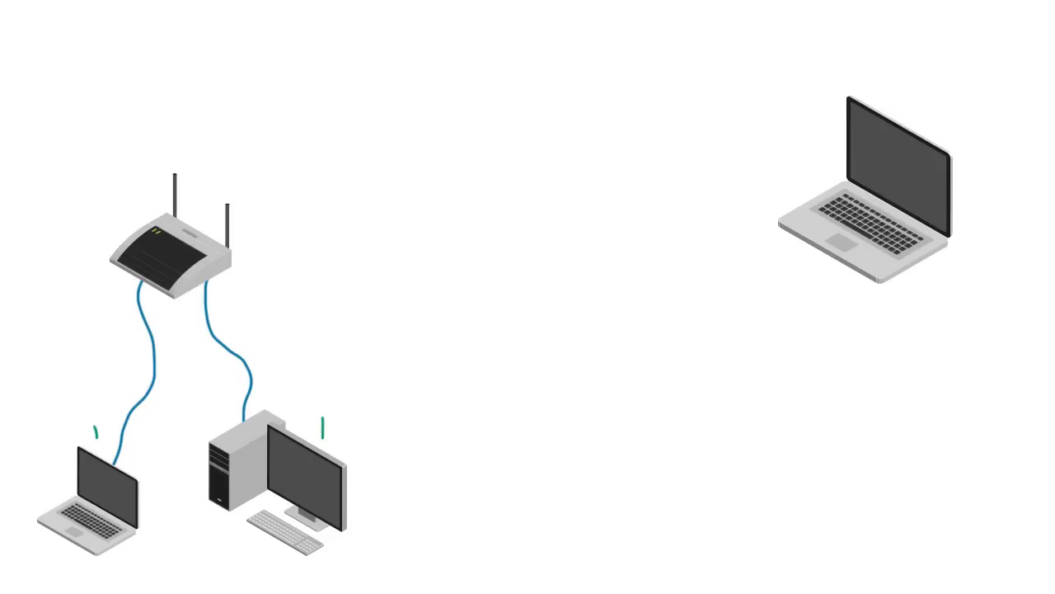
mouse_move(134, 356)
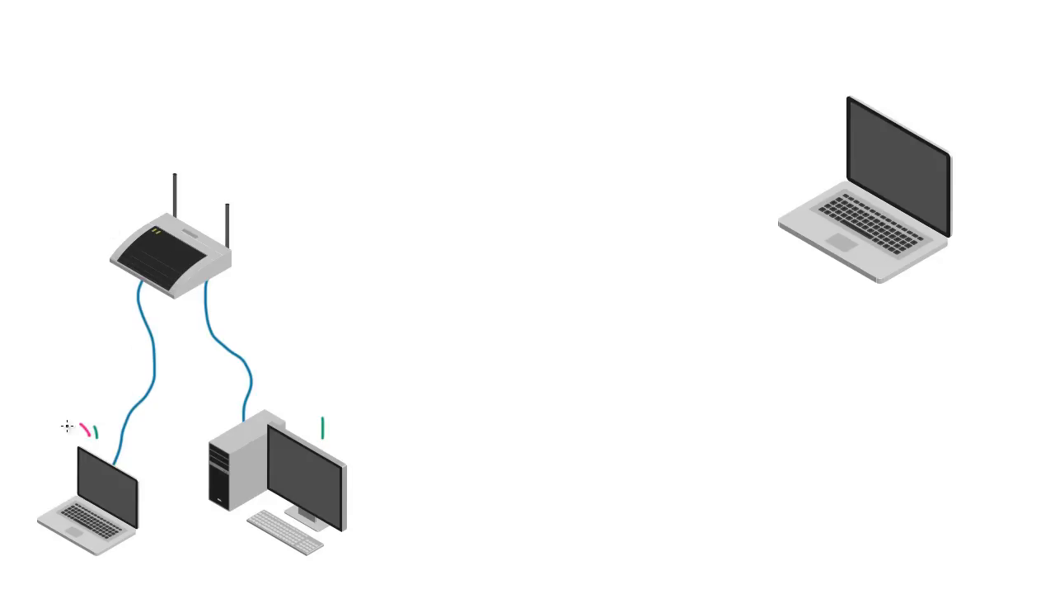
mouse_move(198, 434)
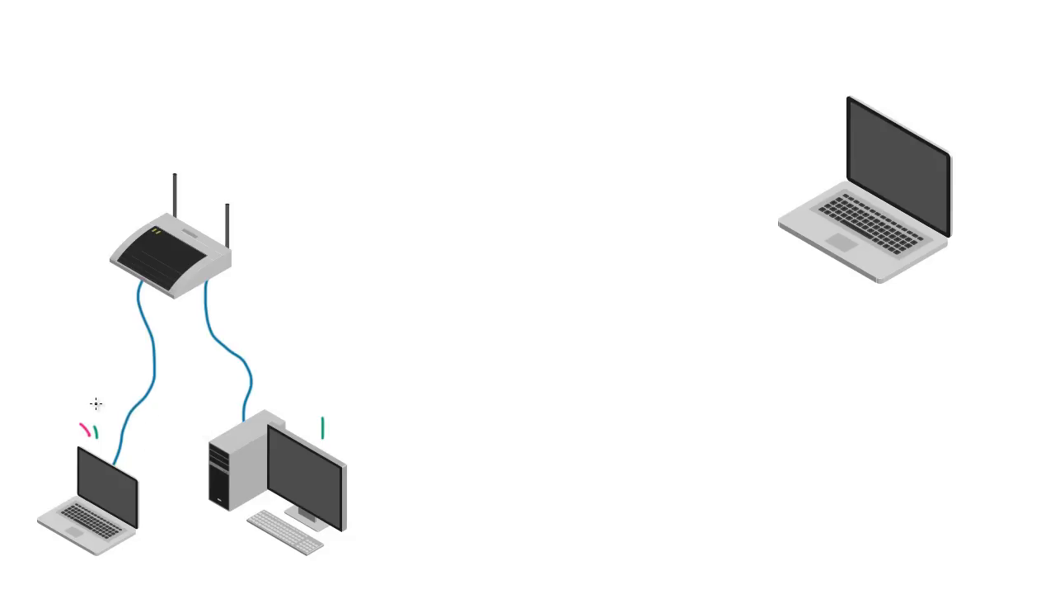
mouse_move(272, 399)
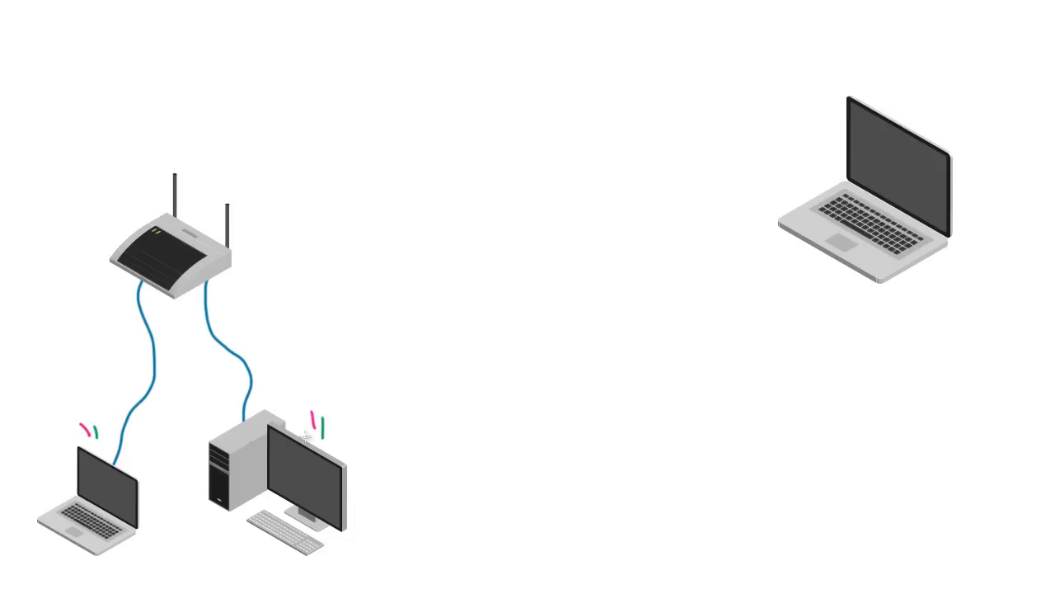
mouse_move(245, 340)
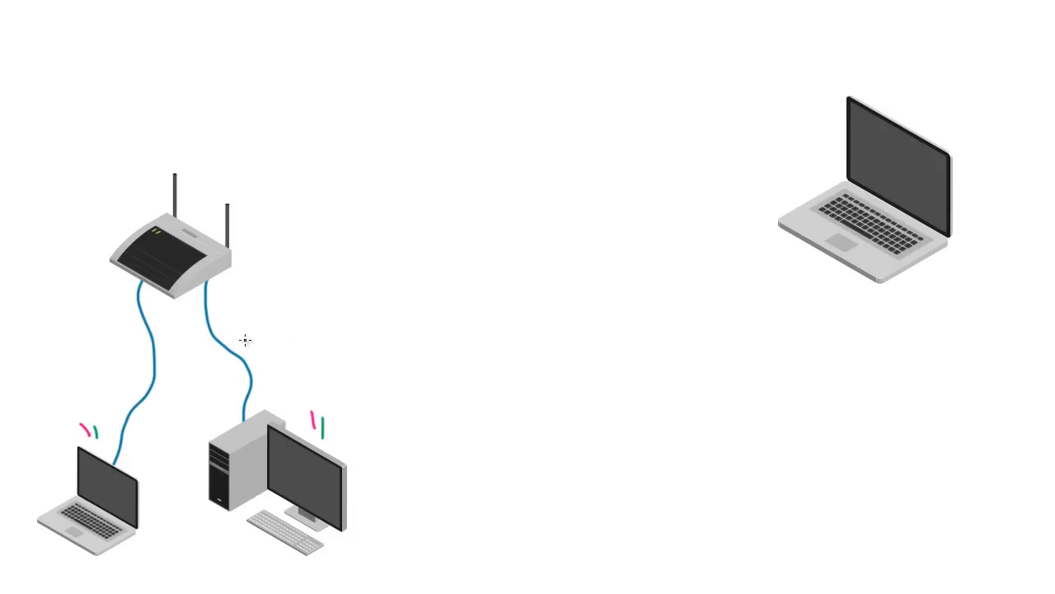
mouse_move(320, 443)
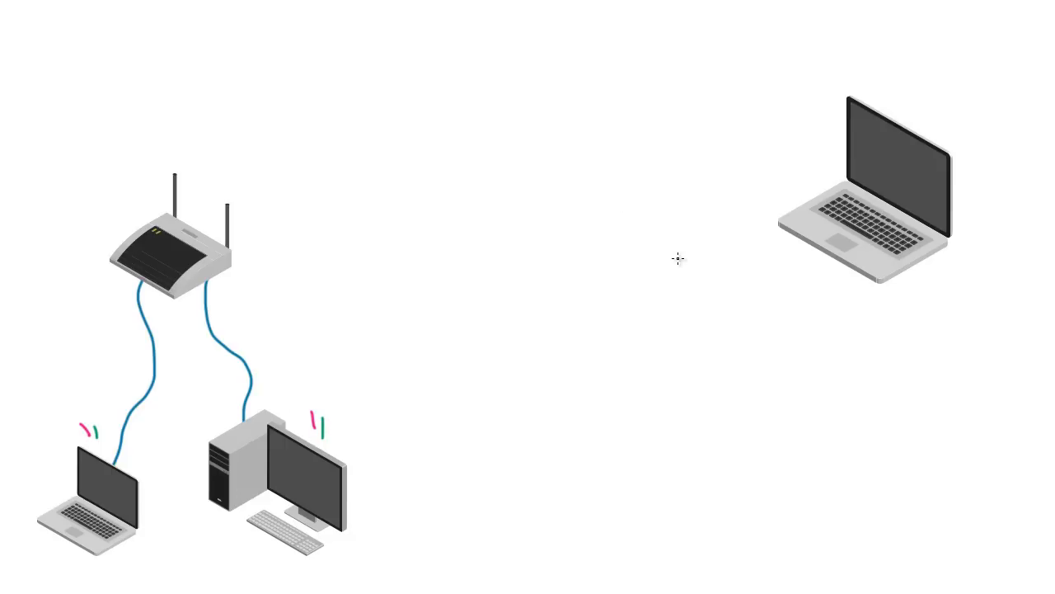
mouse_move(474, 319)
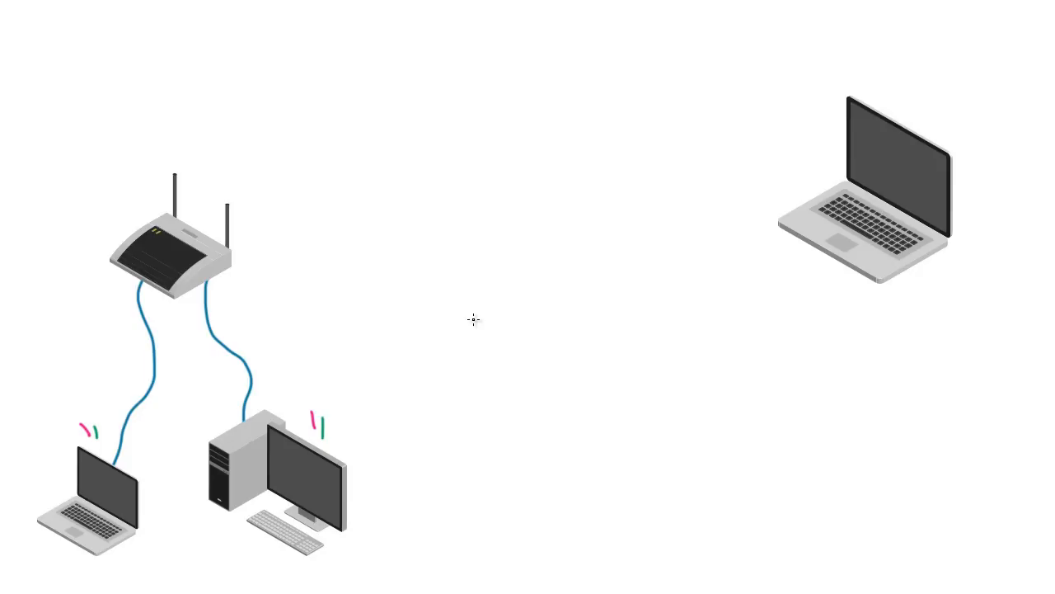
mouse_move(133, 80)
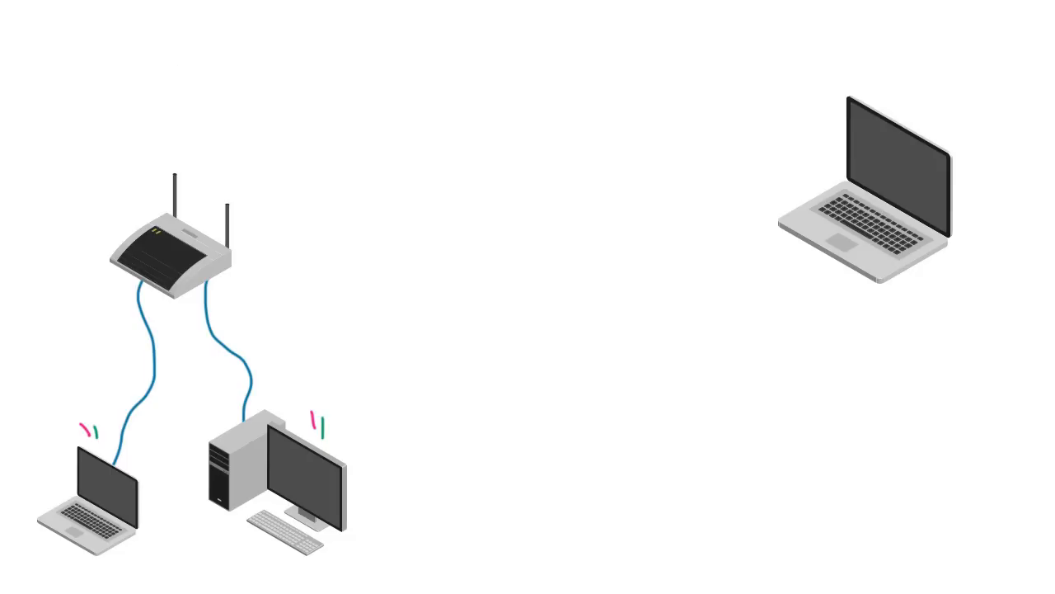
mouse_move(71, 71)
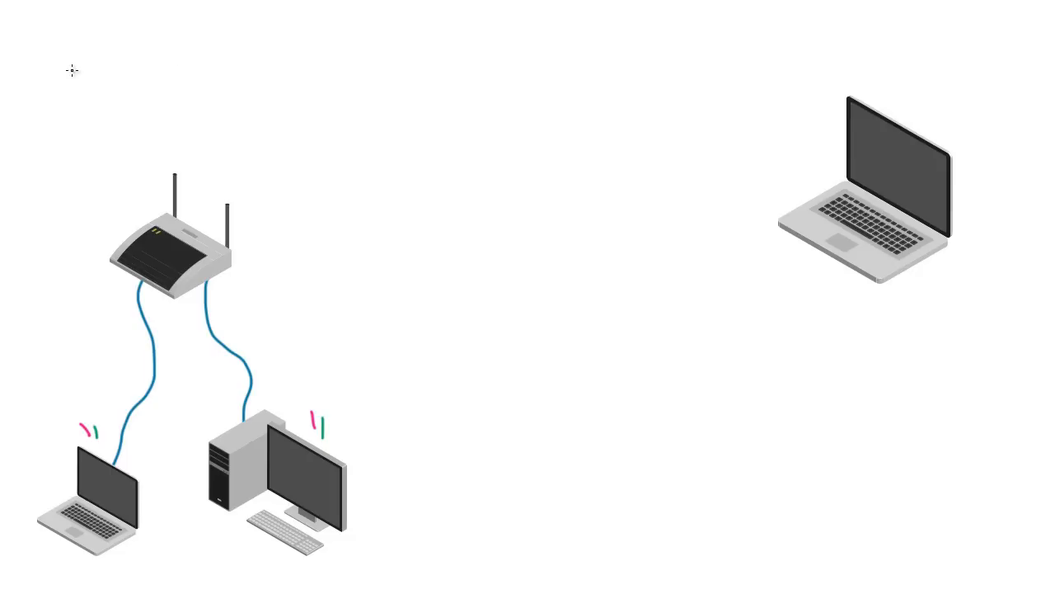
Handwrite 'DHCP' as the heading, underline it, and add a short red stroke across the underline
type("DH")
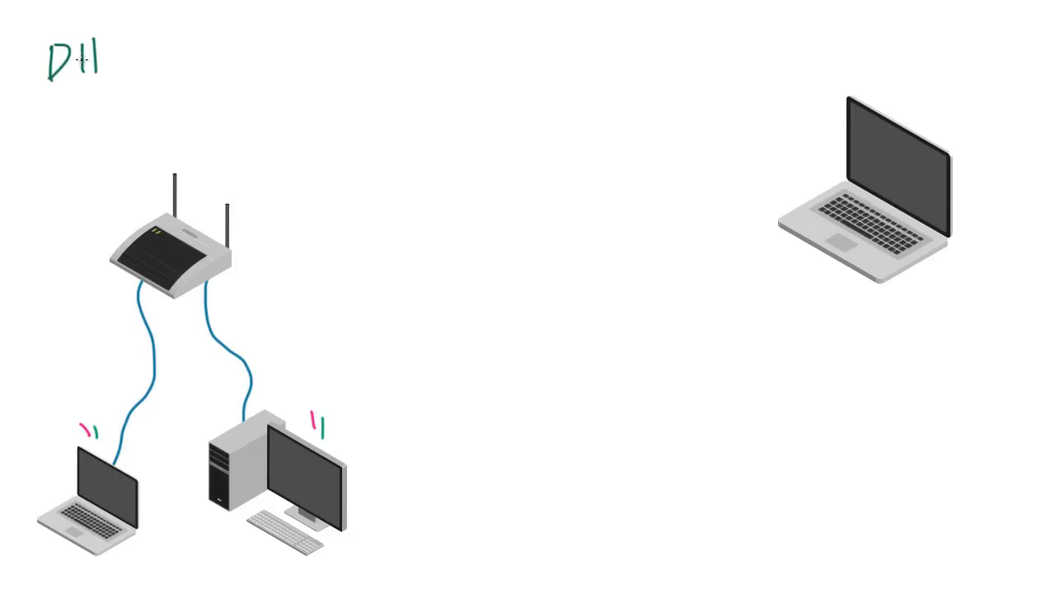
type("CP")
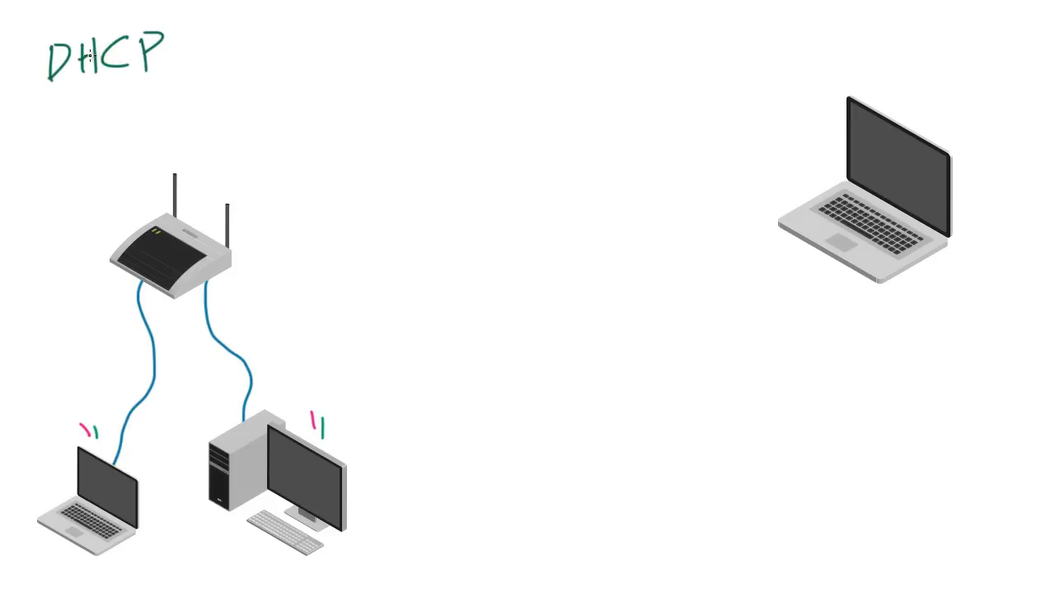
left_click_drag(51, 110, 168, 97)
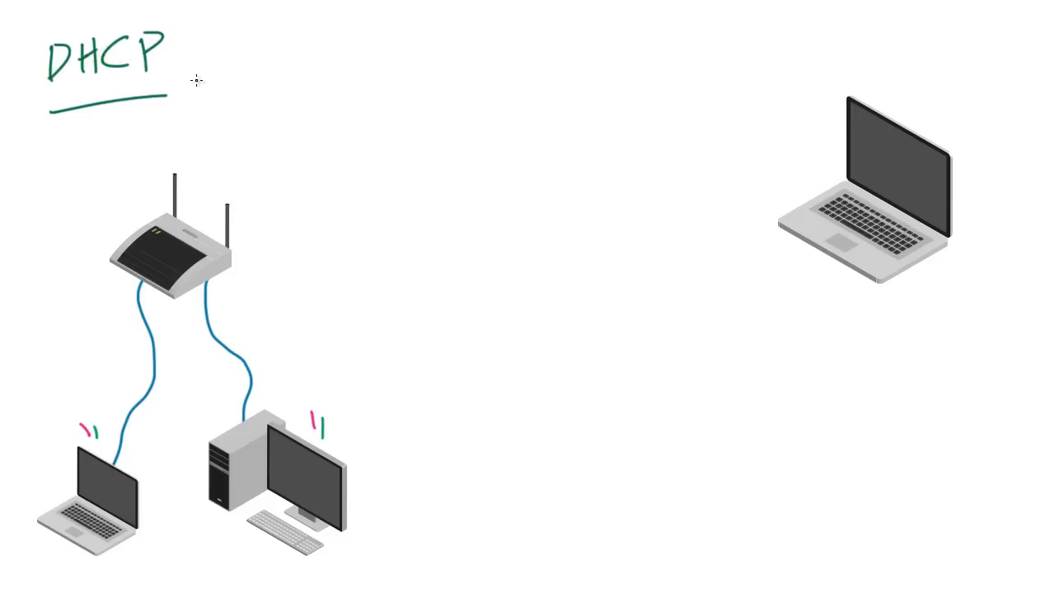
mouse_move(378, 83)
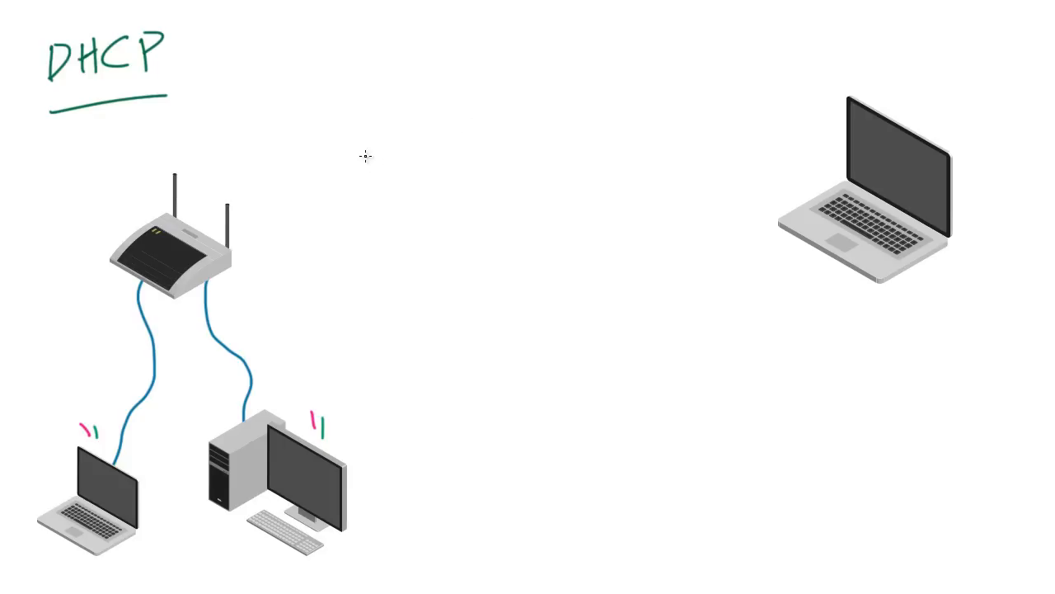
mouse_move(82, 95)
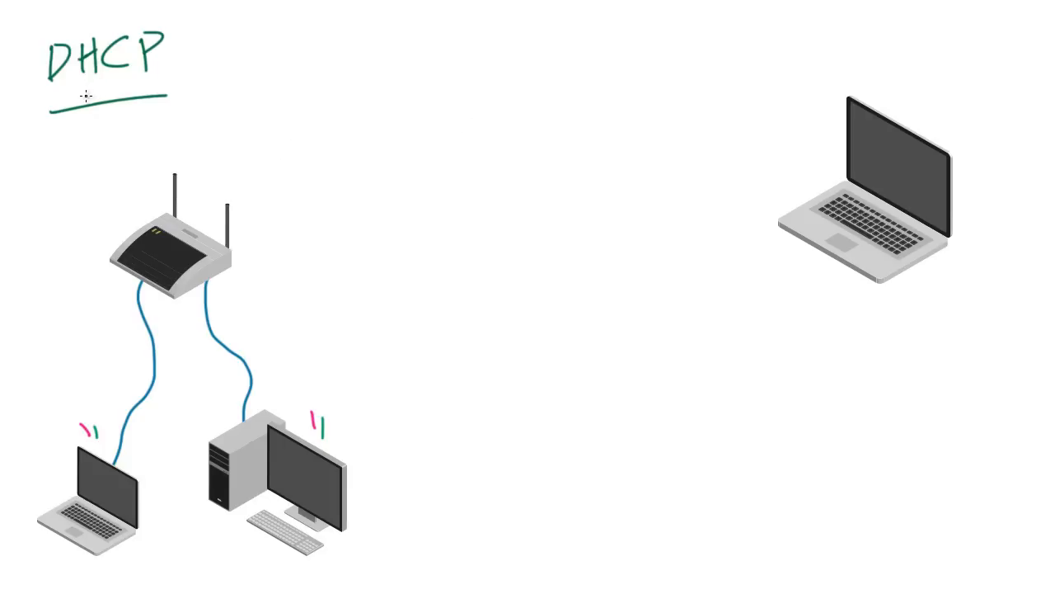
mouse_move(190, 121)
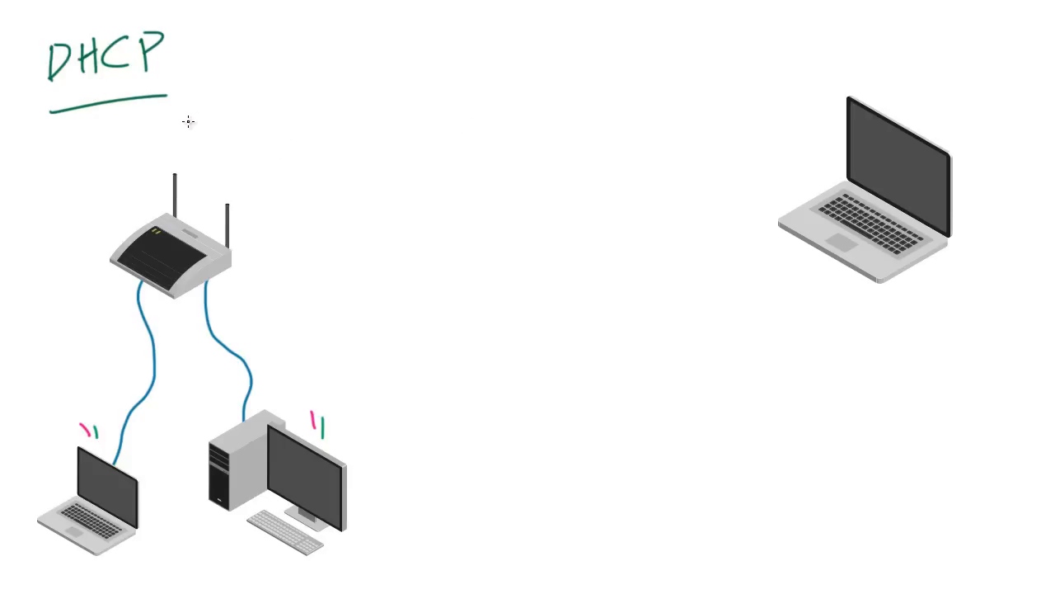
mouse_move(231, 75)
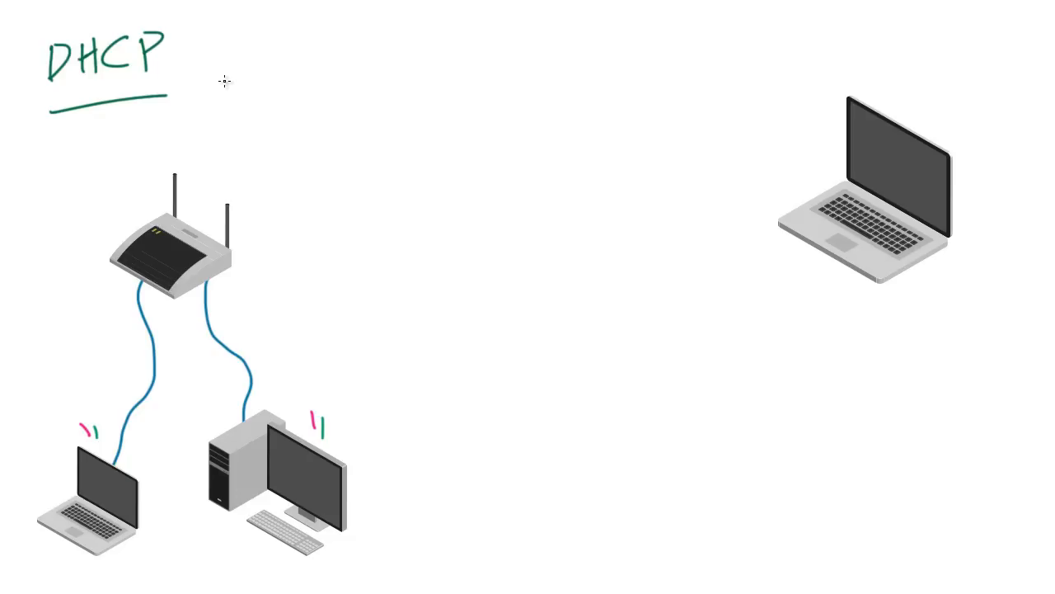
mouse_move(244, 273)
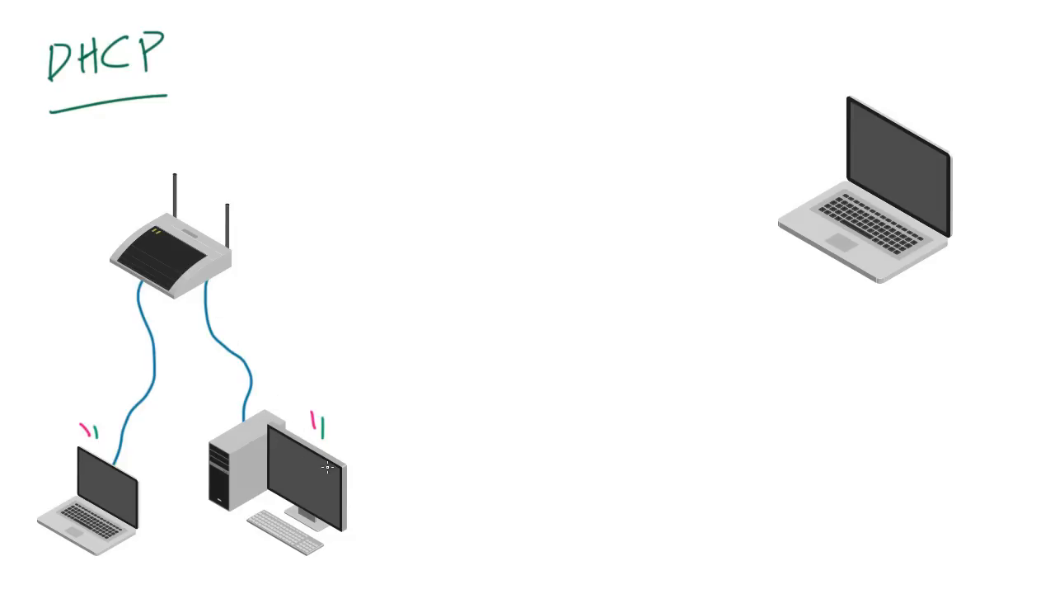
mouse_move(301, 331)
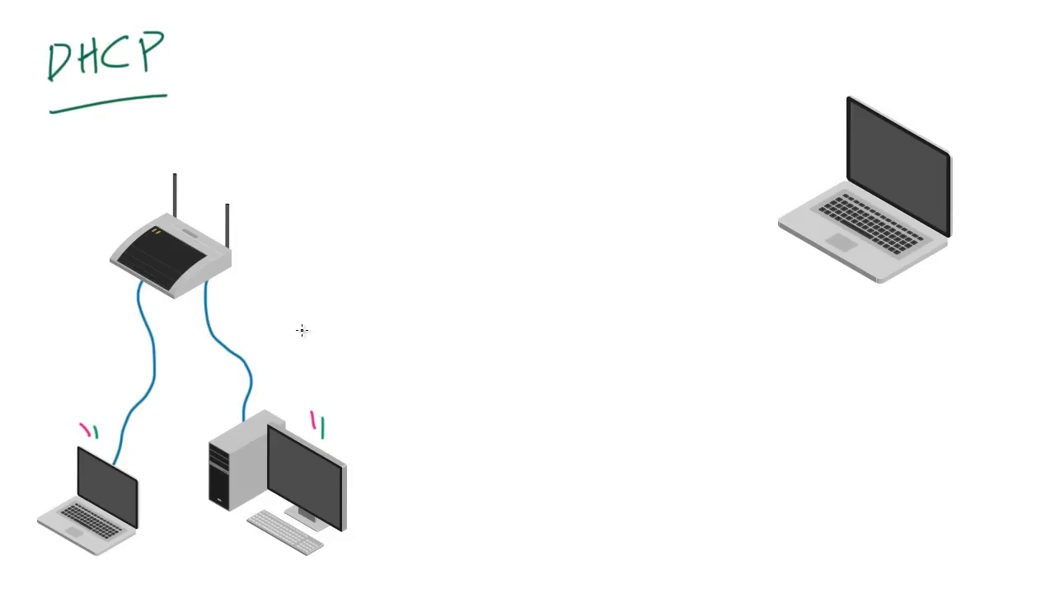
mouse_move(323, 361)
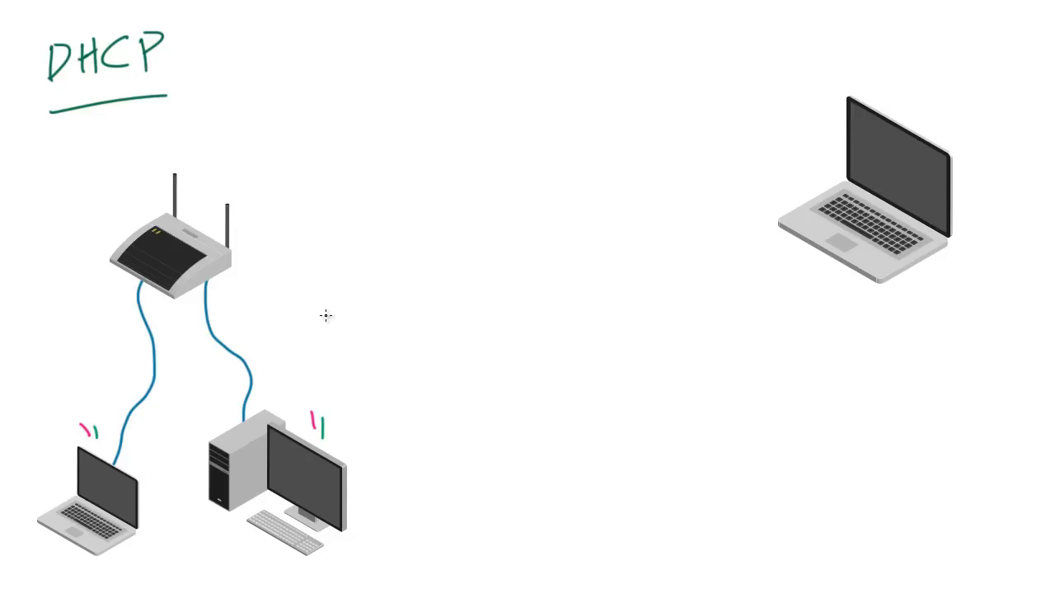
mouse_move(324, 275)
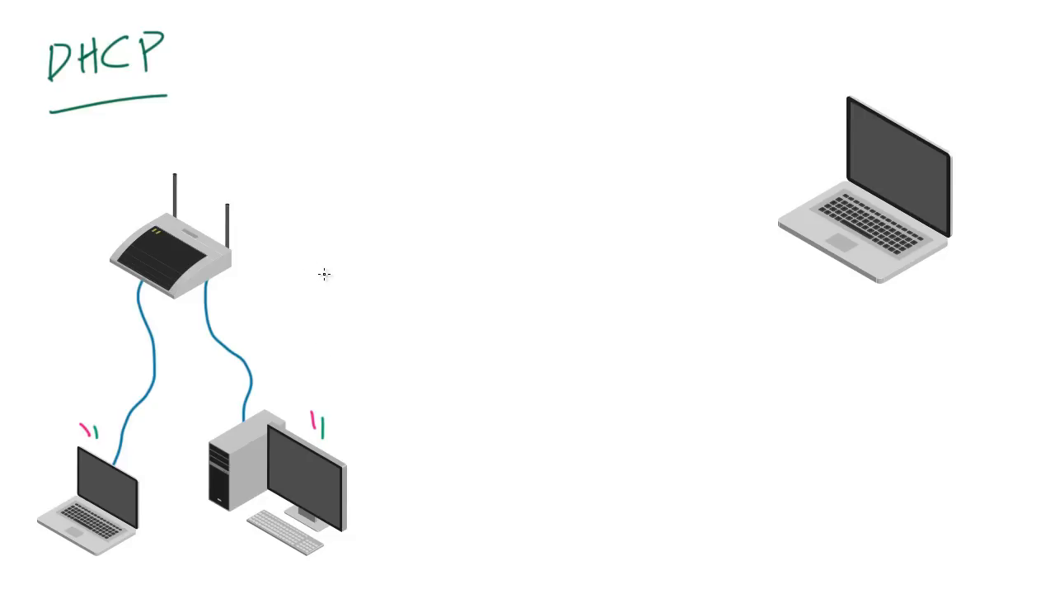
mouse_move(334, 407)
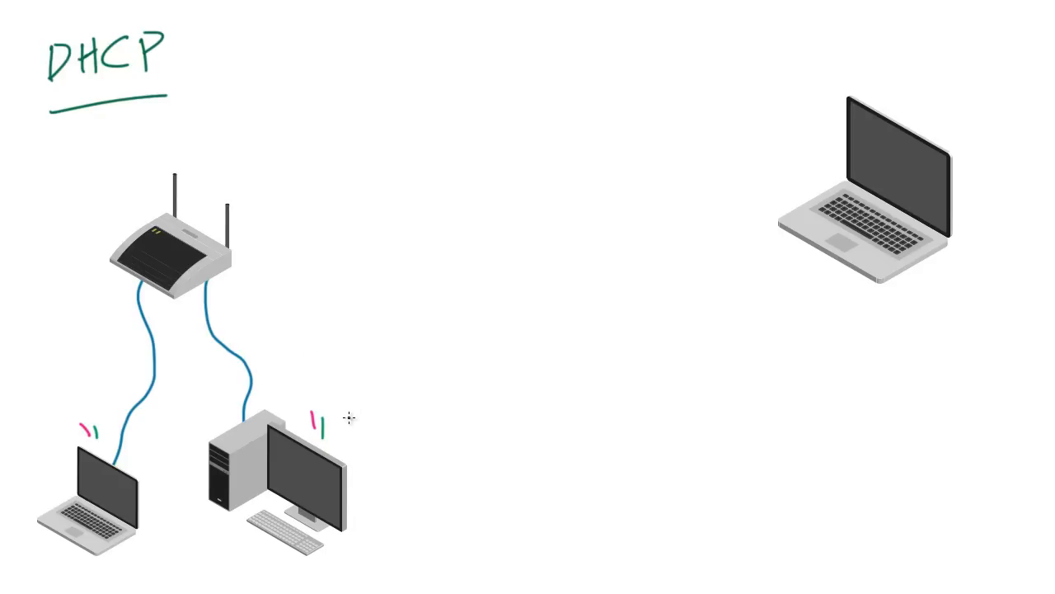
mouse_move(426, 376)
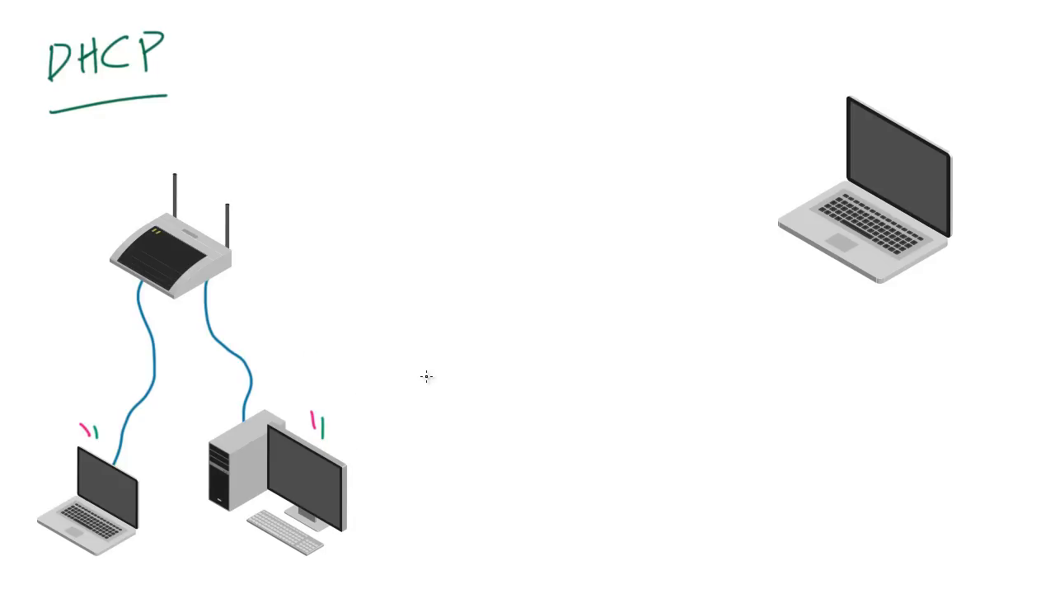
mouse_move(55, 31)
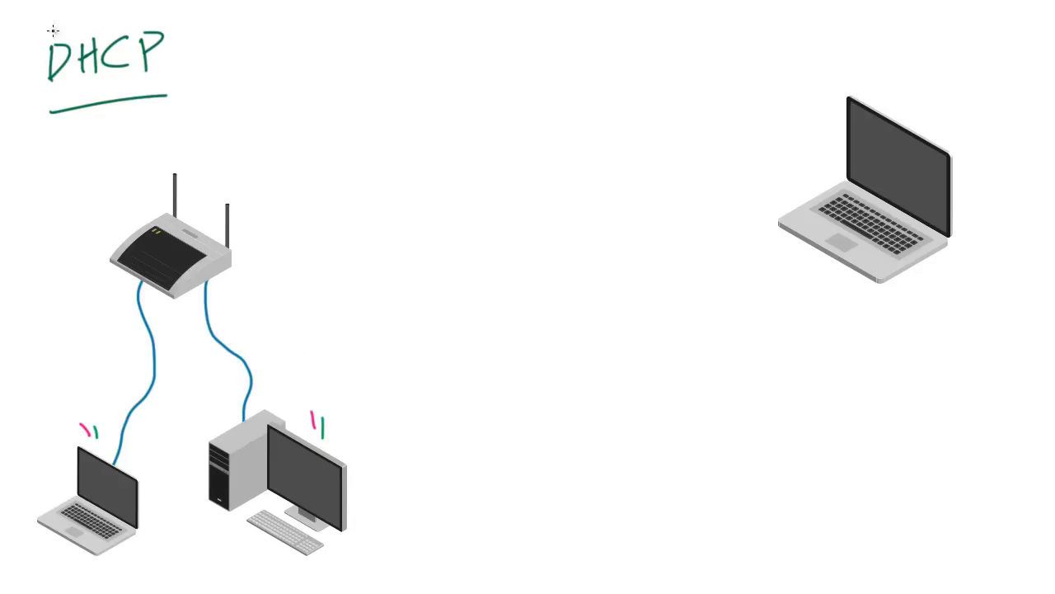
mouse_move(130, 172)
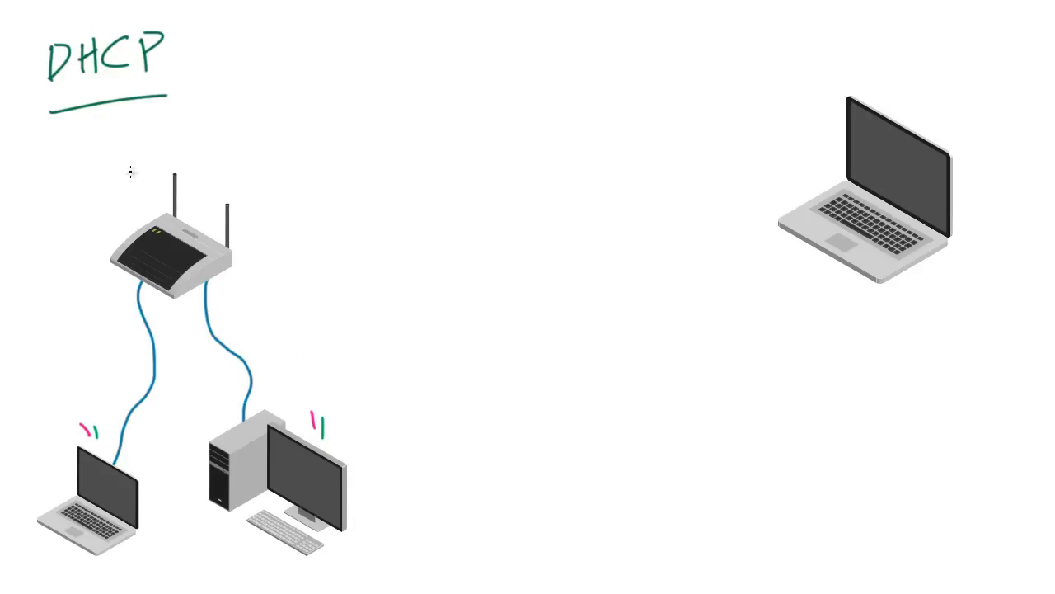
mouse_move(250, 201)
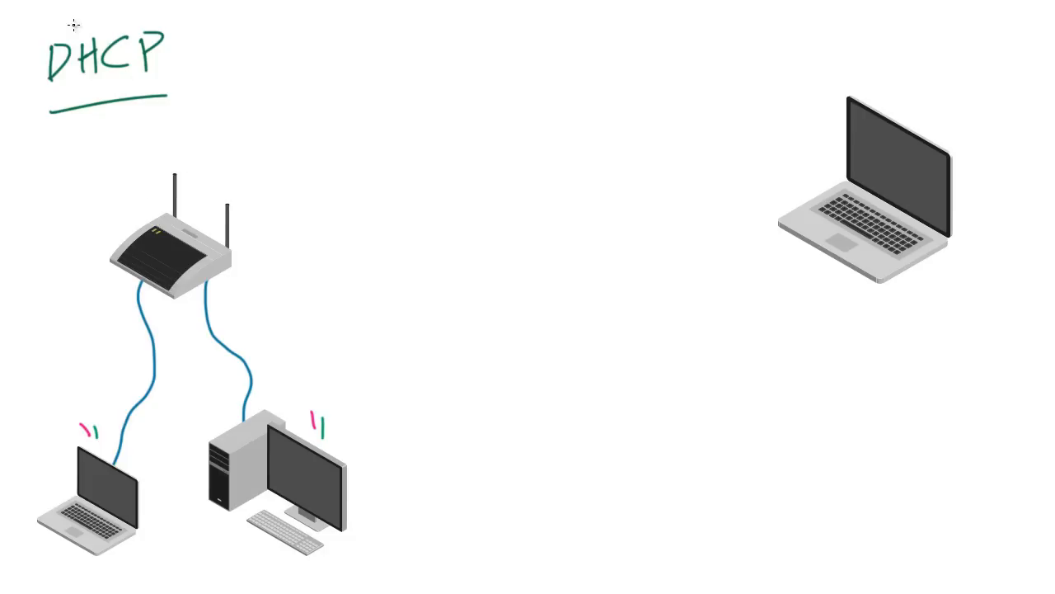
left_click_drag(65, 23, 124, 17)
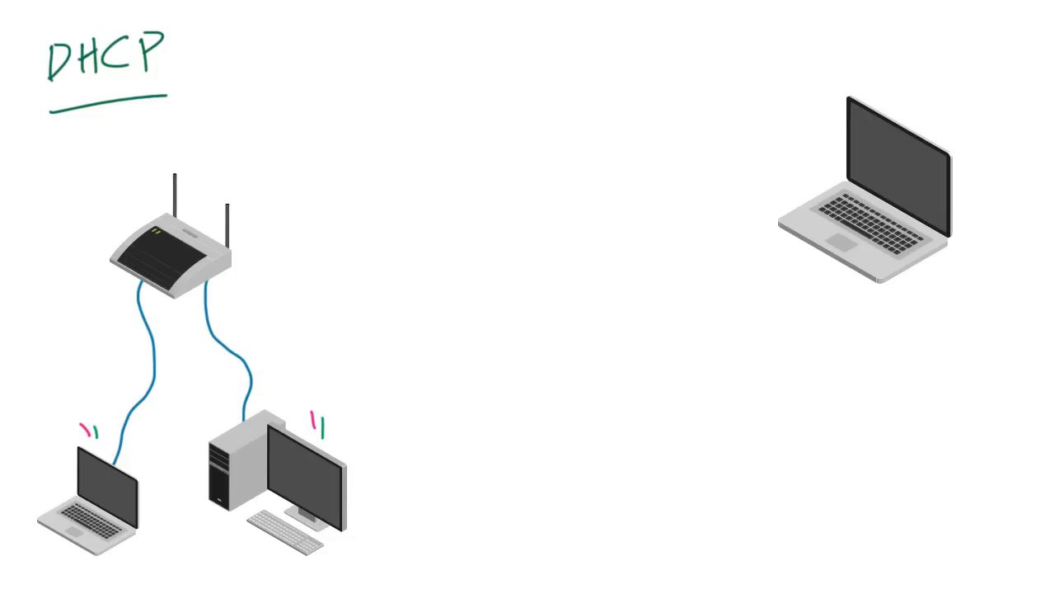
mouse_move(233, 241)
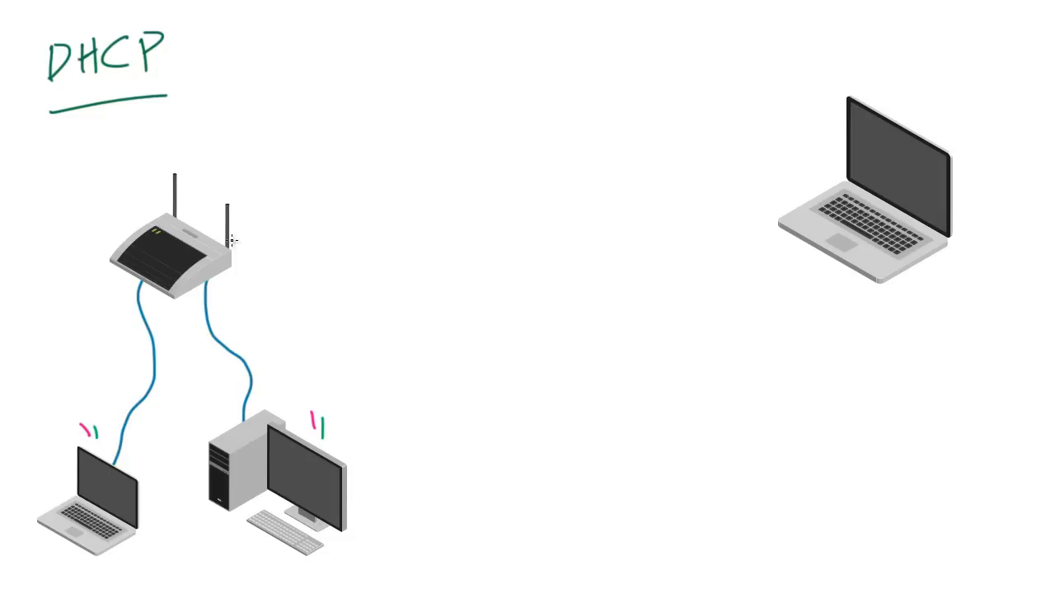
mouse_move(136, 118)
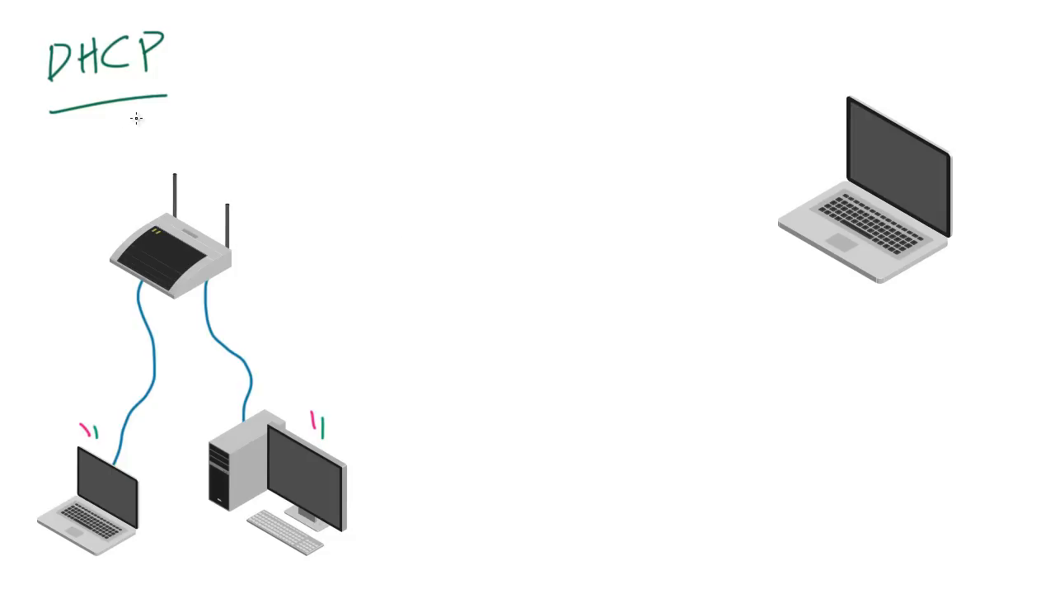
mouse_move(120, 84)
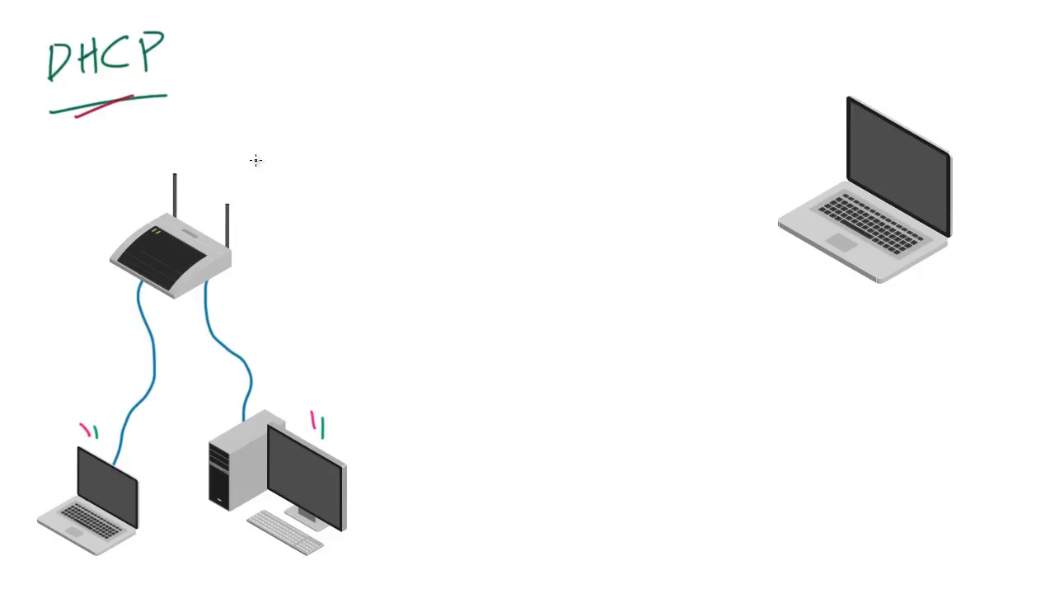
mouse_move(287, 93)
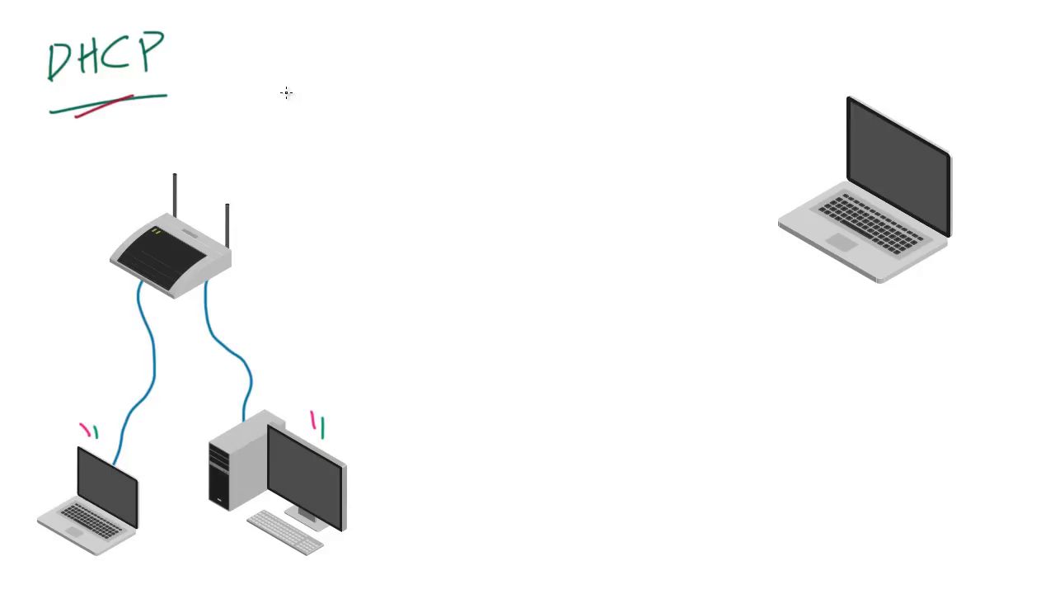
mouse_move(286, 94)
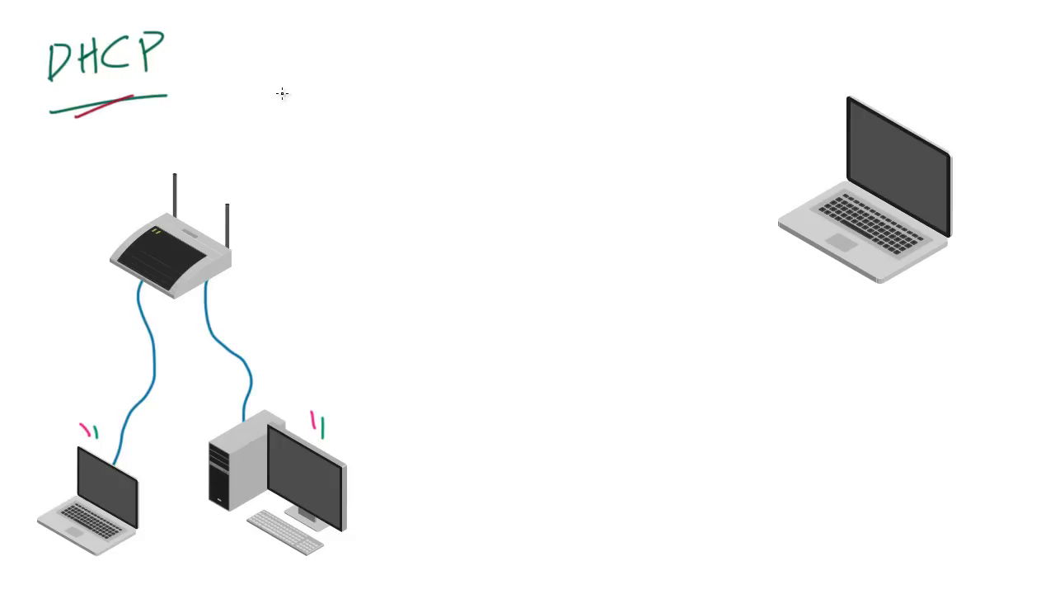
mouse_move(239, 236)
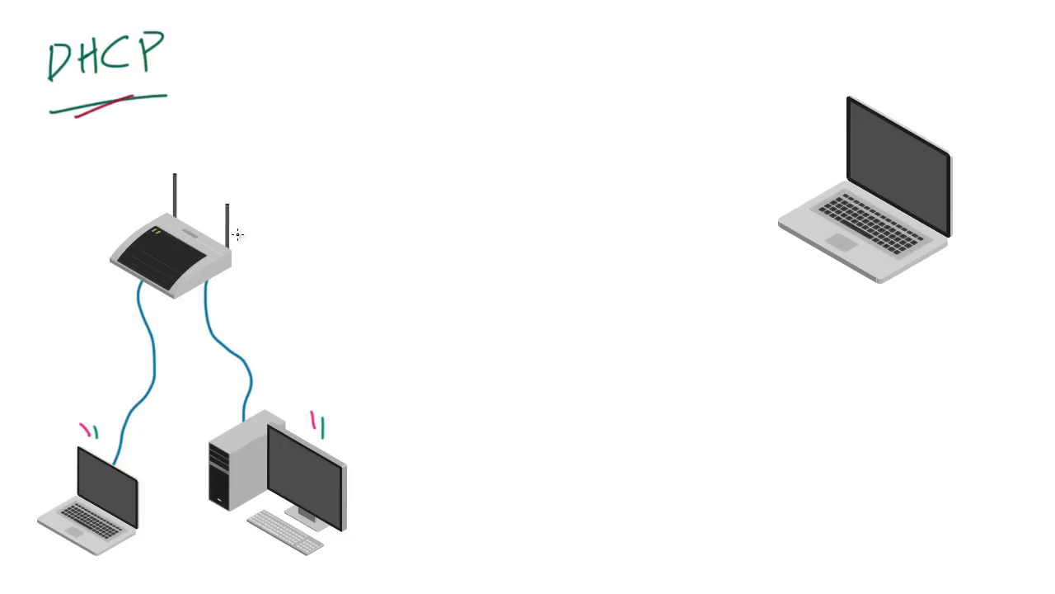
mouse_move(178, 150)
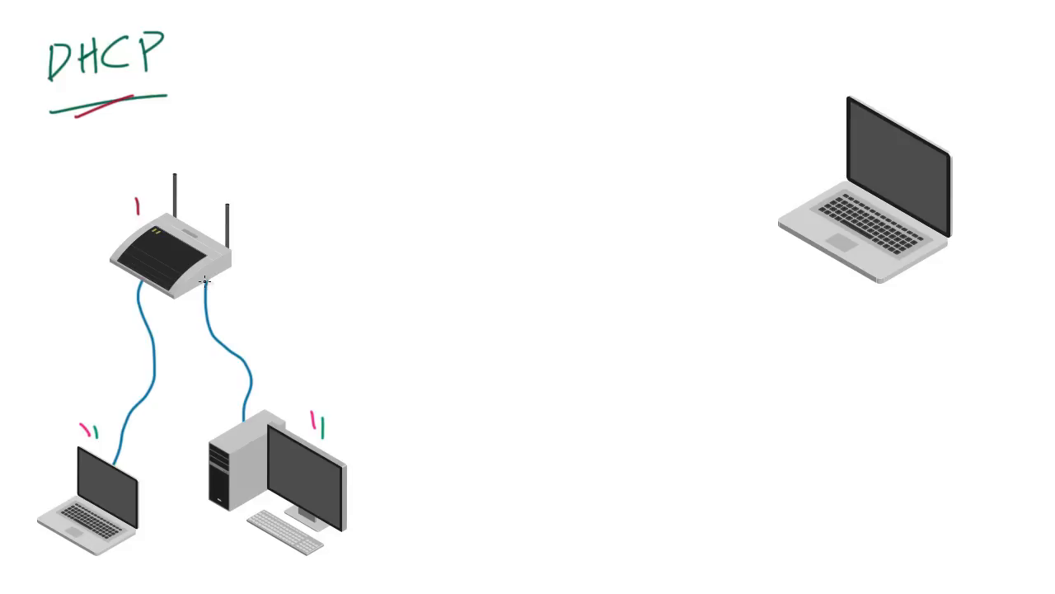
mouse_move(654, 180)
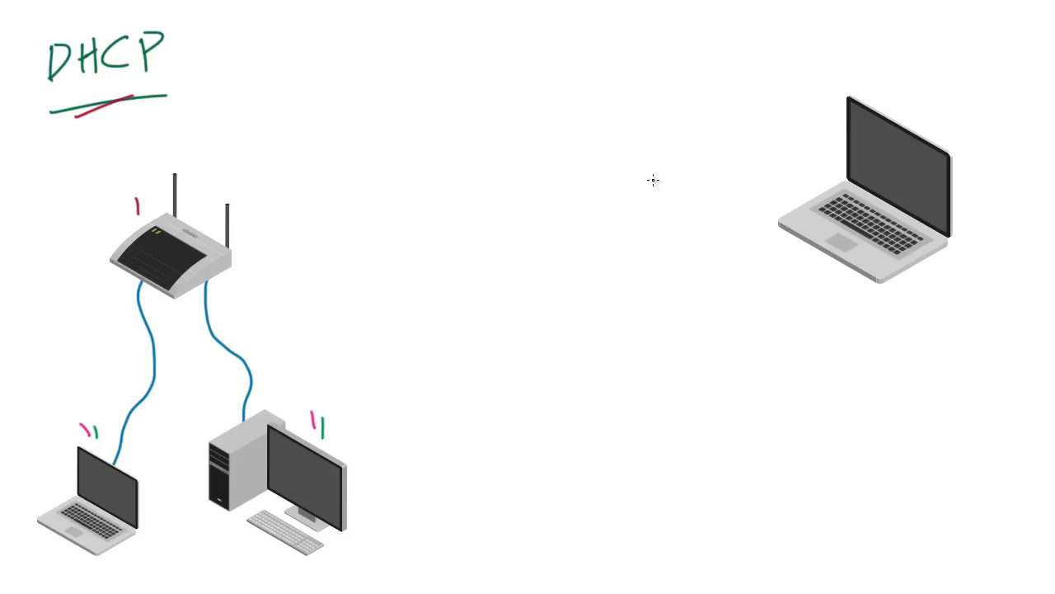
mouse_move(616, 66)
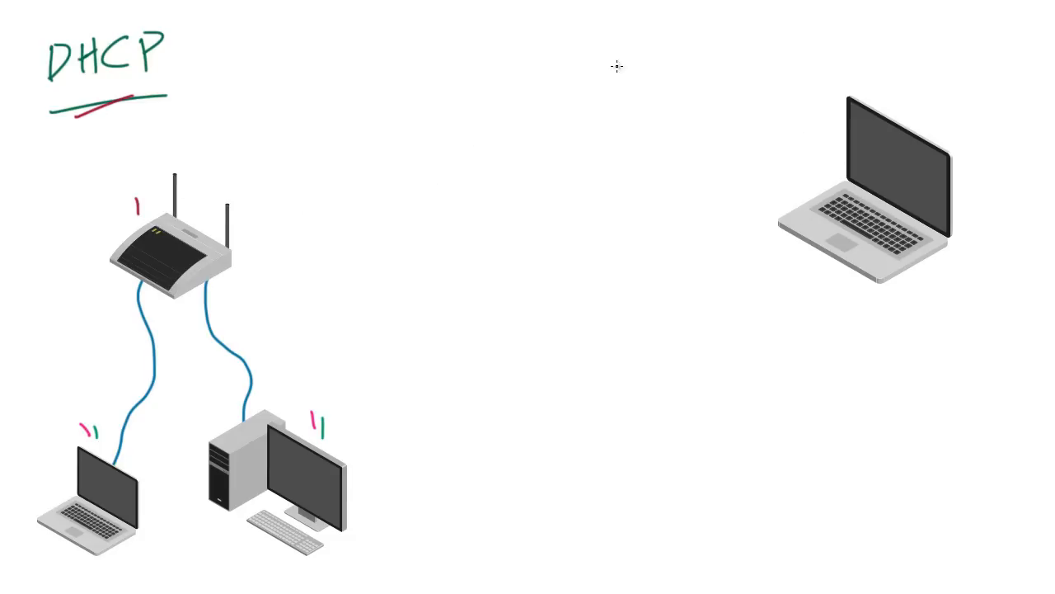
mouse_move(577, 170)
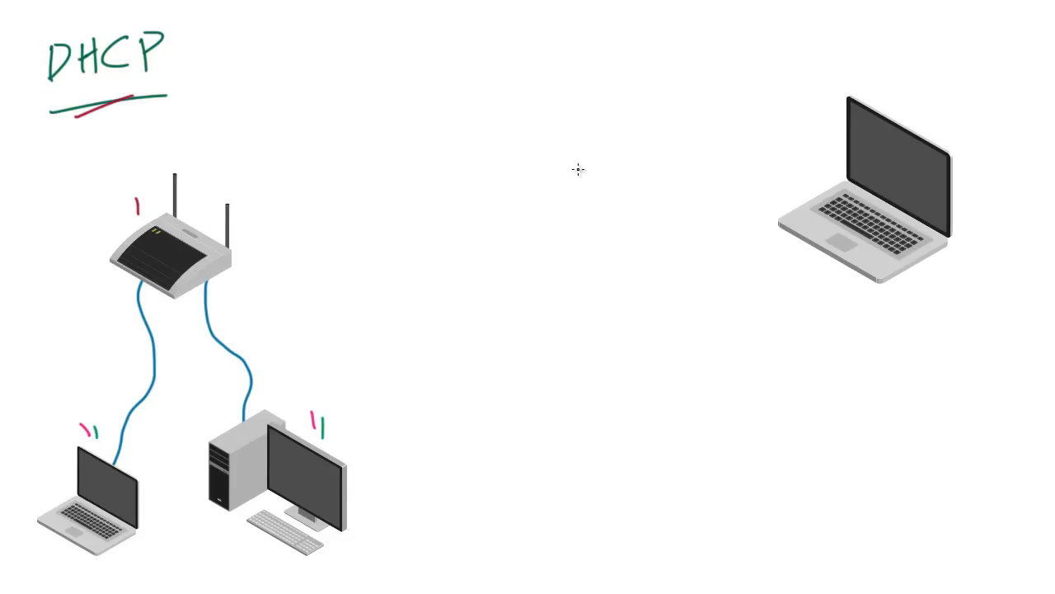
mouse_move(888, 97)
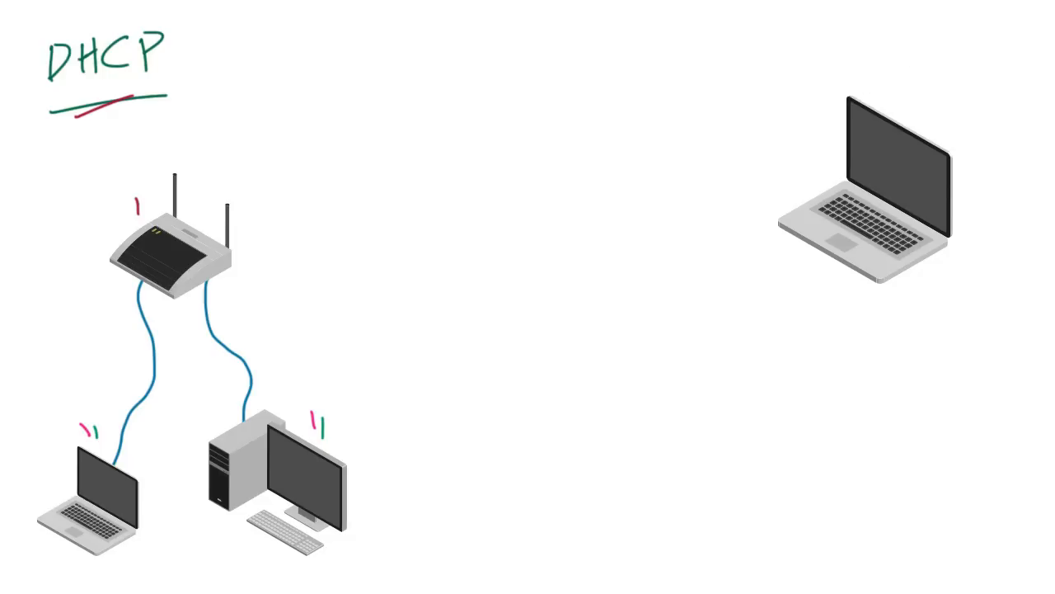
mouse_move(414, 194)
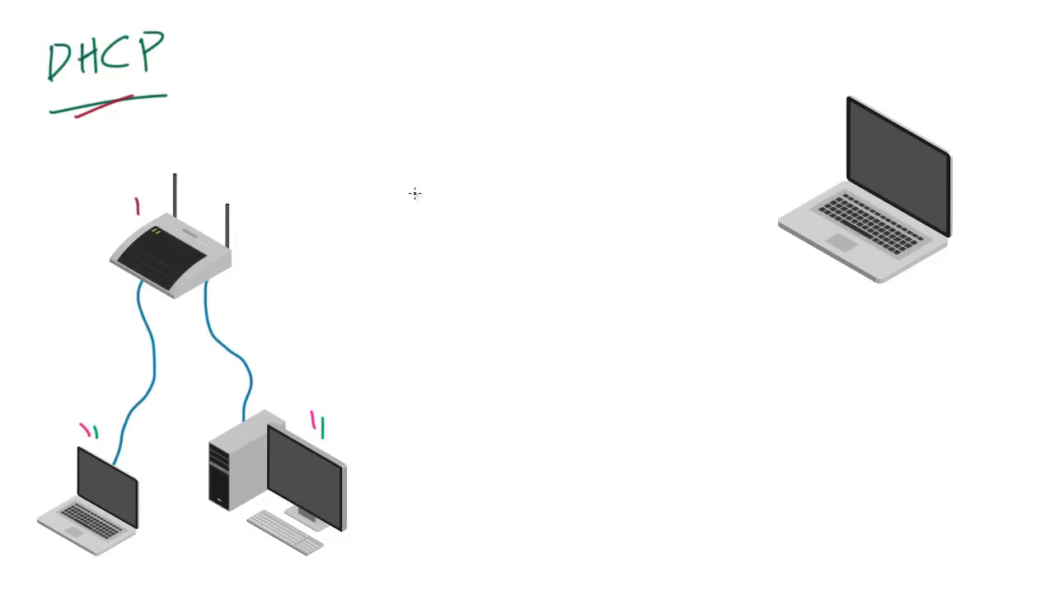
mouse_move(515, 256)
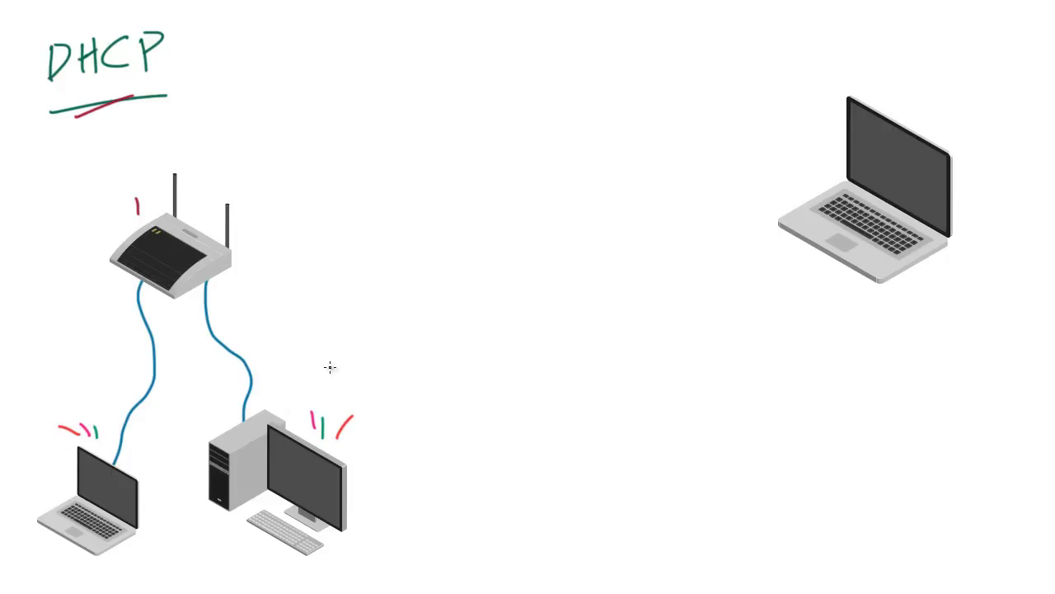
mouse_move(254, 282)
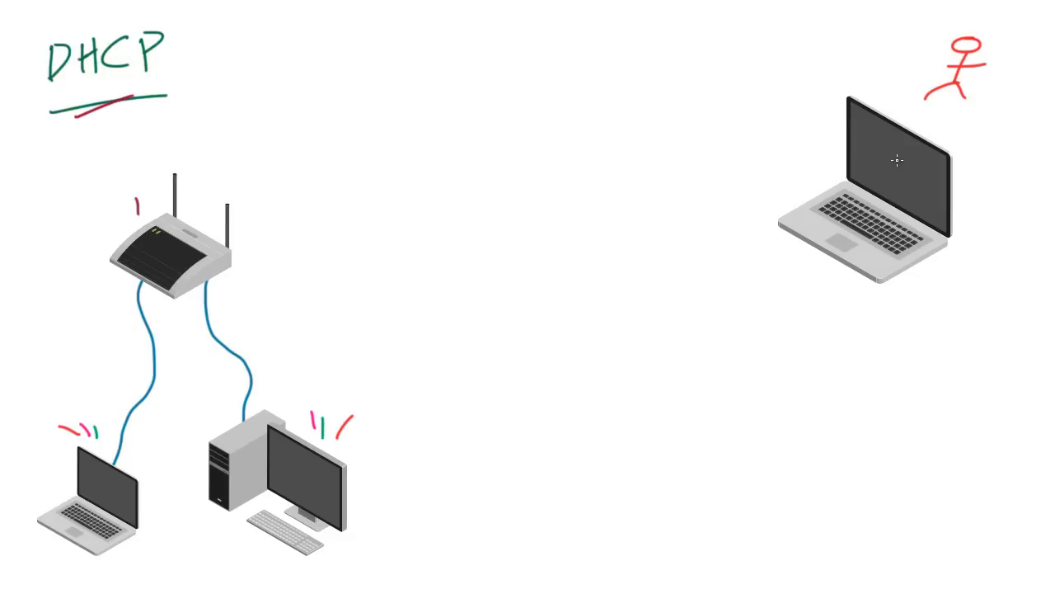
mouse_move(662, 110)
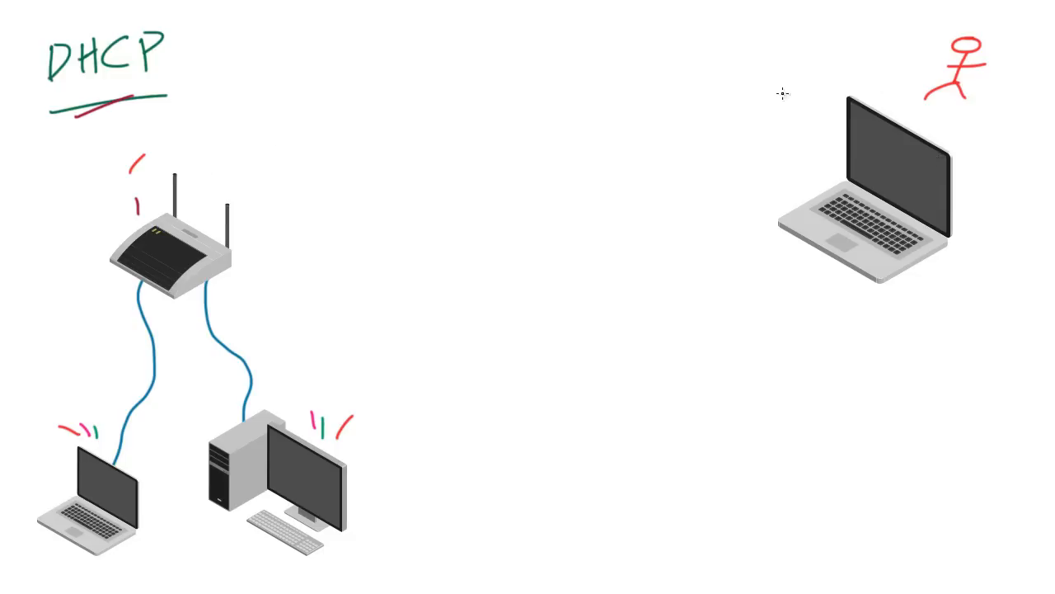
mouse_move(973, 213)
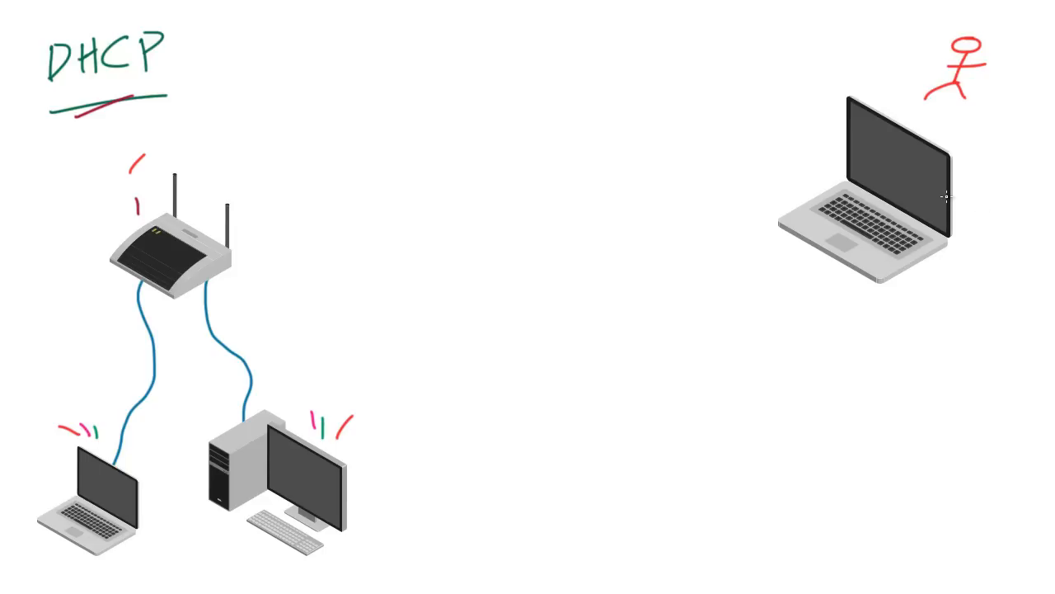
mouse_move(636, 277)
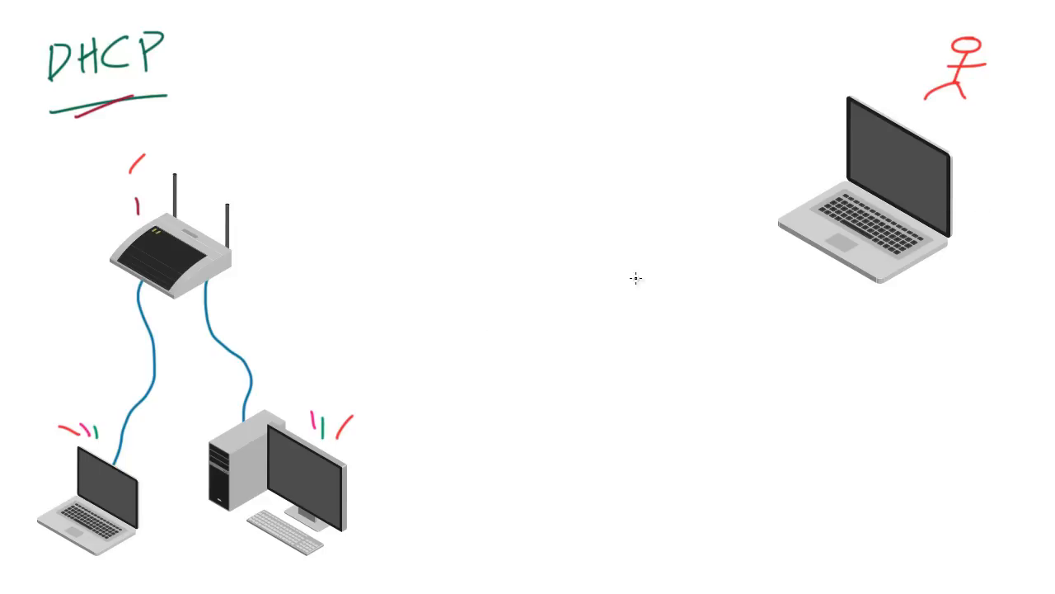
mouse_move(660, 256)
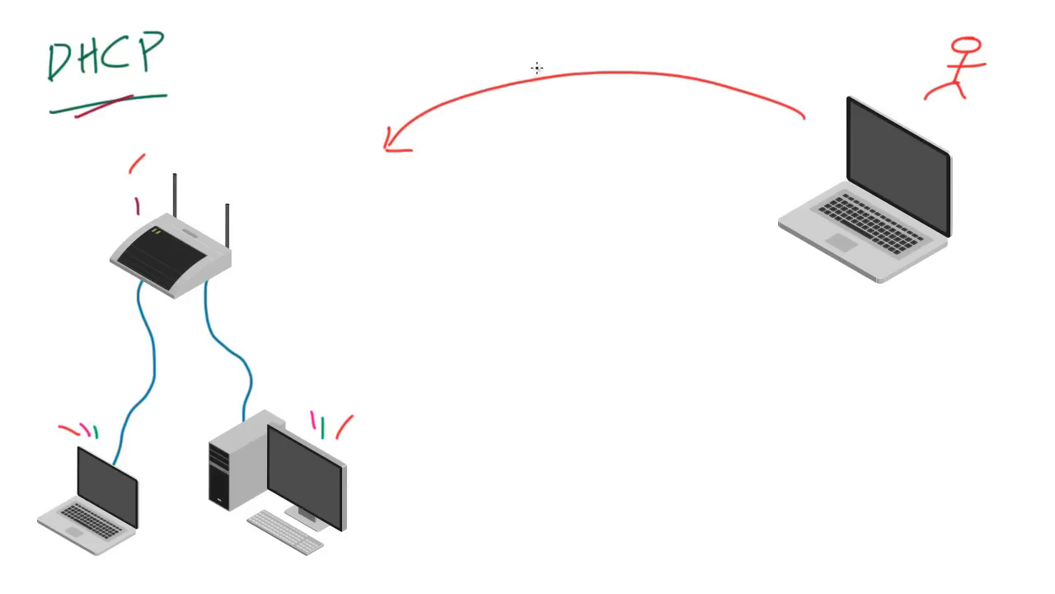
mouse_move(535, 33)
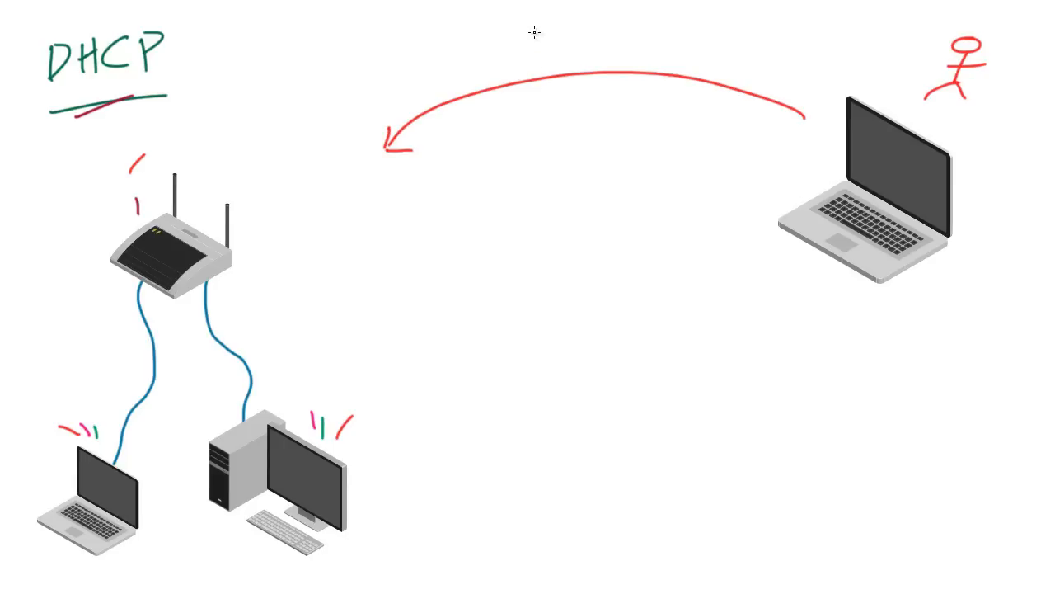
mouse_move(497, 59)
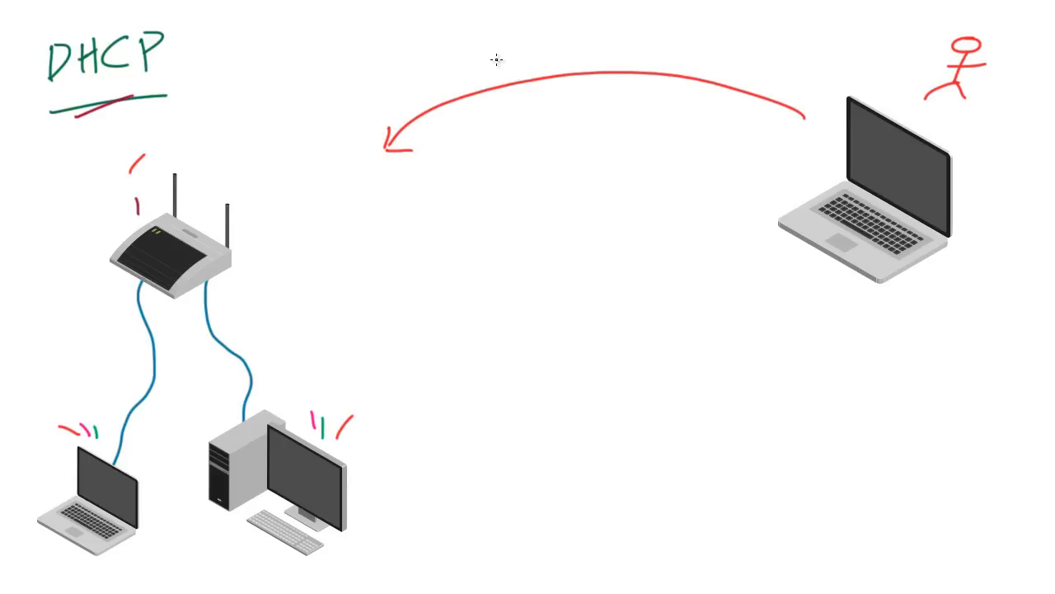
Write 'Discover' above the red arrow from the laptop to the router
type("Dis")
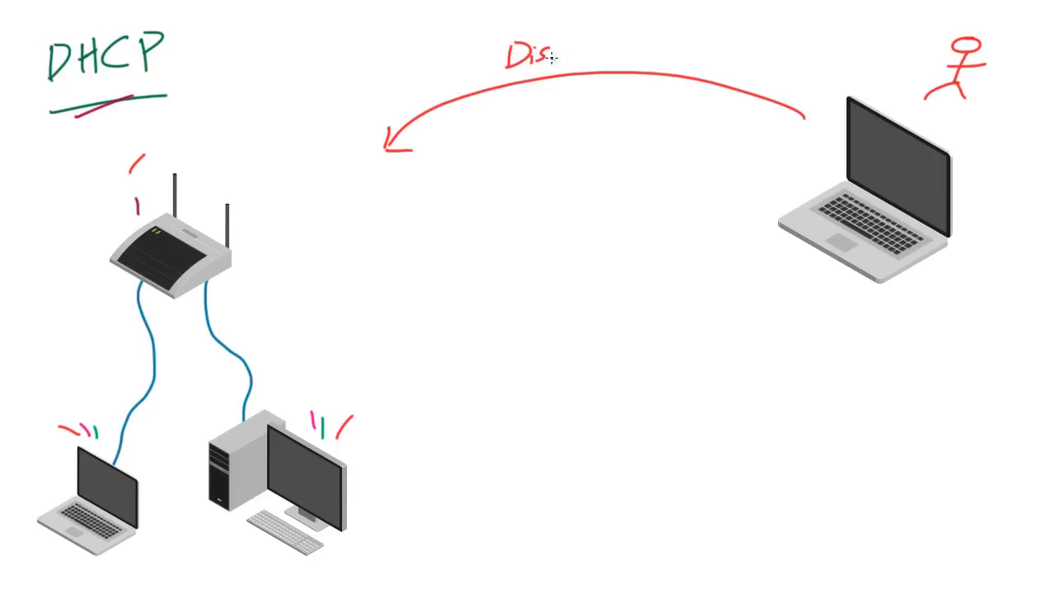
type("cover")
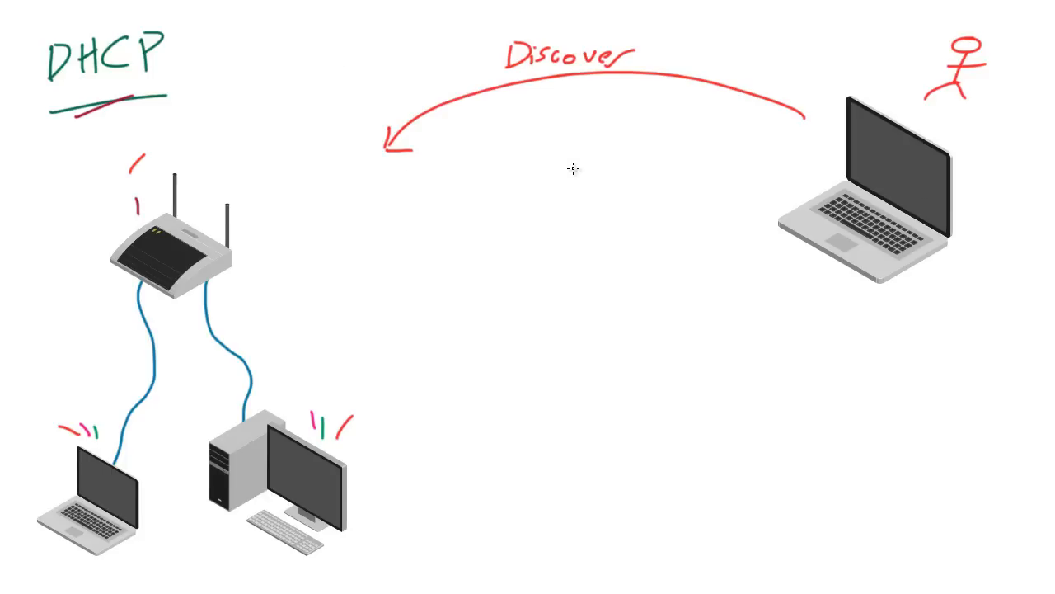
mouse_move(516, 73)
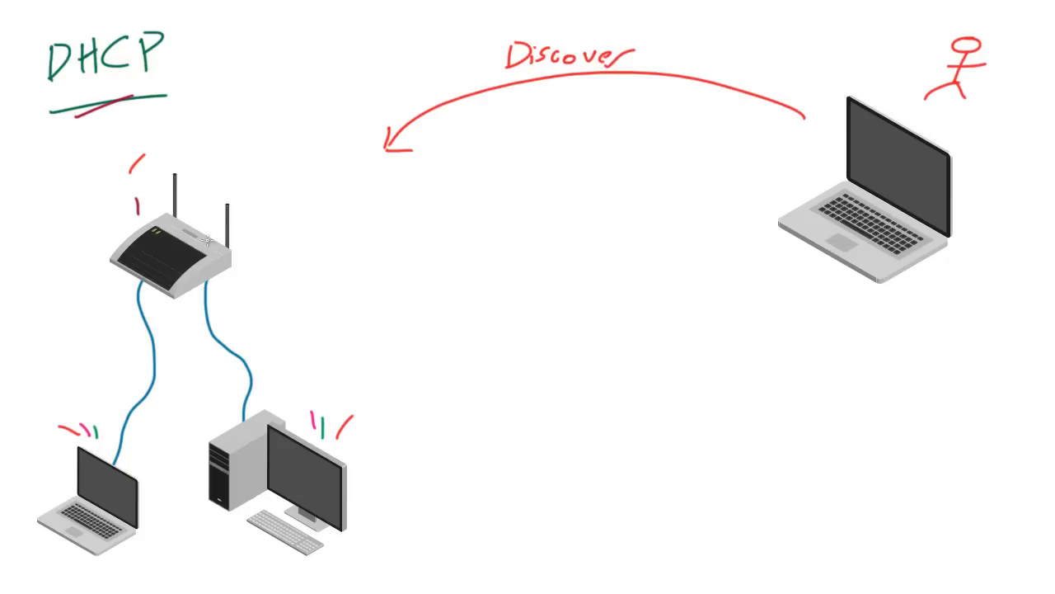
mouse_move(944, 179)
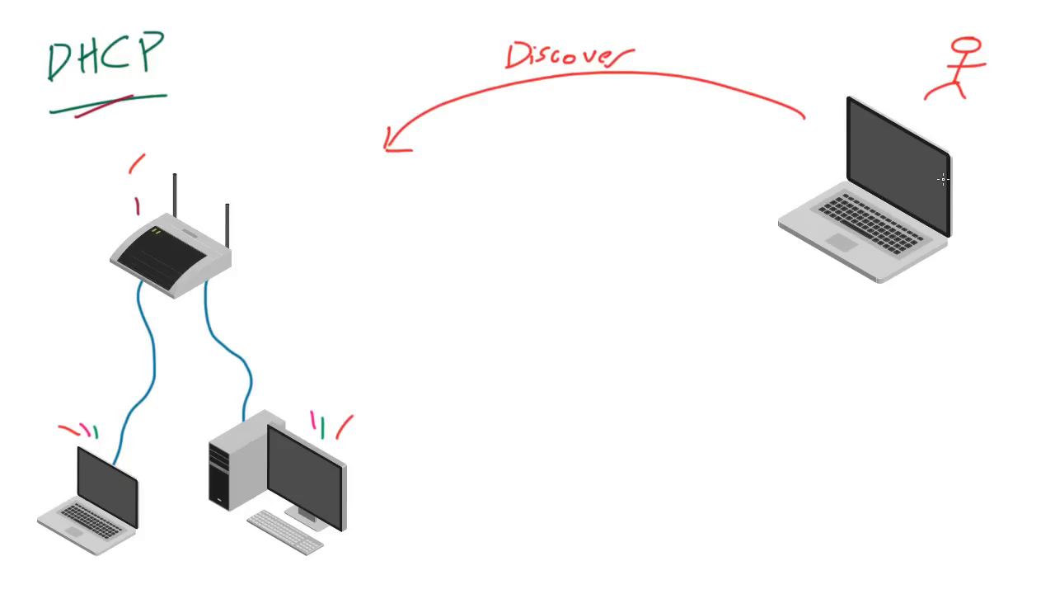
mouse_move(981, 171)
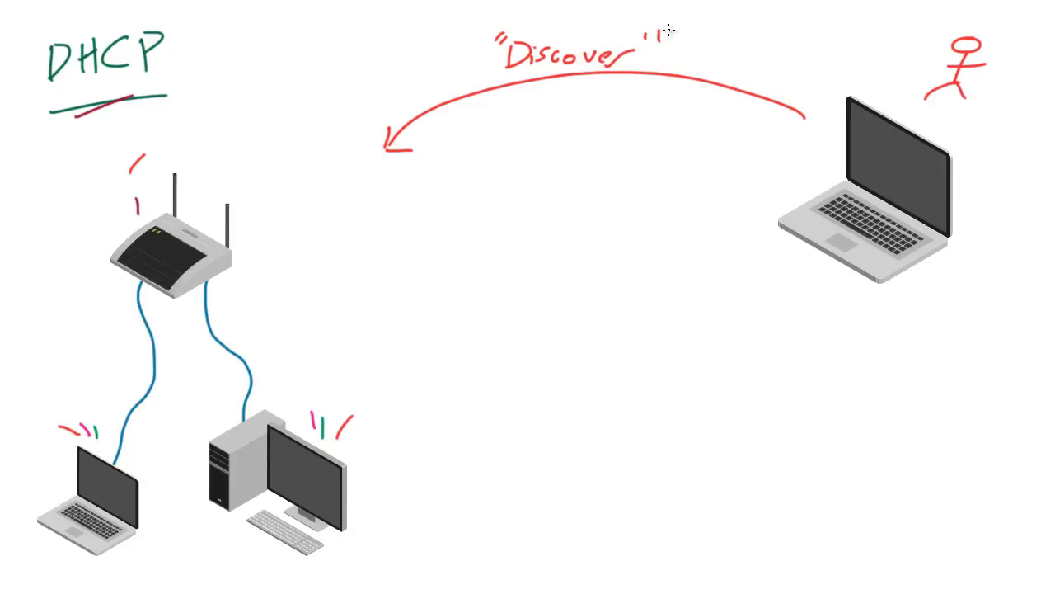
mouse_move(724, 162)
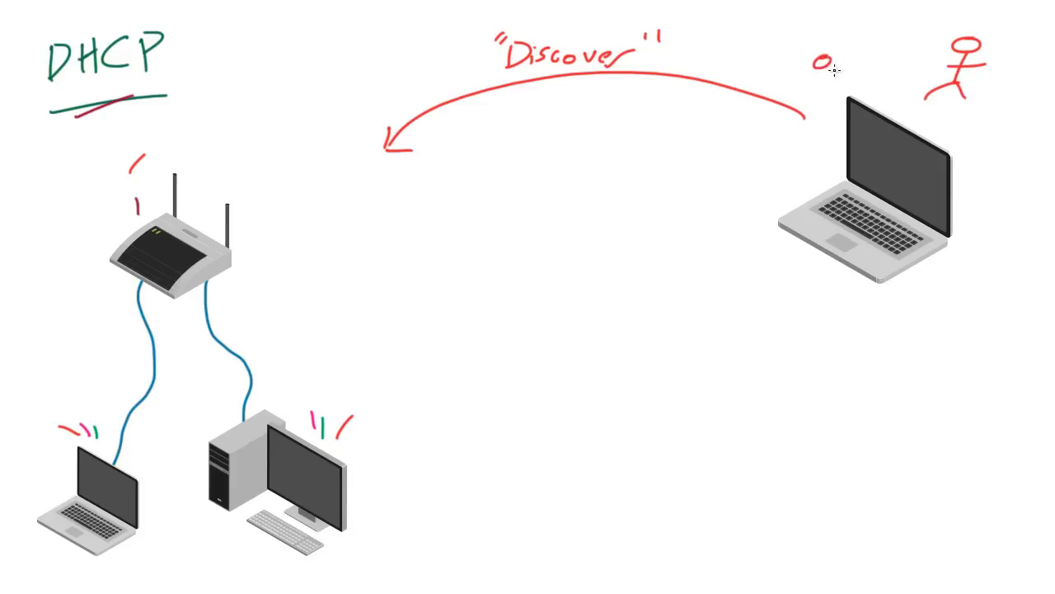
Handwrite '0.0.0.0' beside the stick figure above the laptop
type(".0.0.0")
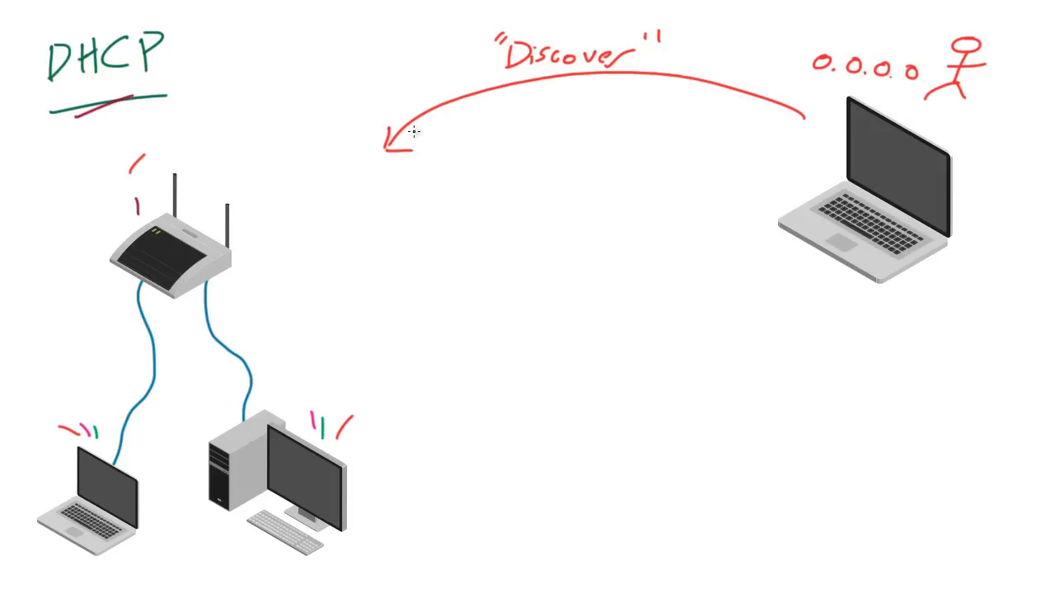
mouse_move(956, 95)
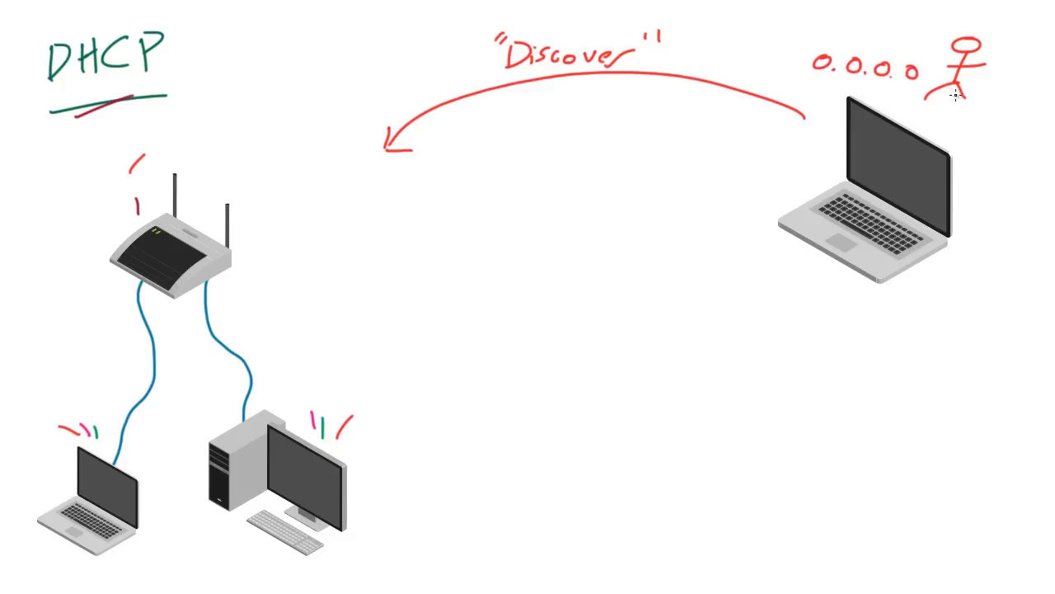
mouse_move(482, 74)
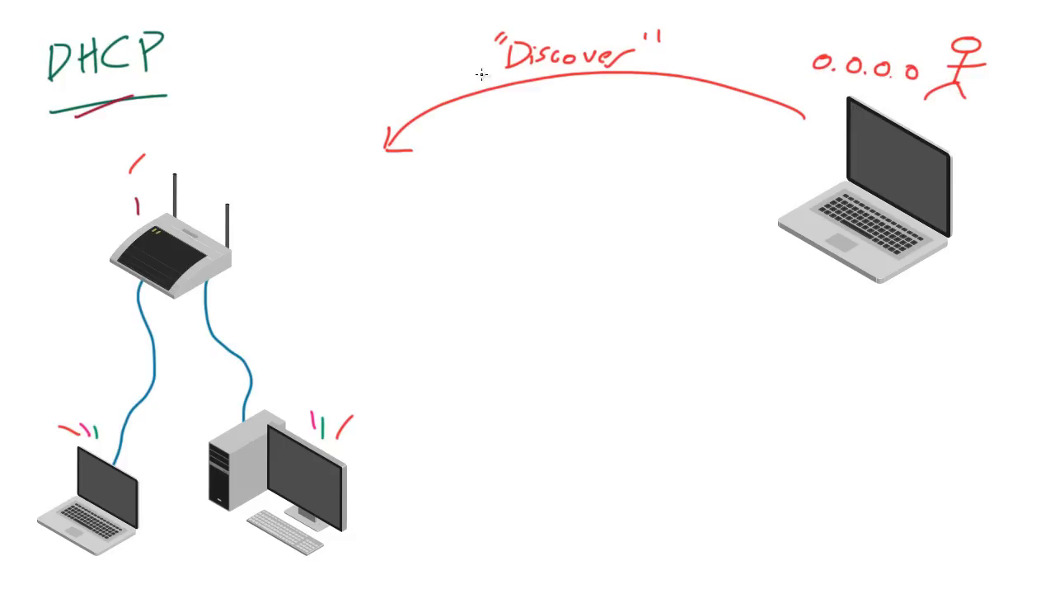
mouse_move(684, 159)
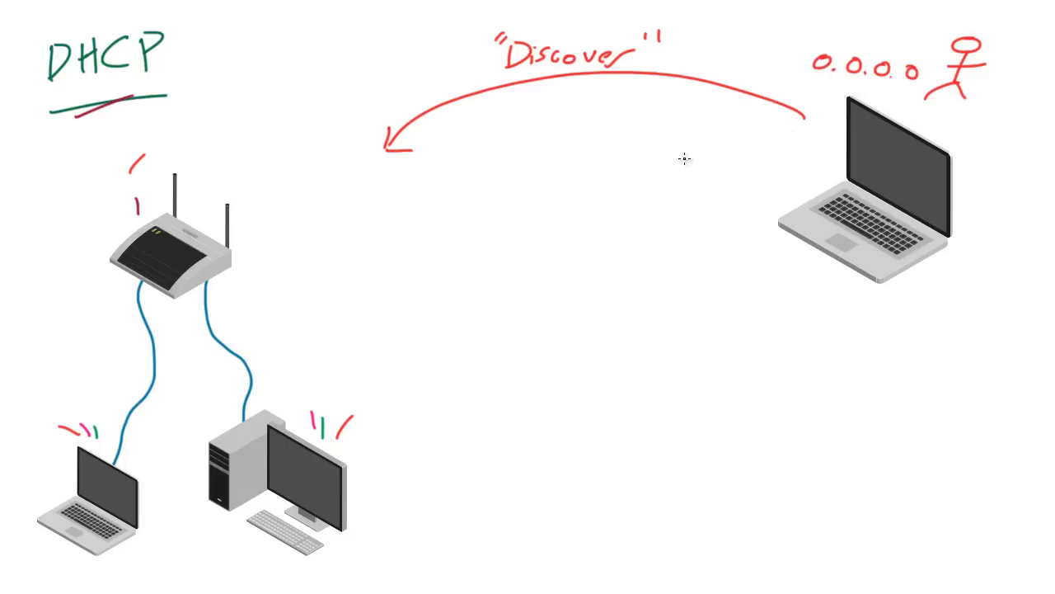
mouse_move(857, 145)
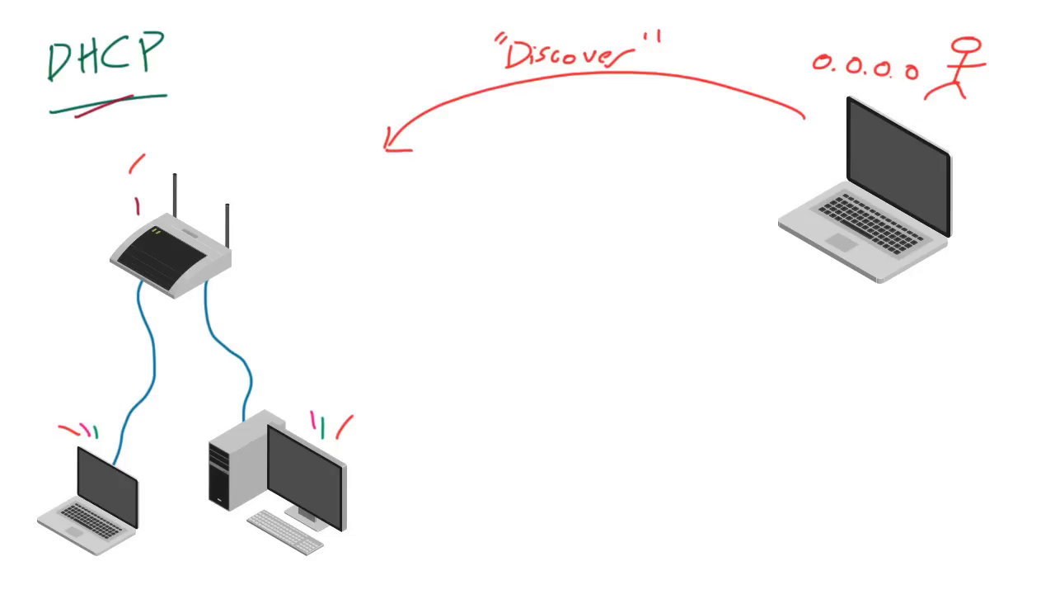
mouse_move(504, 149)
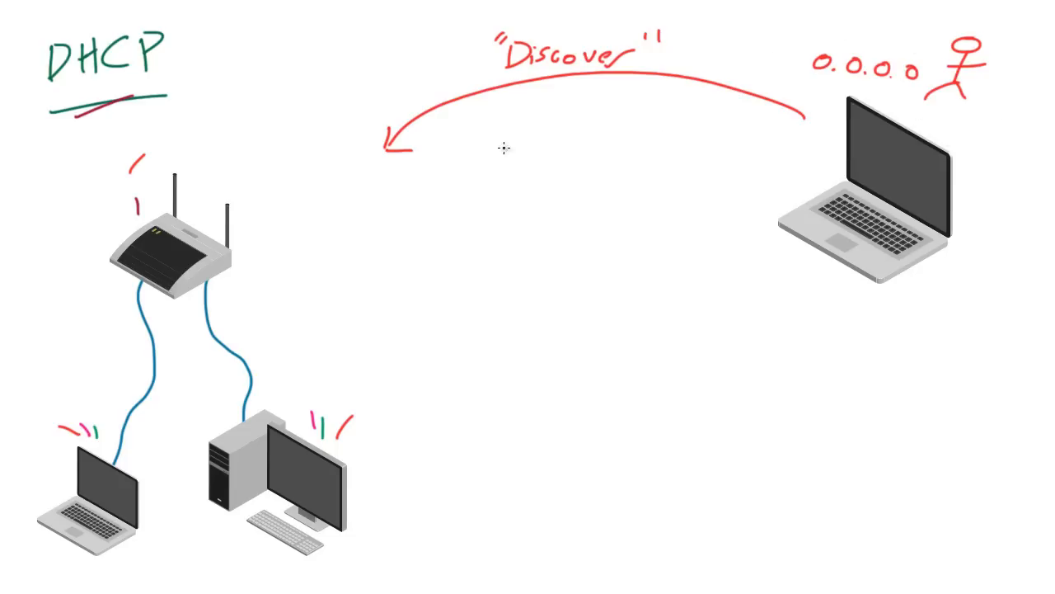
mouse_move(132, 192)
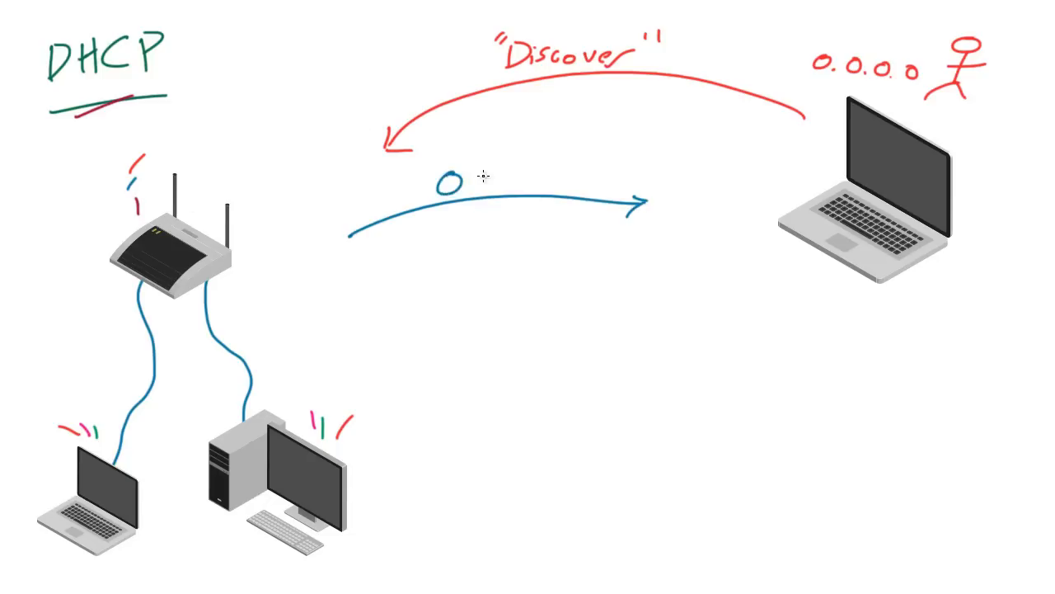
Write 'Offer' above the blue arrow running from the router to the laptop
type("Offer")
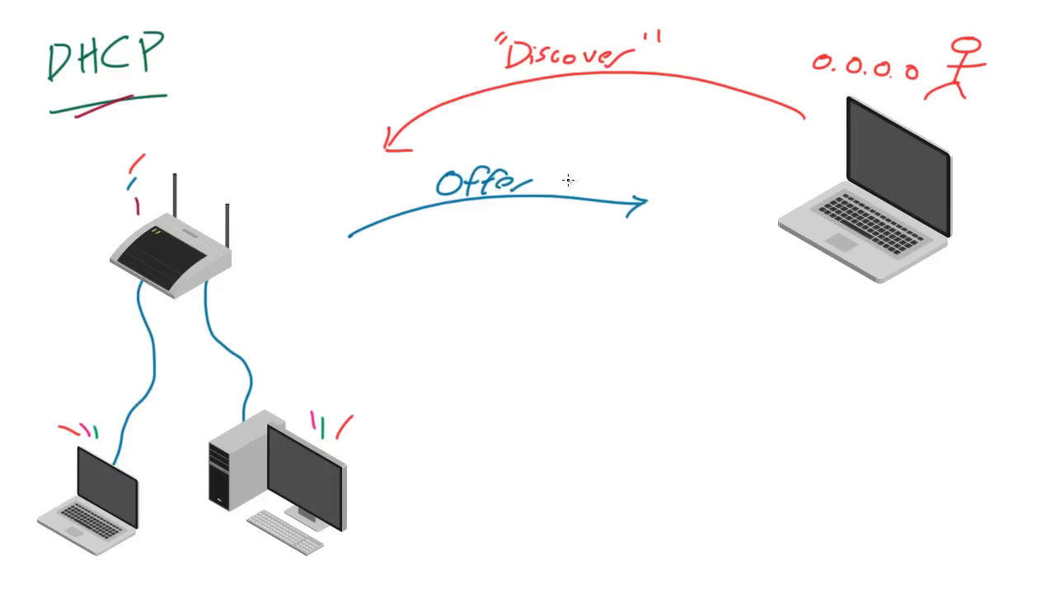
mouse_move(428, 175)
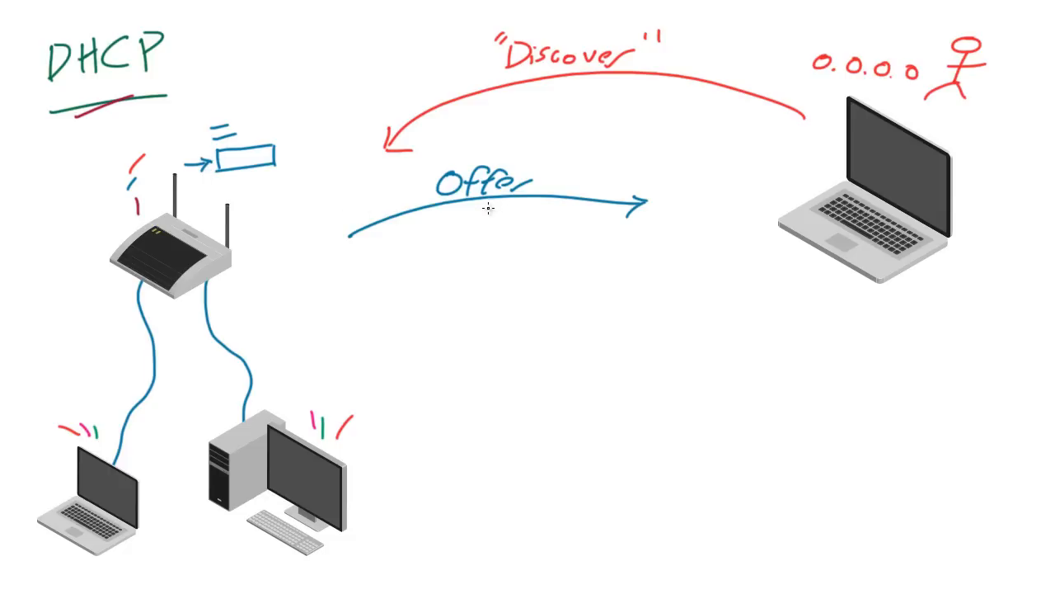
mouse_move(675, 208)
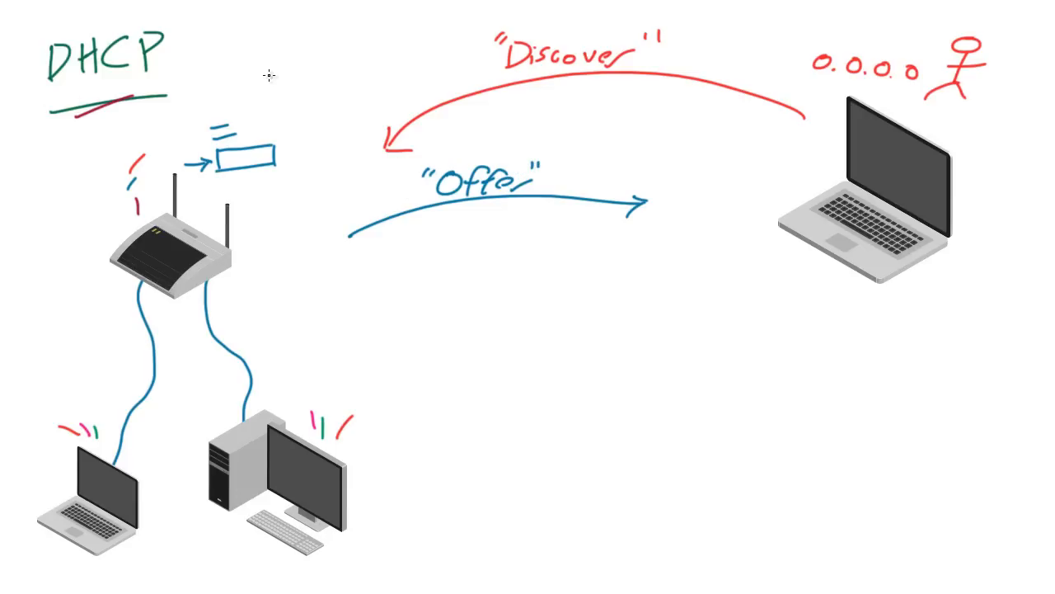
mouse_move(232, 181)
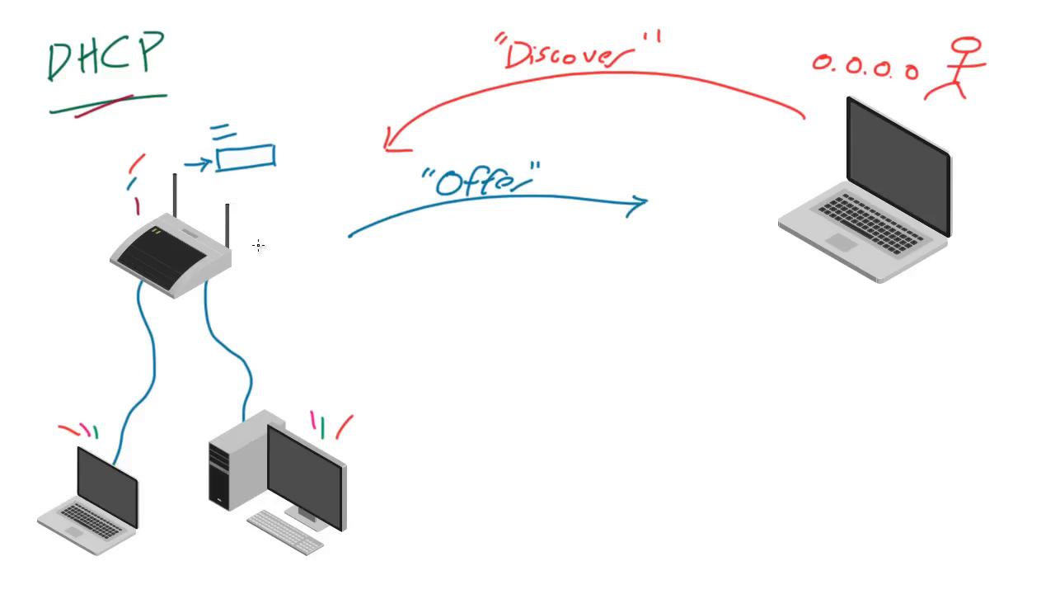
mouse_move(735, 145)
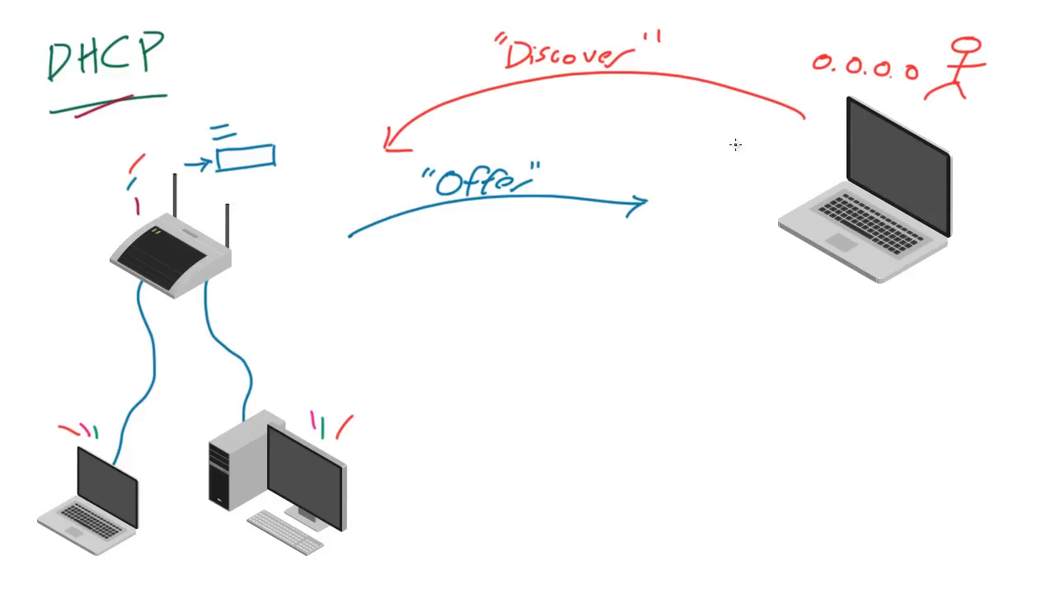
mouse_move(956, 107)
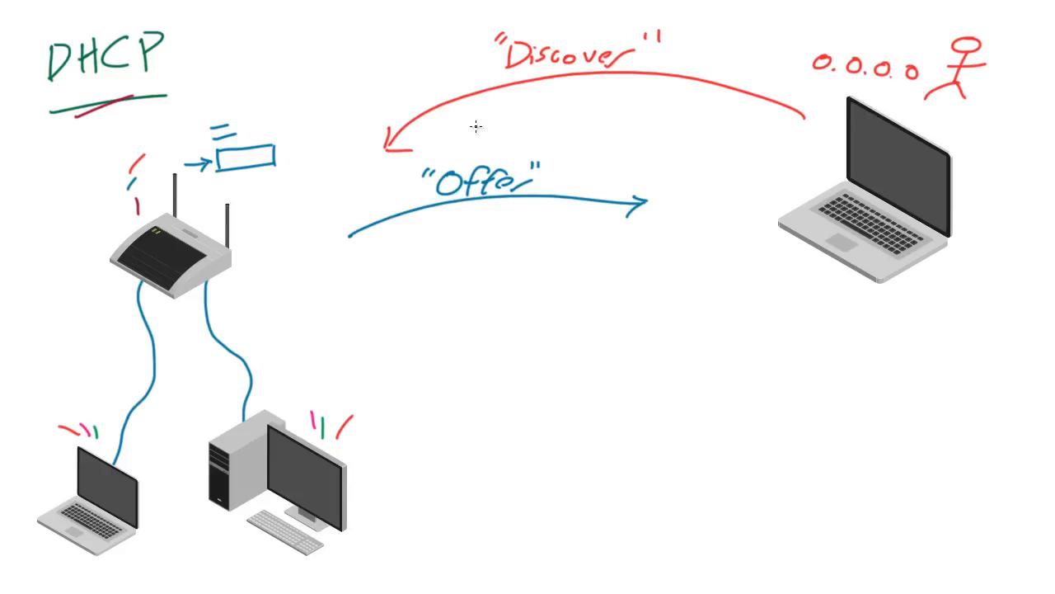
mouse_move(775, 229)
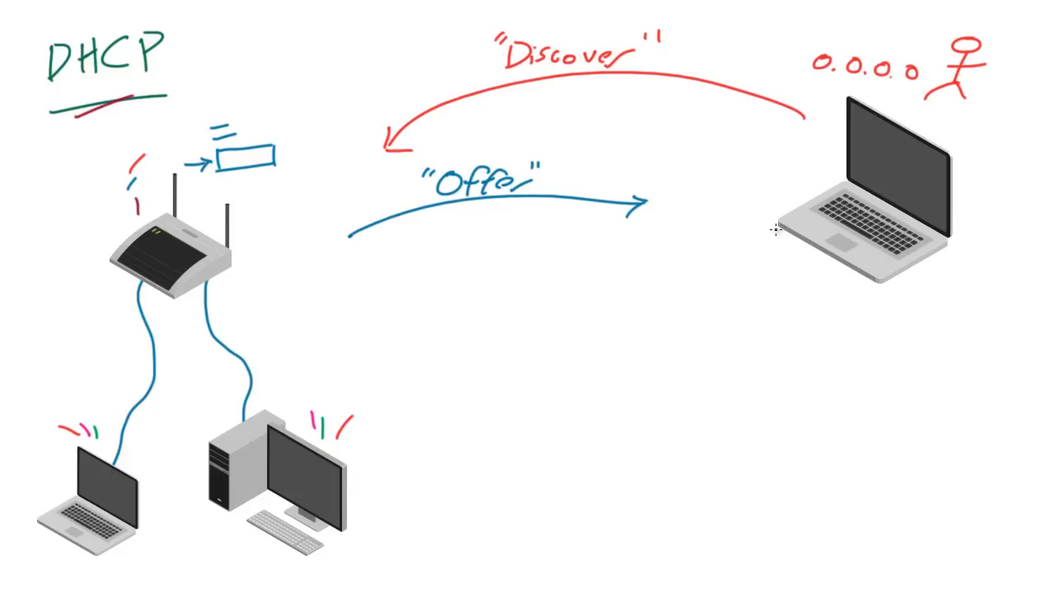
mouse_move(824, 185)
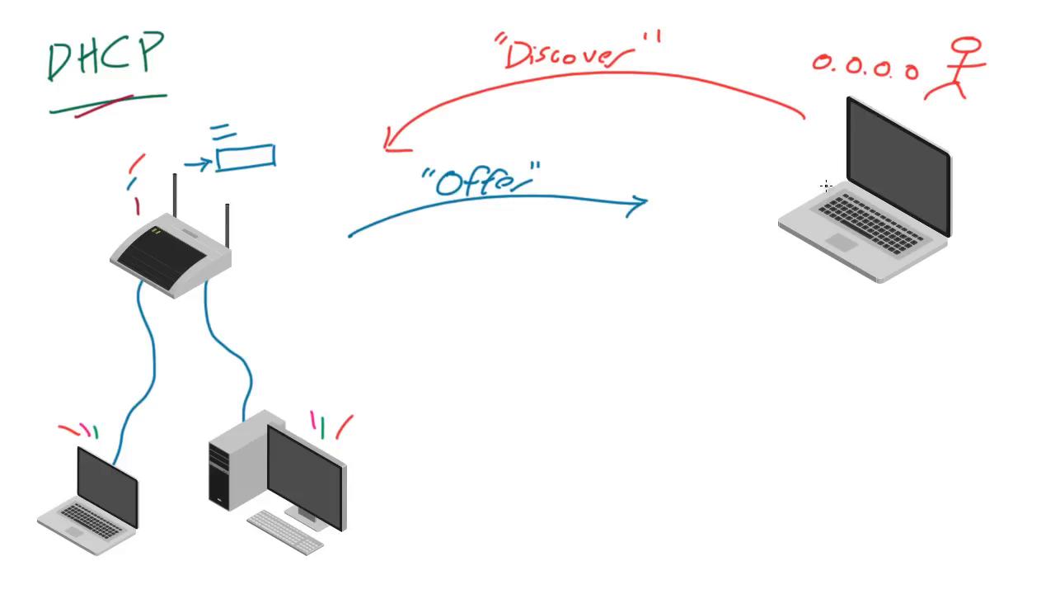
mouse_move(785, 185)
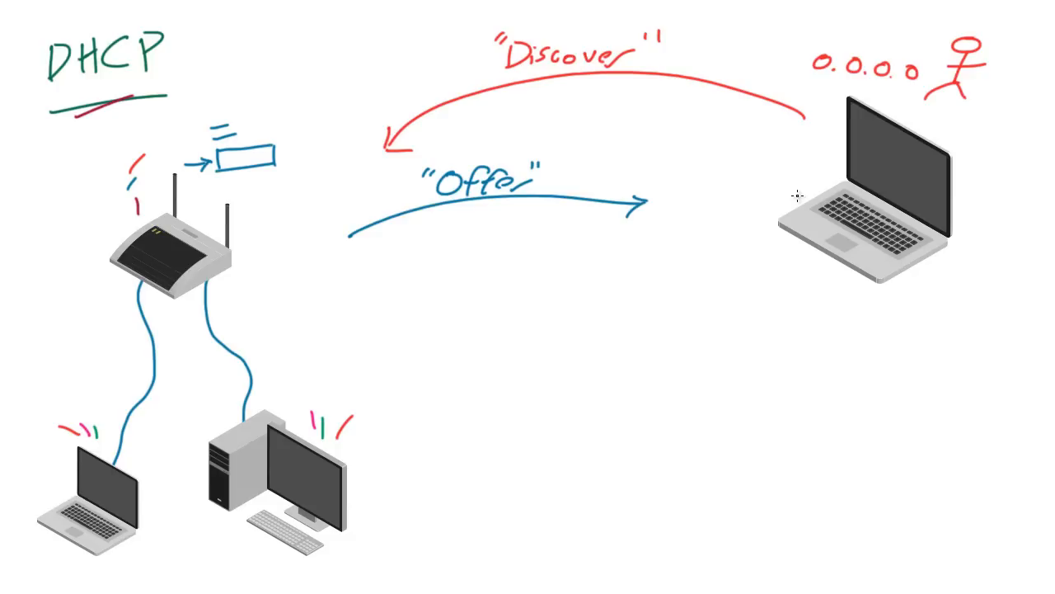
mouse_move(867, 276)
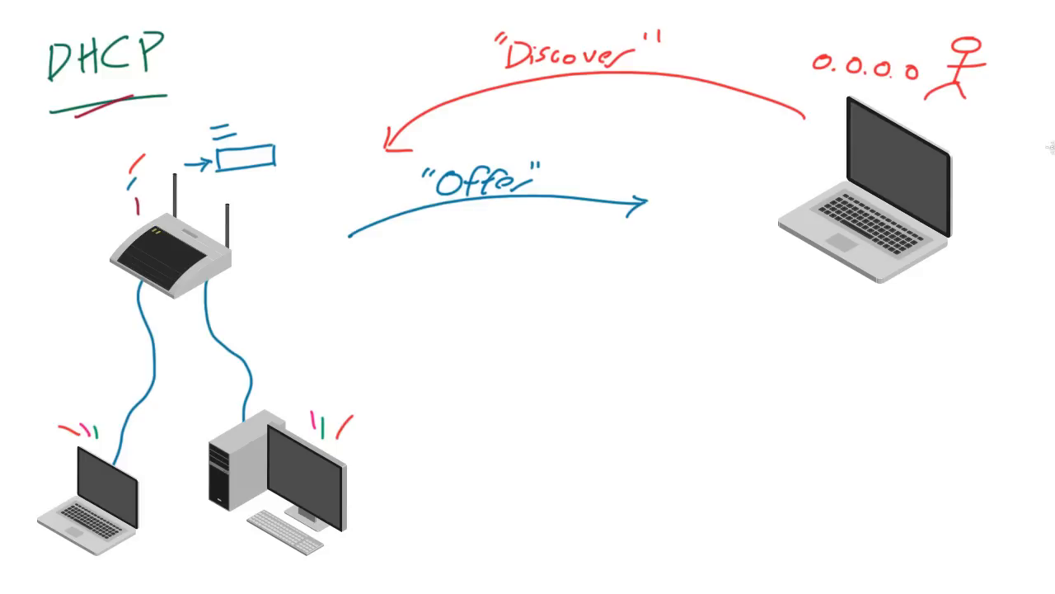
mouse_move(676, 350)
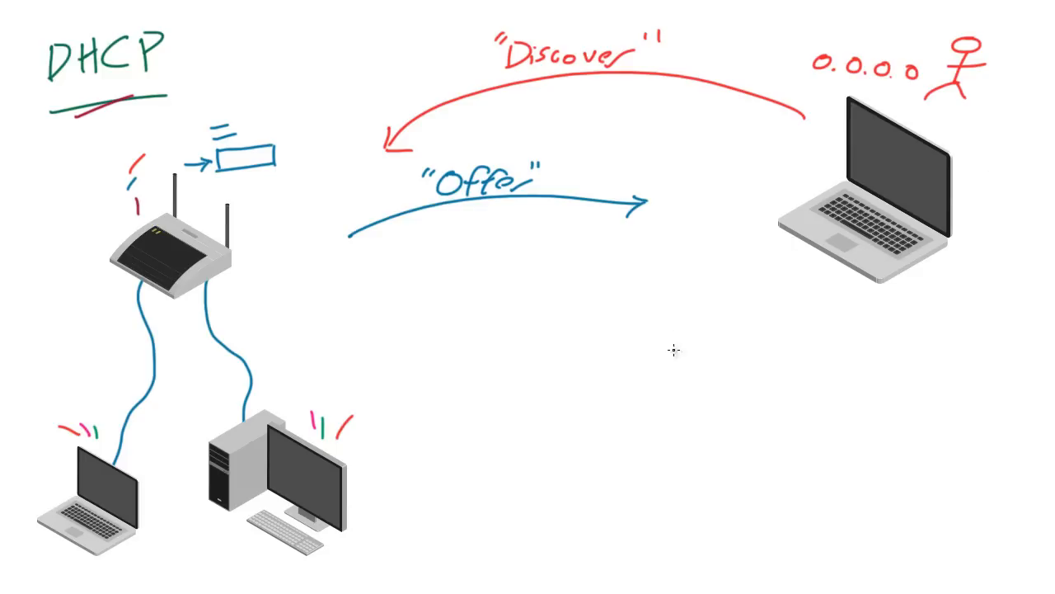
mouse_move(723, 391)
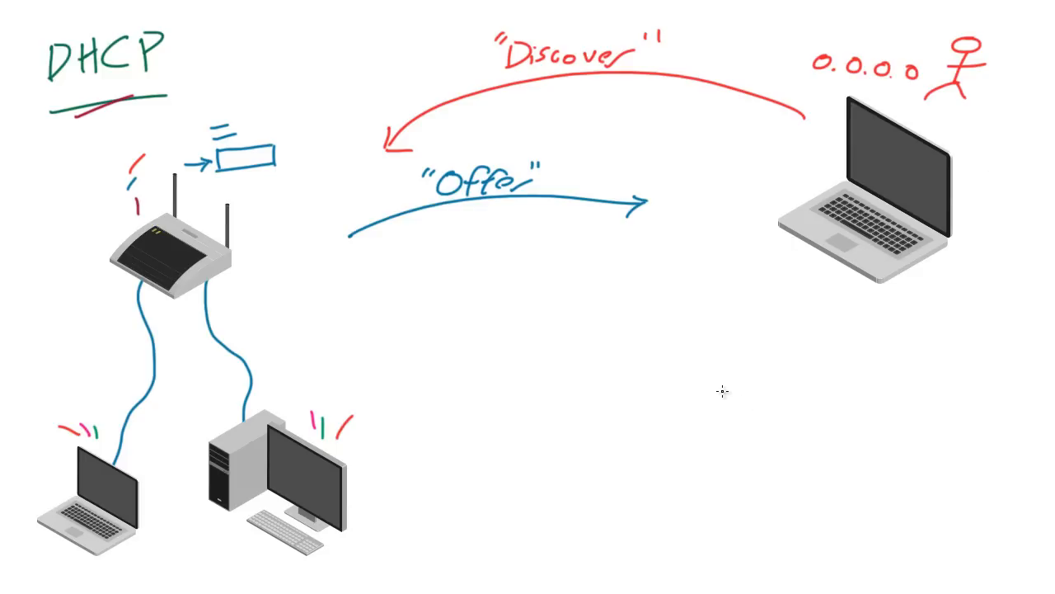
mouse_move(756, 228)
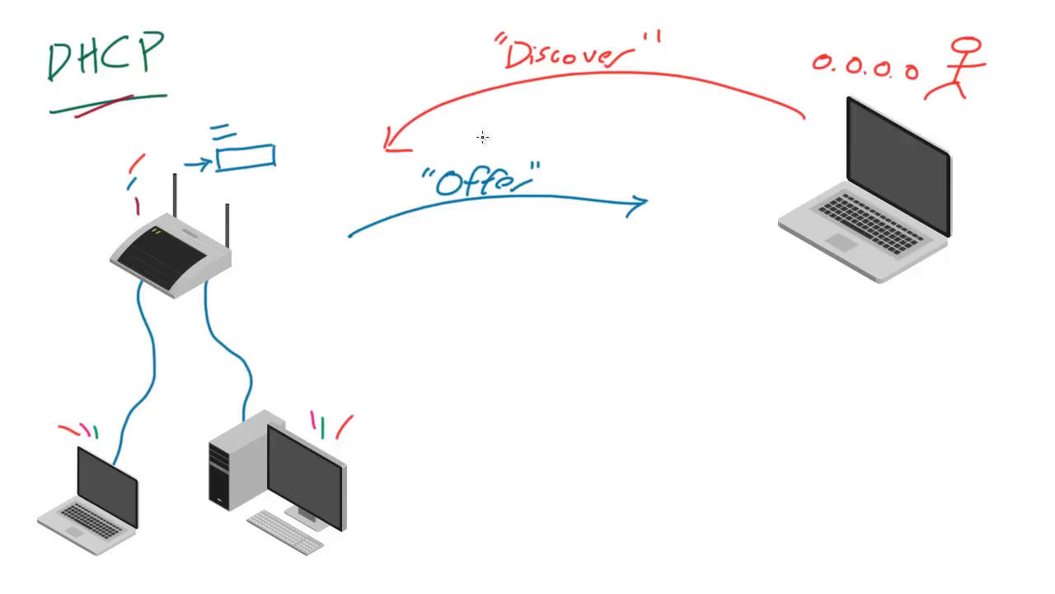
Handwrite the address '1.2.3.8' in green above the Offer label
type("1.2.?")
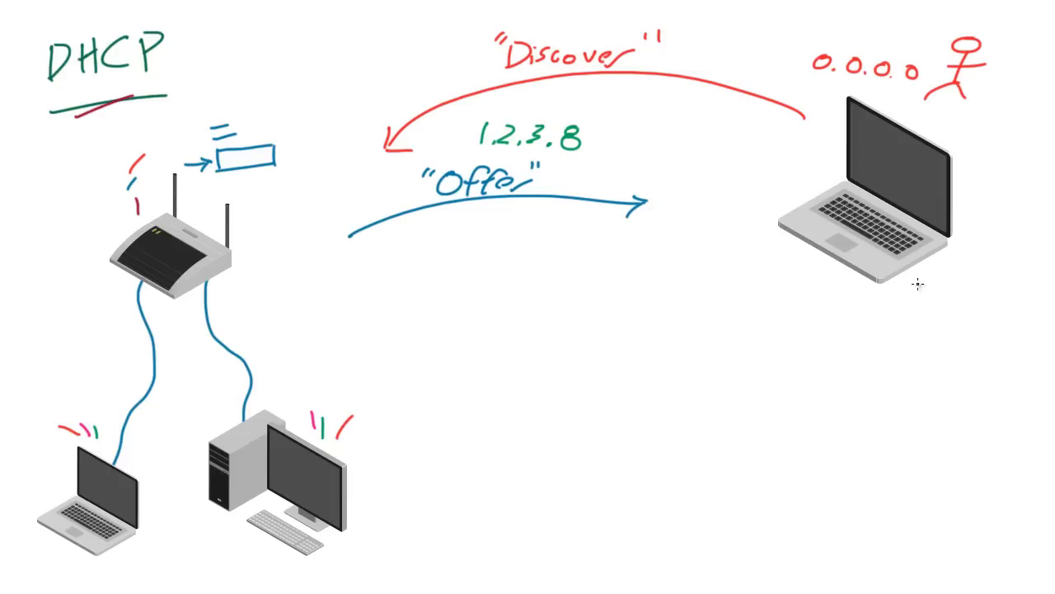
mouse_move(775, 401)
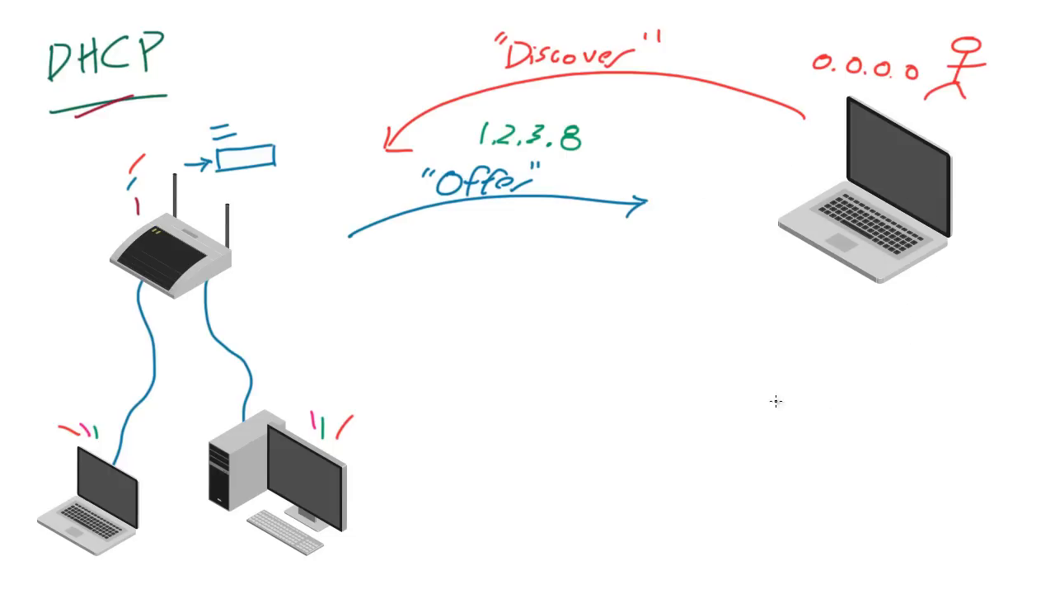
Draw a green curved arrow from the laptop to the router and write 'Request' above it
left_click_drag(773, 346, 442, 309)
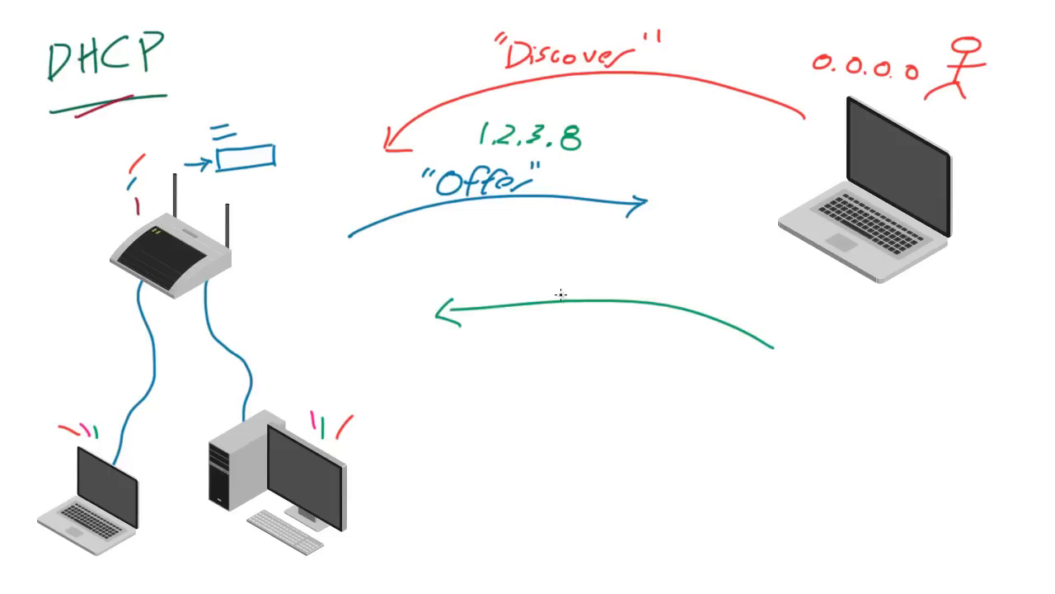
type("Request\"")
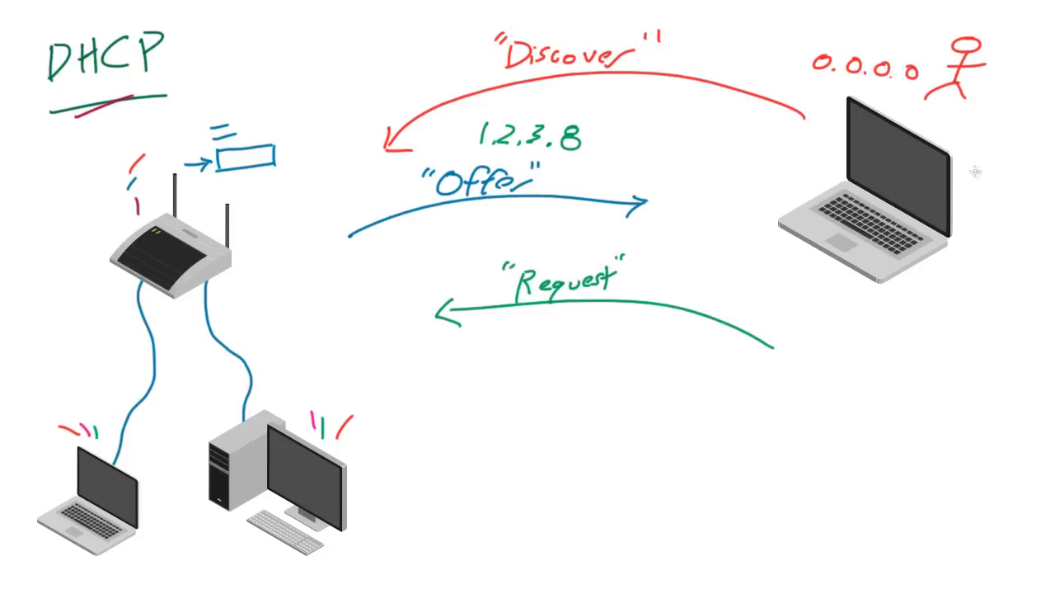
mouse_move(911, 282)
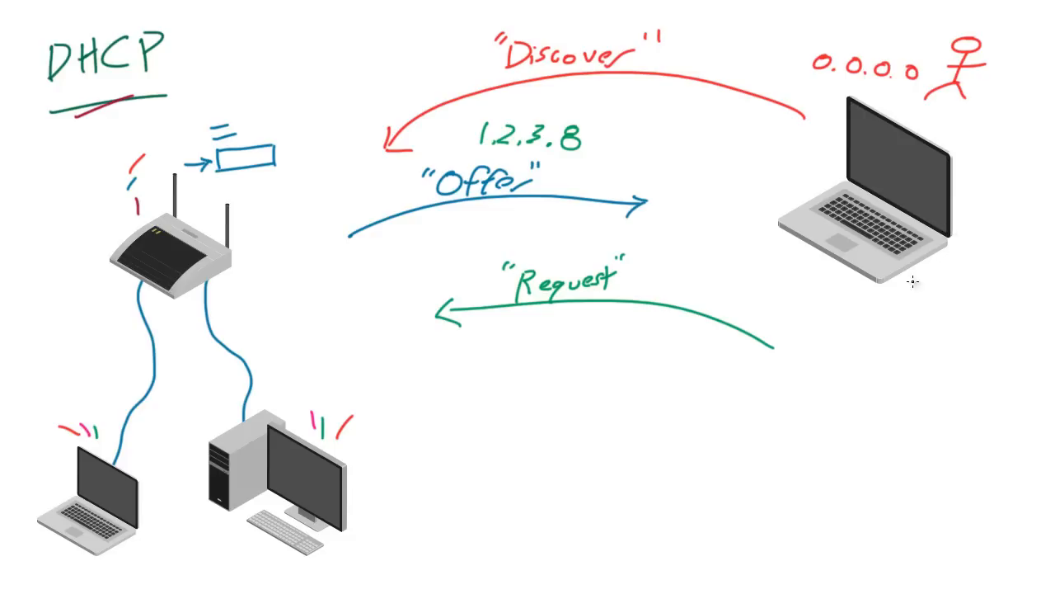
mouse_move(935, 330)
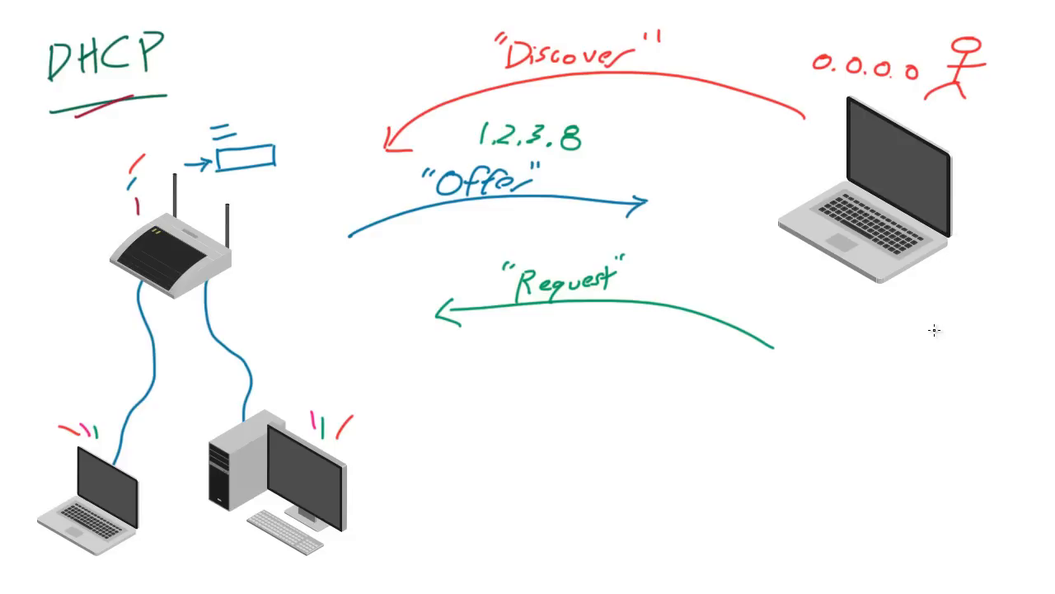
mouse_move(879, 295)
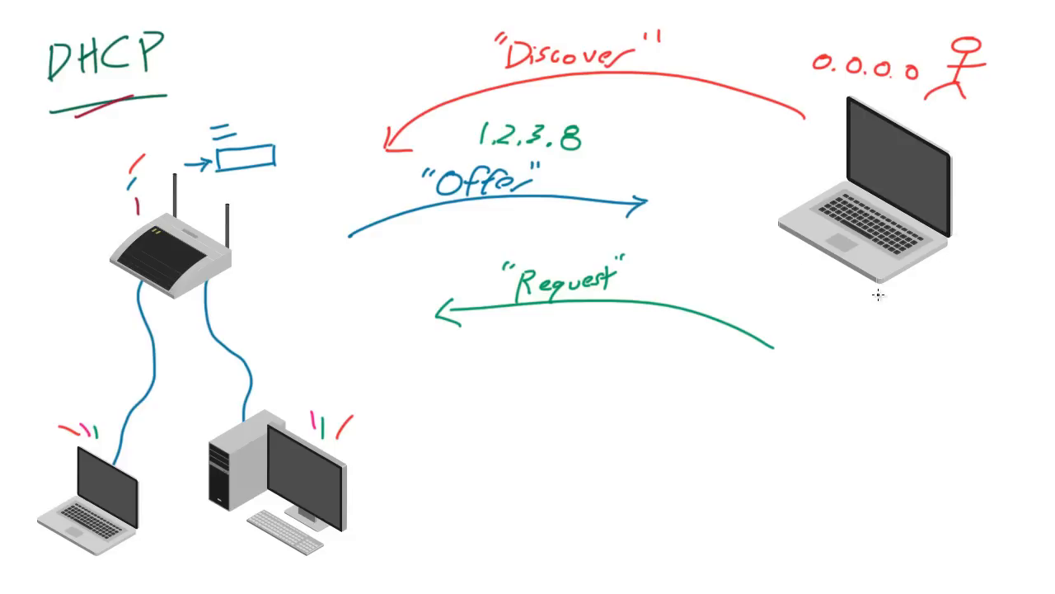
mouse_move(635, 352)
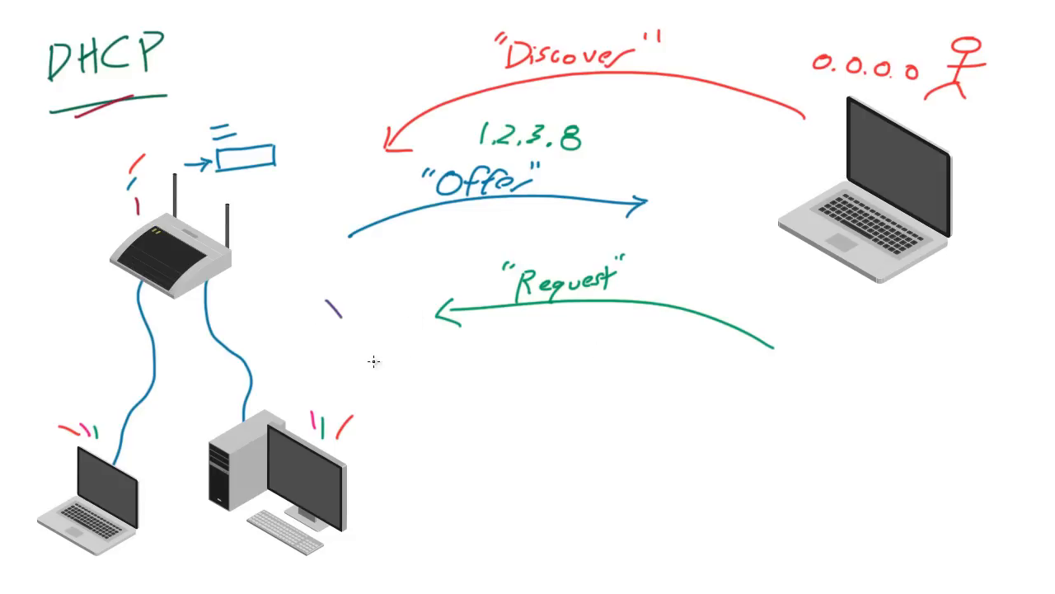
Draw a purple curved arrow sweeping from the router around to the laptop
left_click_drag(342, 319, 899, 346)
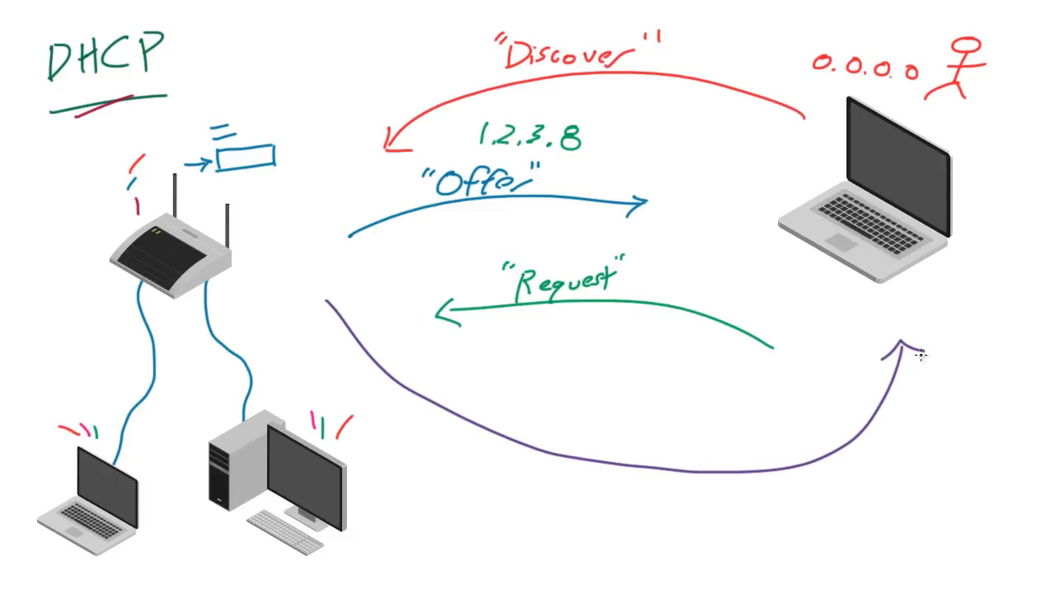
mouse_move(865, 208)
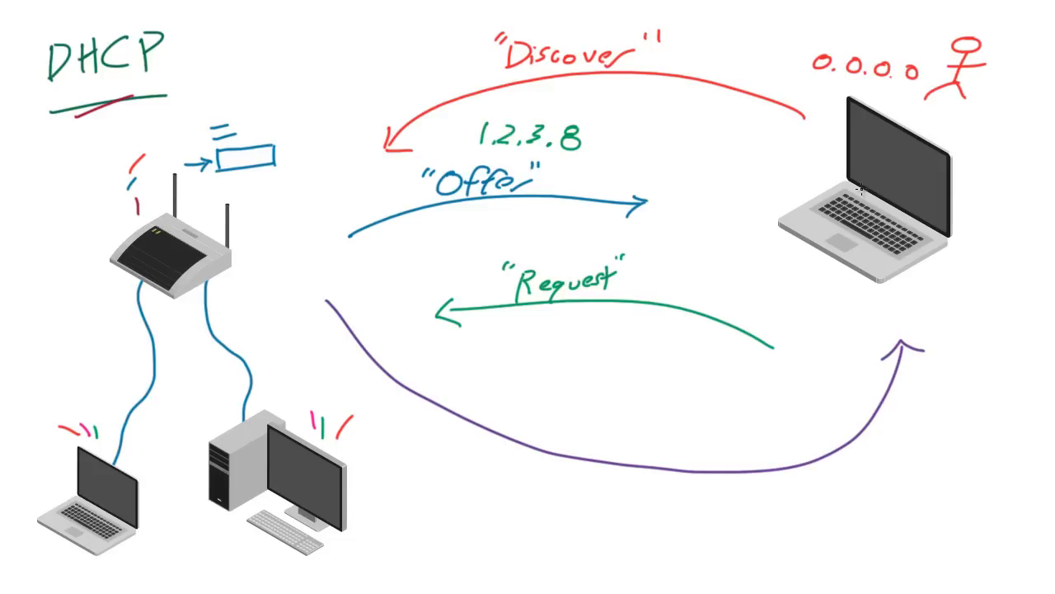
mouse_move(716, 310)
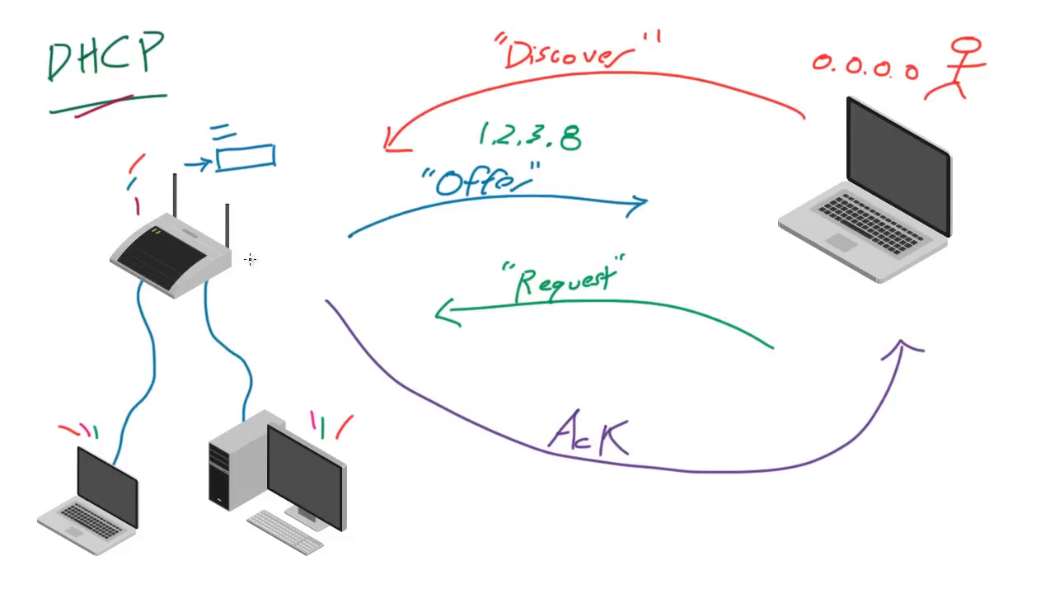
mouse_move(266, 241)
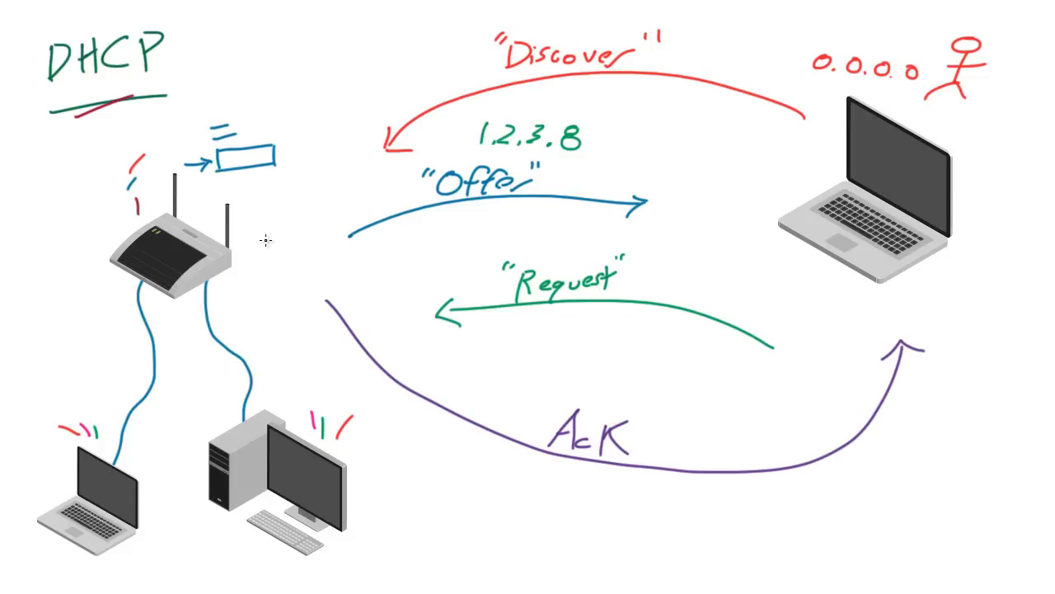
mouse_move(445, 337)
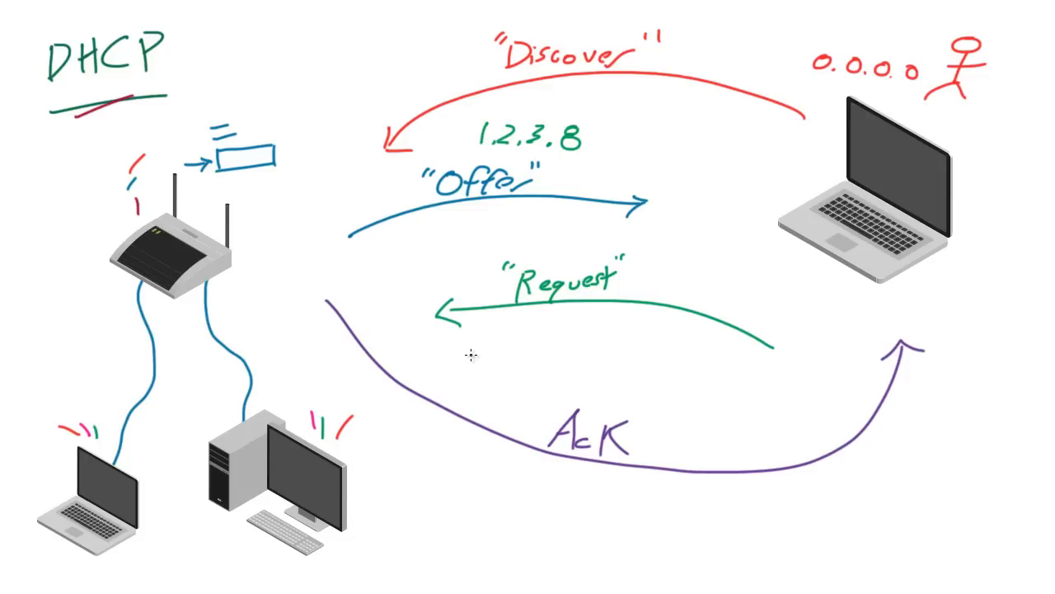
mouse_move(759, 461)
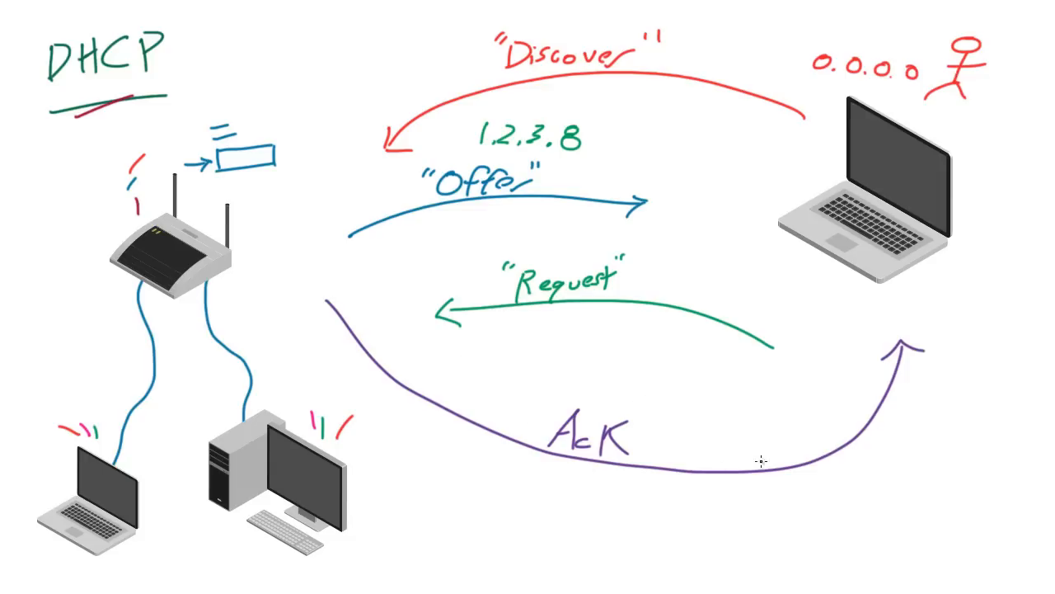
mouse_move(659, 510)
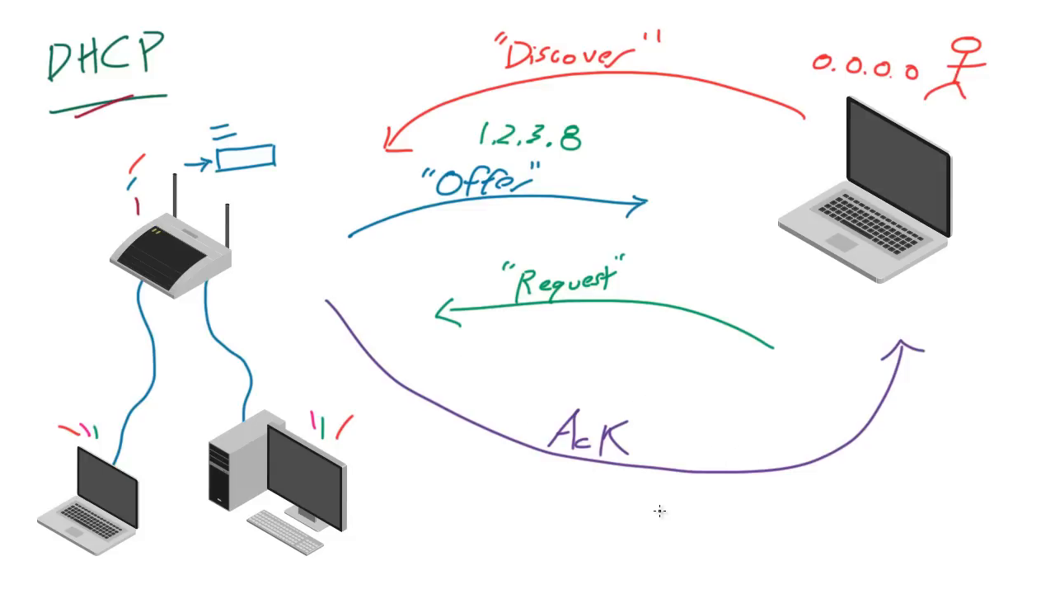
mouse_move(612, 491)
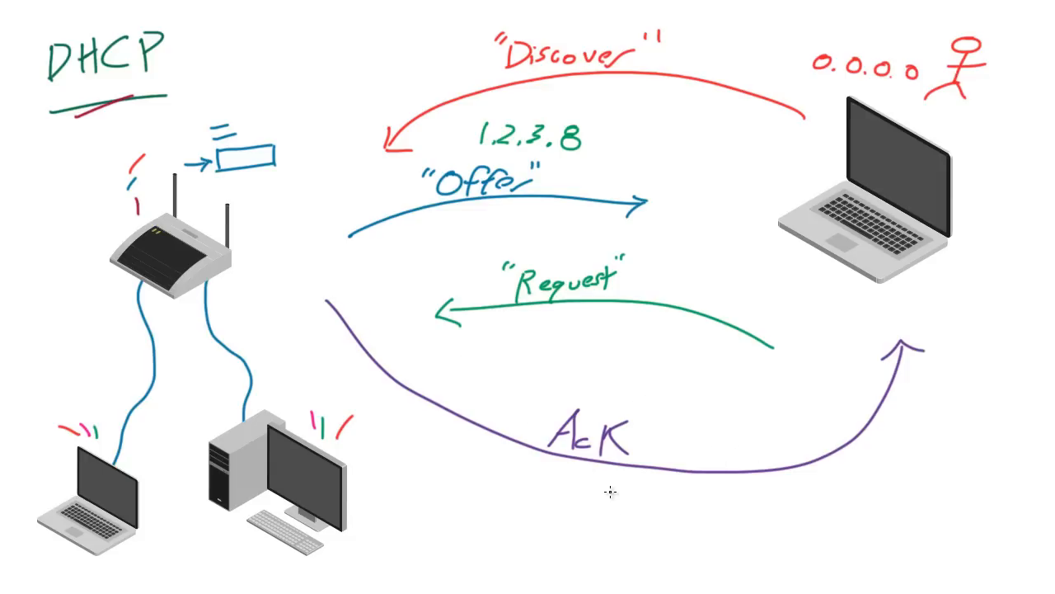
mouse_move(755, 262)
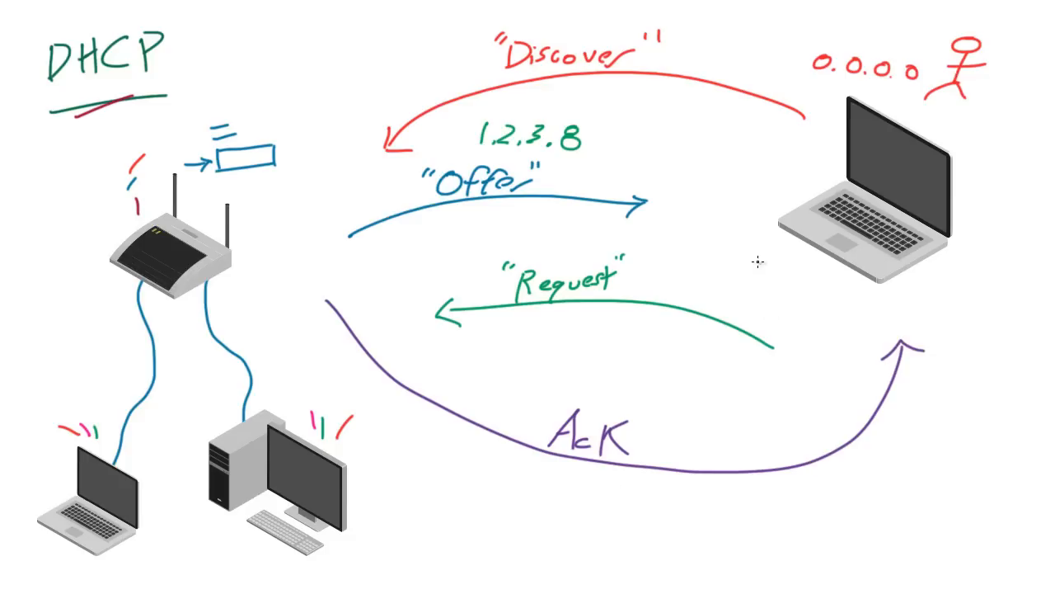
mouse_move(848, 364)
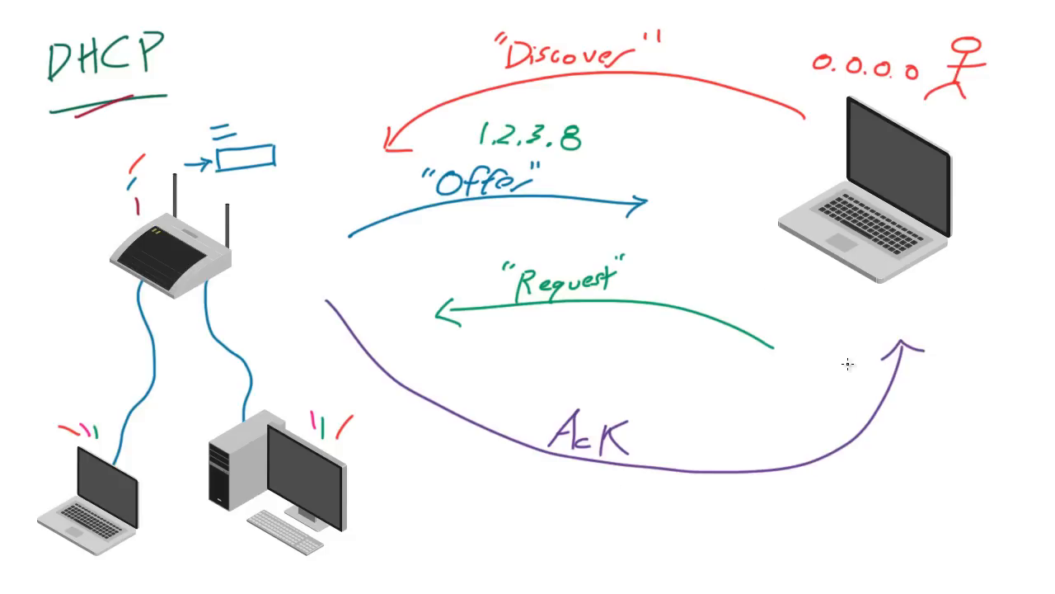
mouse_move(853, 349)
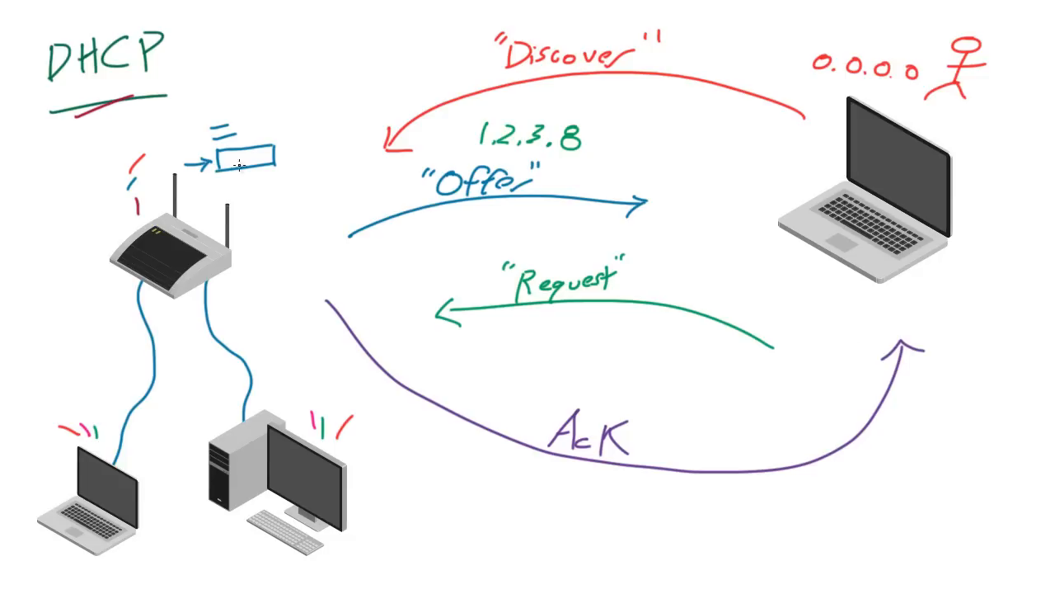
mouse_move(278, 255)
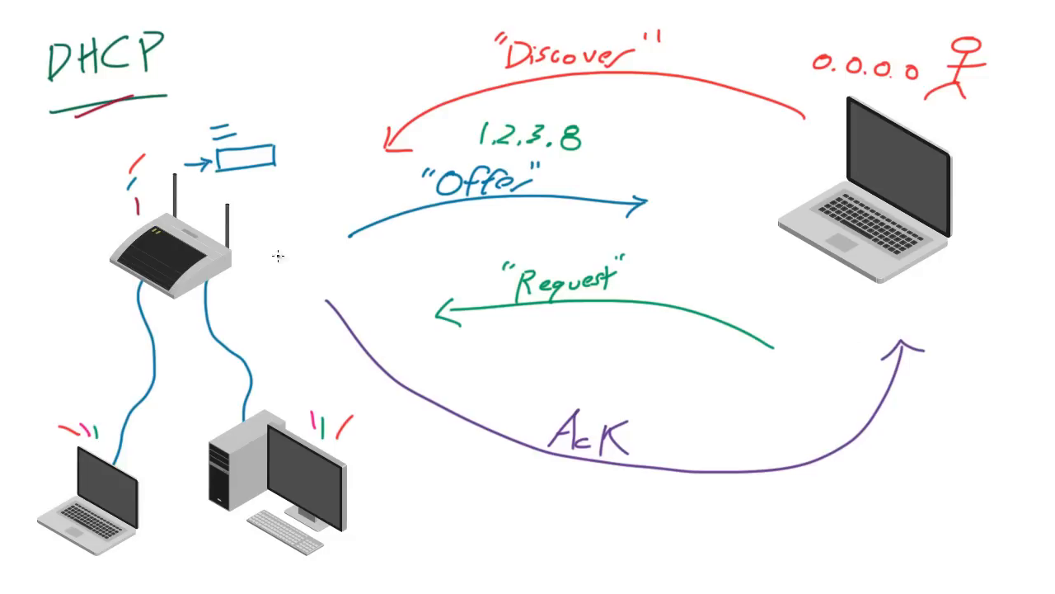
mouse_move(502, 389)
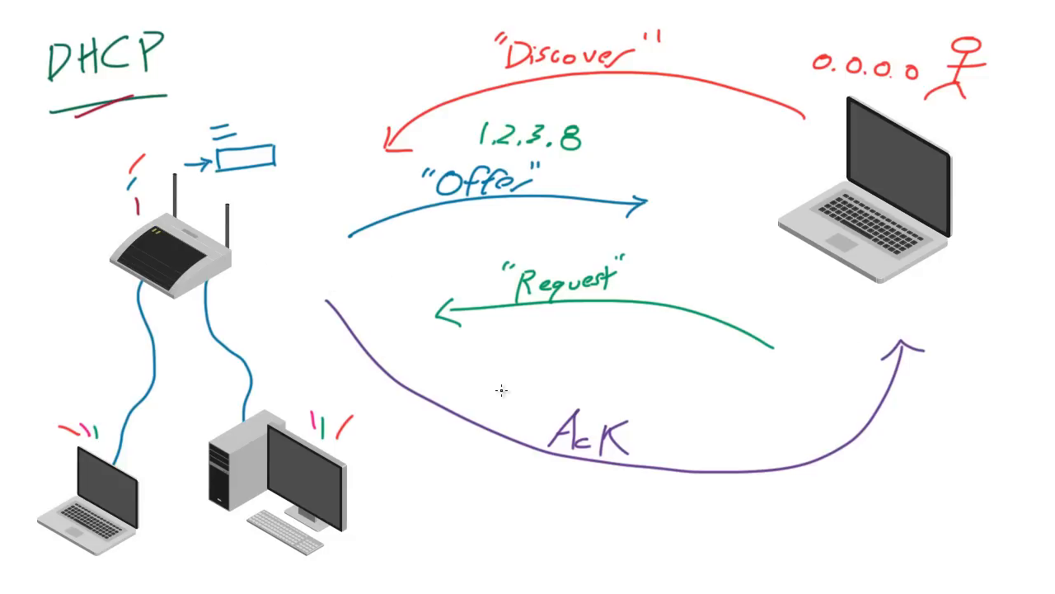
mouse_move(927, 261)
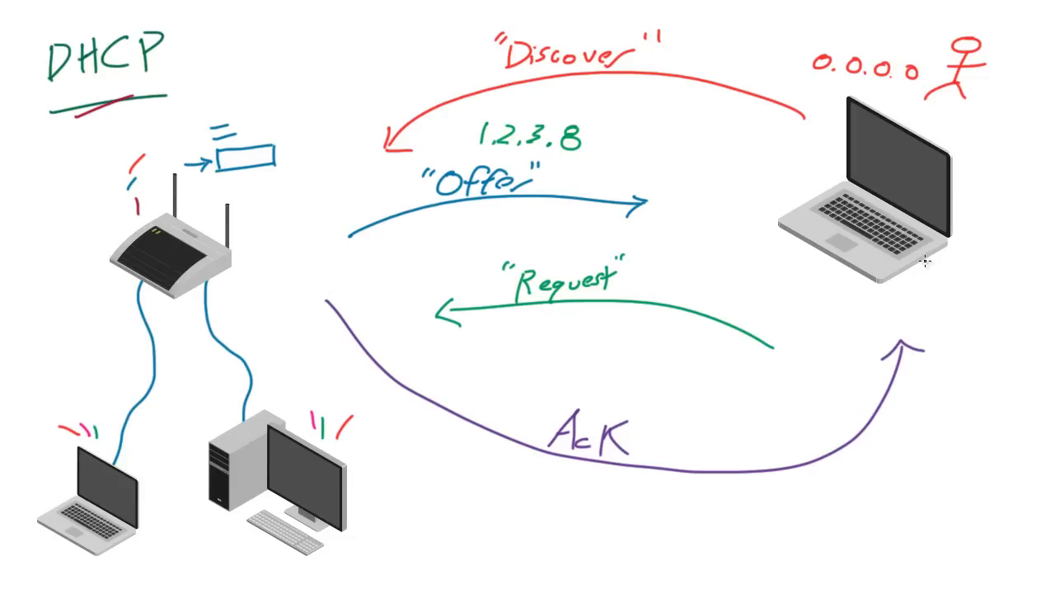
mouse_move(895, 273)
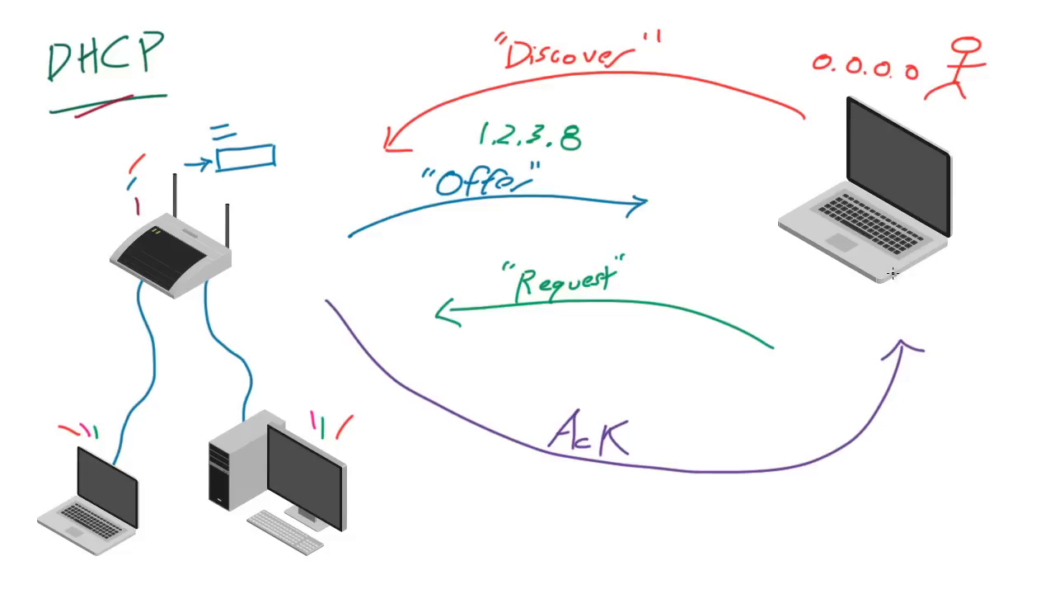
mouse_move(572, 259)
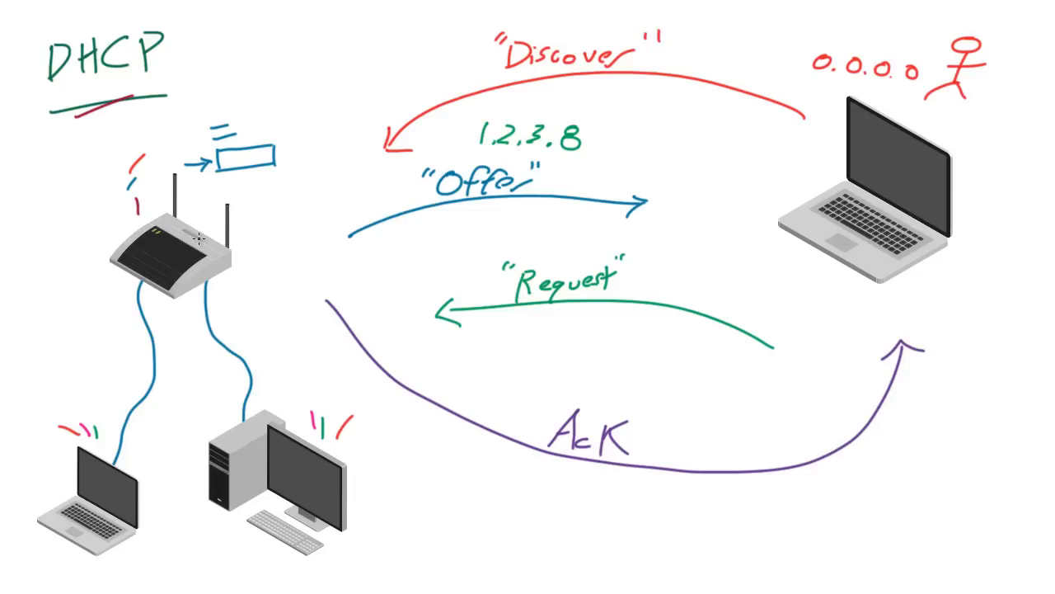
mouse_move(232, 205)
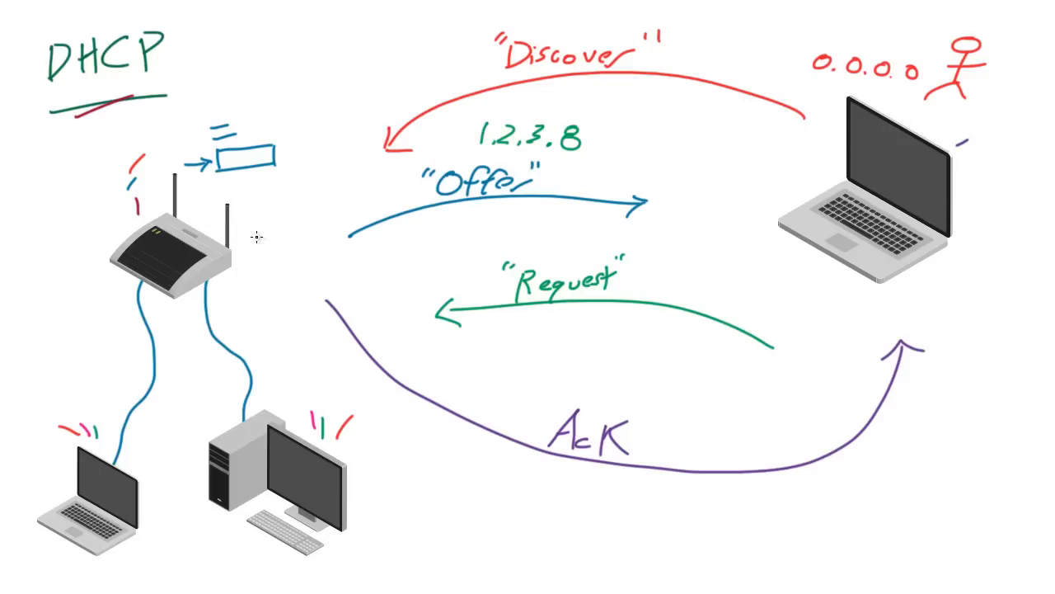
mouse_move(876, 203)
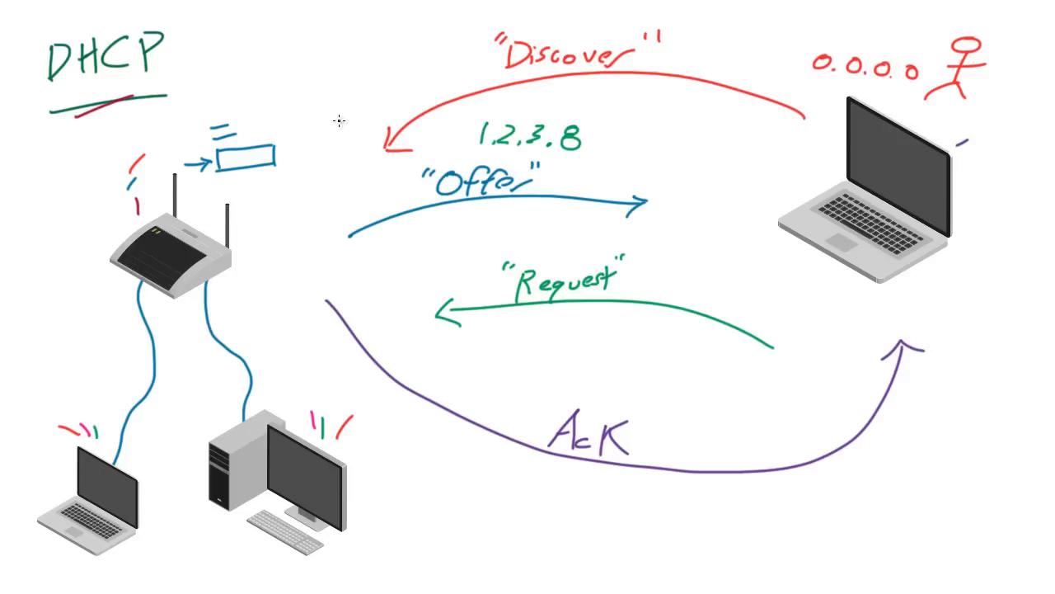
mouse_move(355, 139)
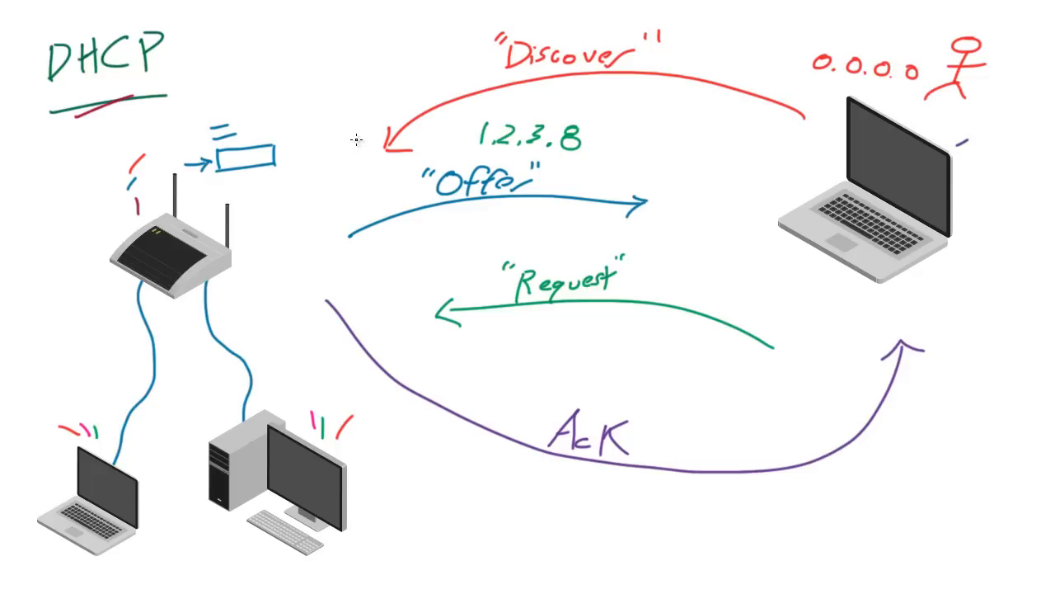
mouse_move(313, 134)
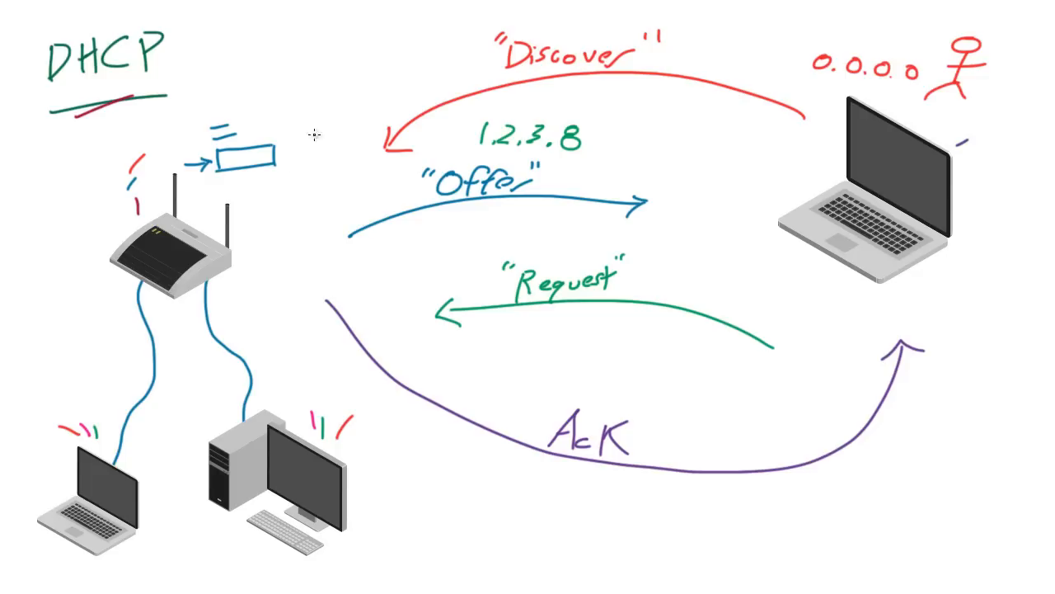
mouse_move(878, 208)
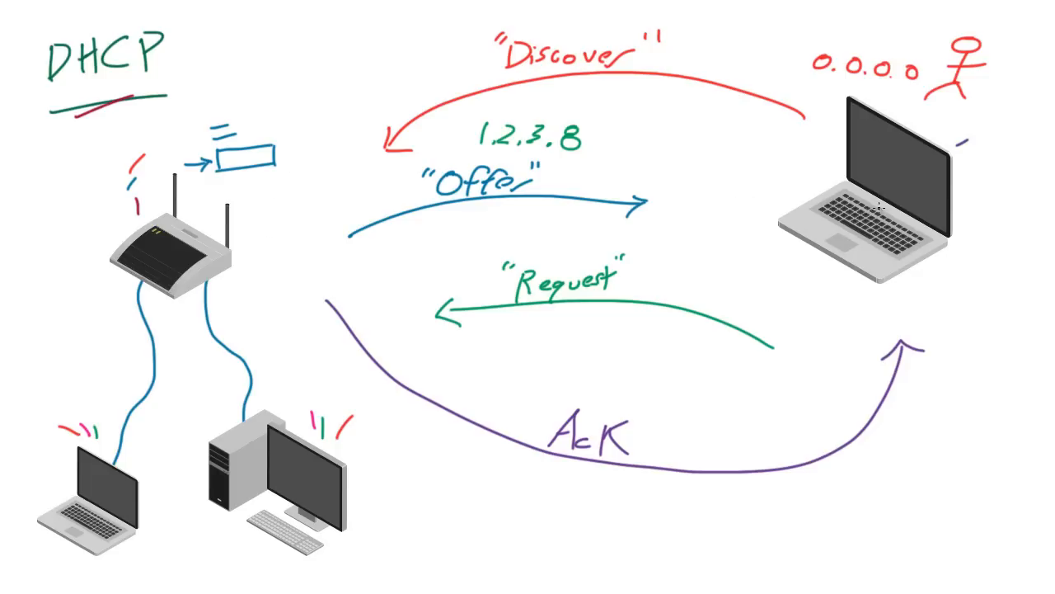
mouse_move(873, 209)
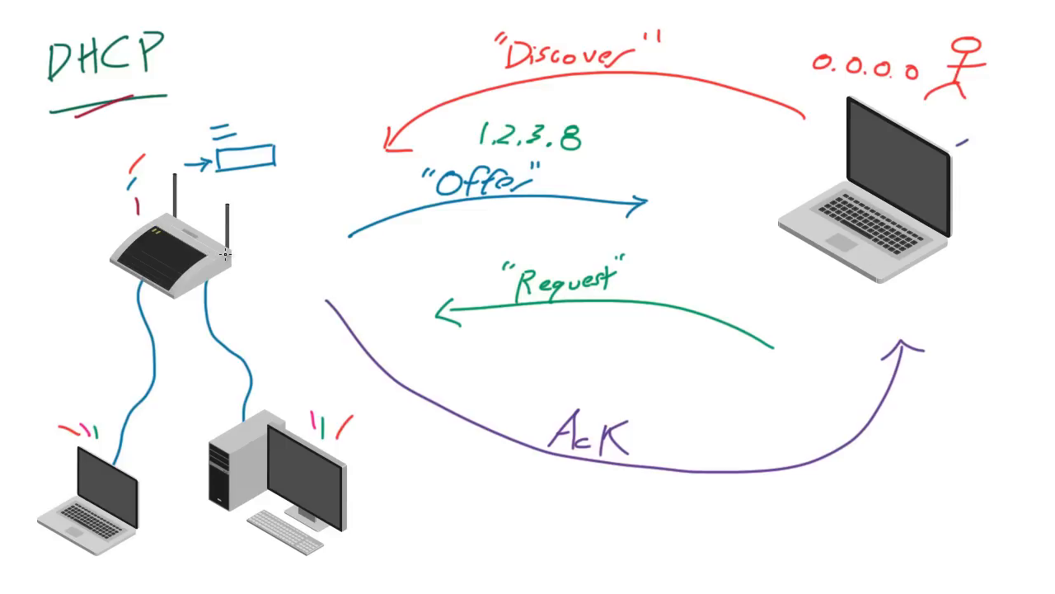
mouse_move(266, 276)
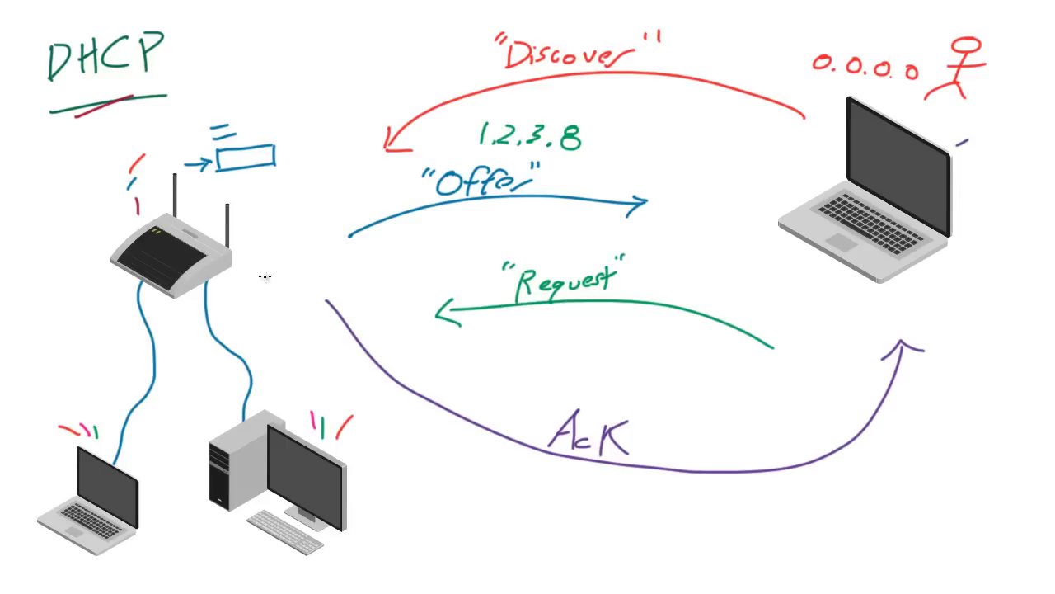
mouse_move(956, 299)
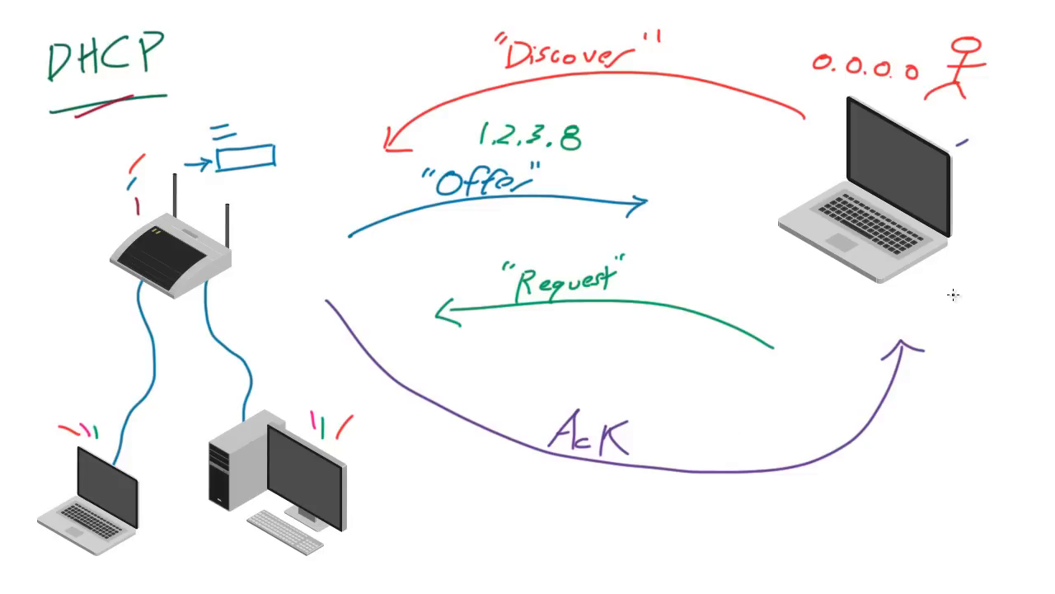
mouse_move(357, 126)
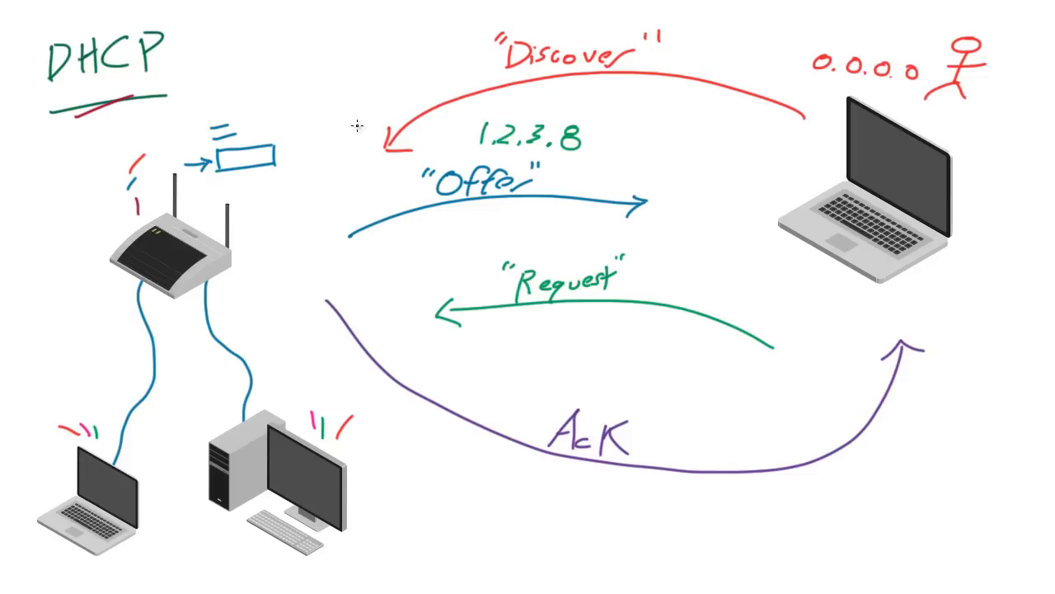
mouse_move(105, 123)
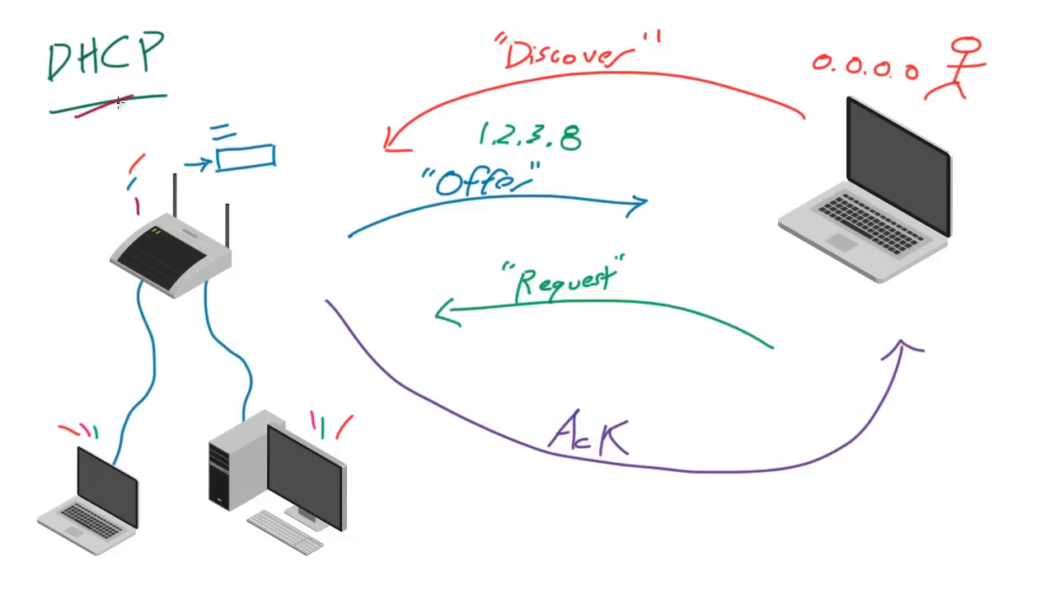
mouse_move(804, 168)
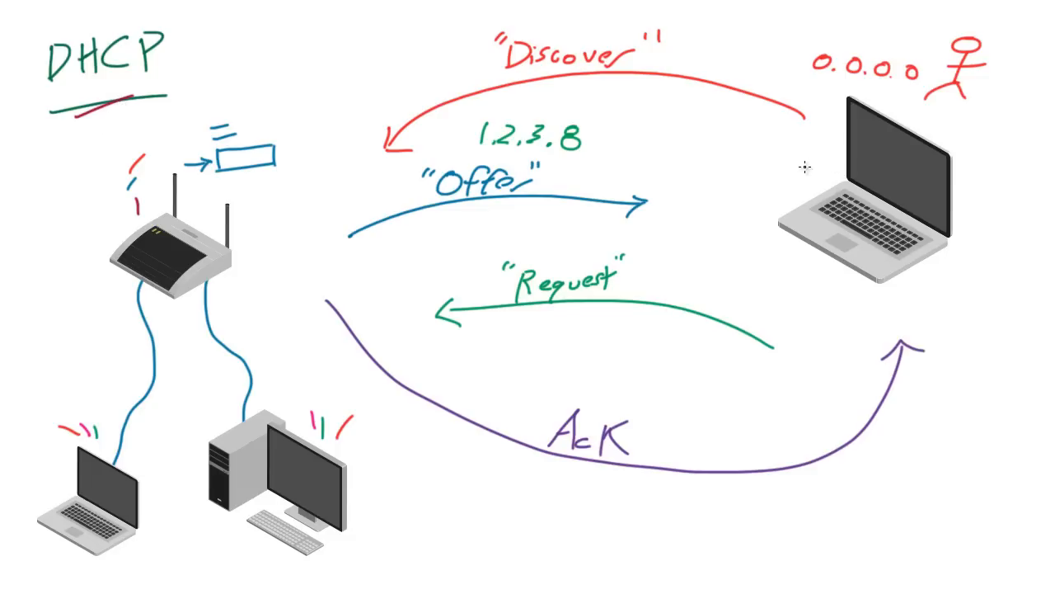
mouse_move(789, 169)
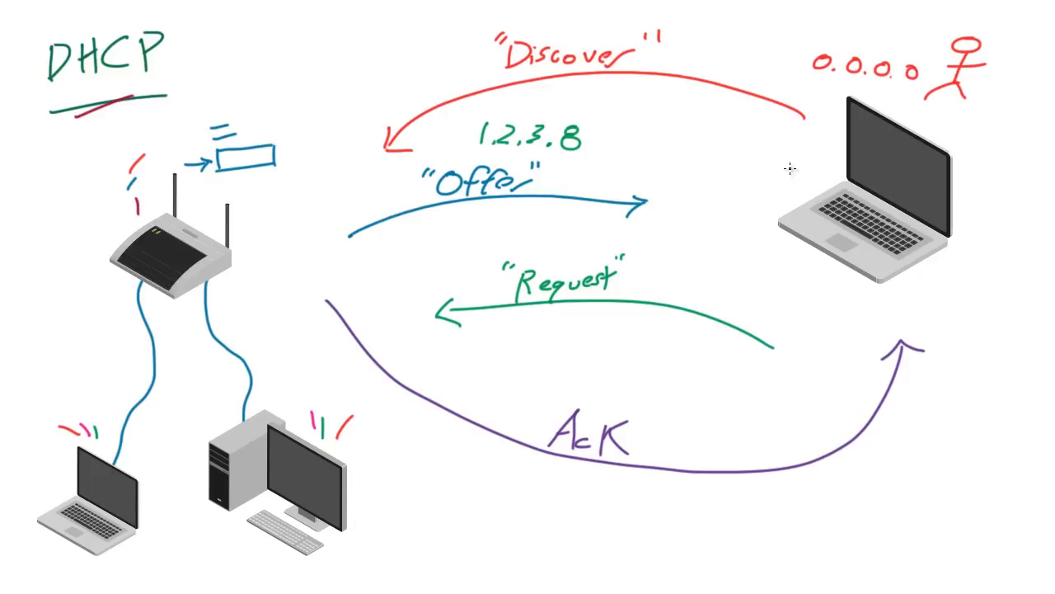
mouse_move(779, 180)
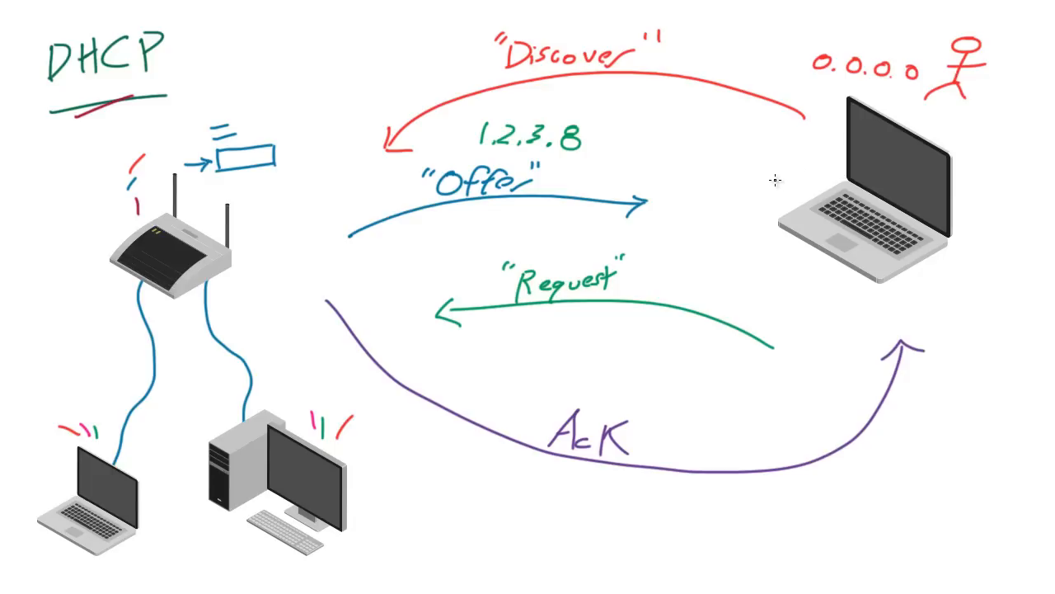